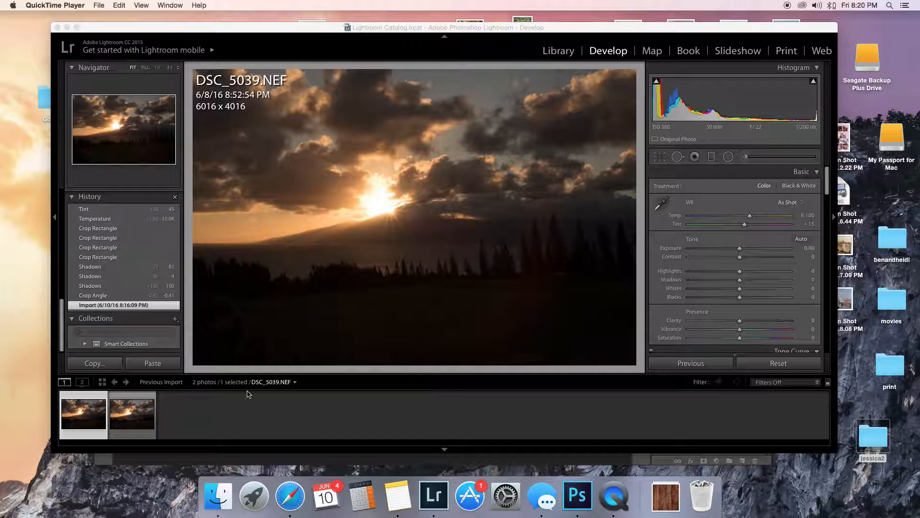
mouse_move(540, 273)
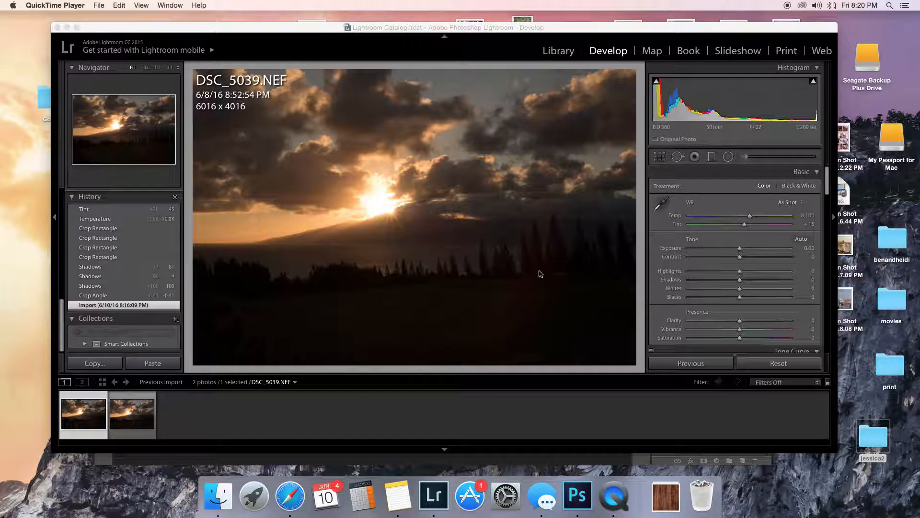
mouse_move(662, 193)
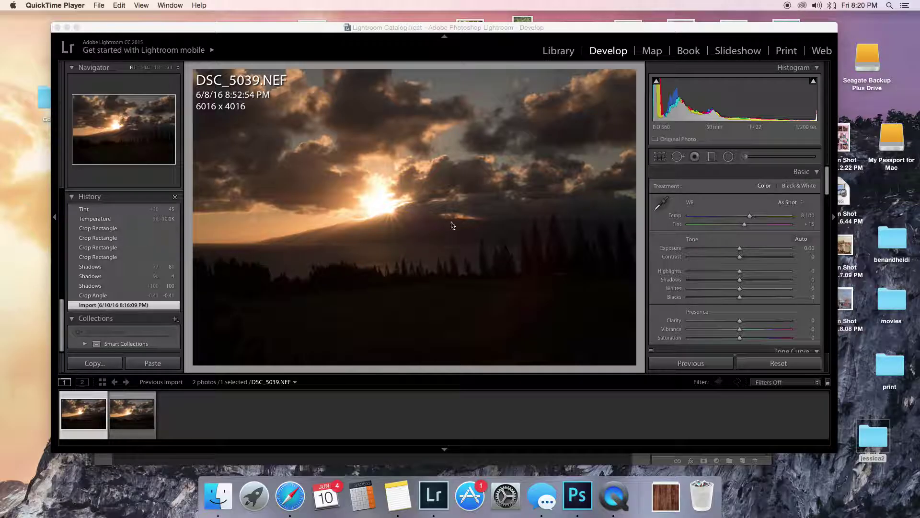
Step: Straighten DSC_5039 with a -0.25 angle crop, trimming it to 5976 x 3989
click(659, 157)
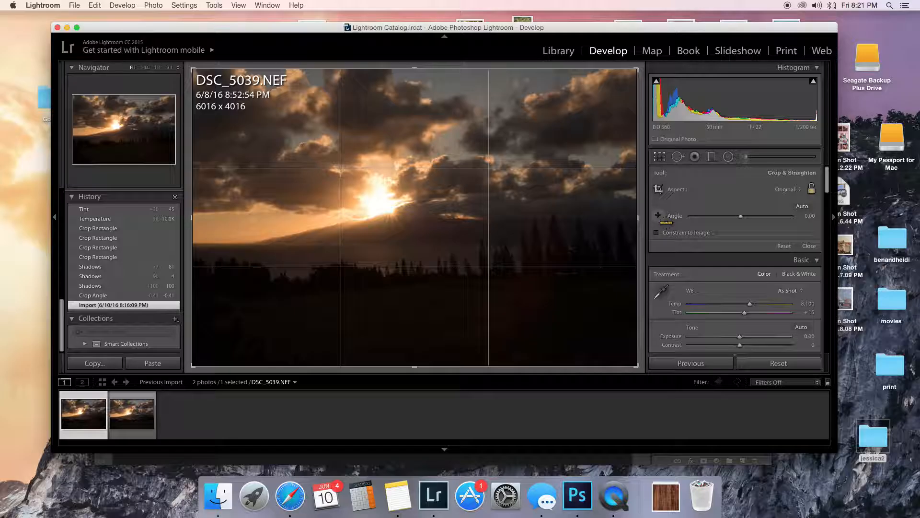
mouse_move(459, 242)
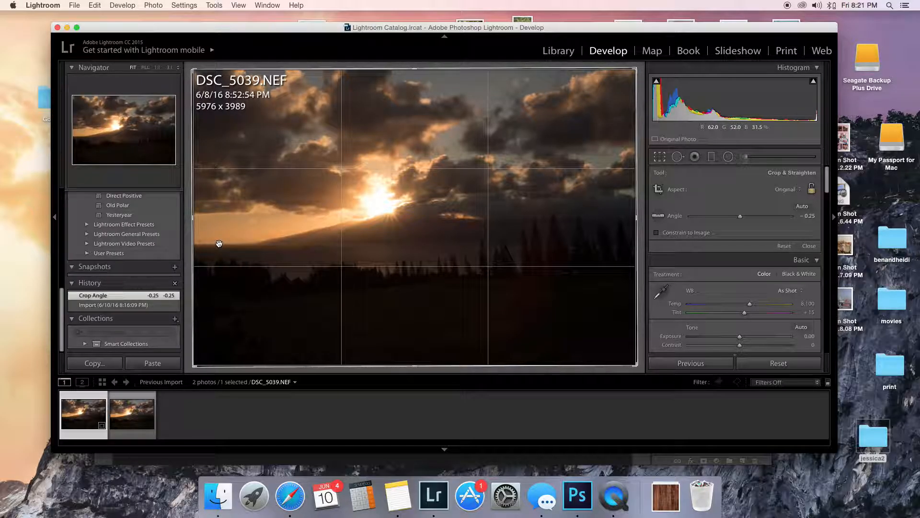
click(809, 246)
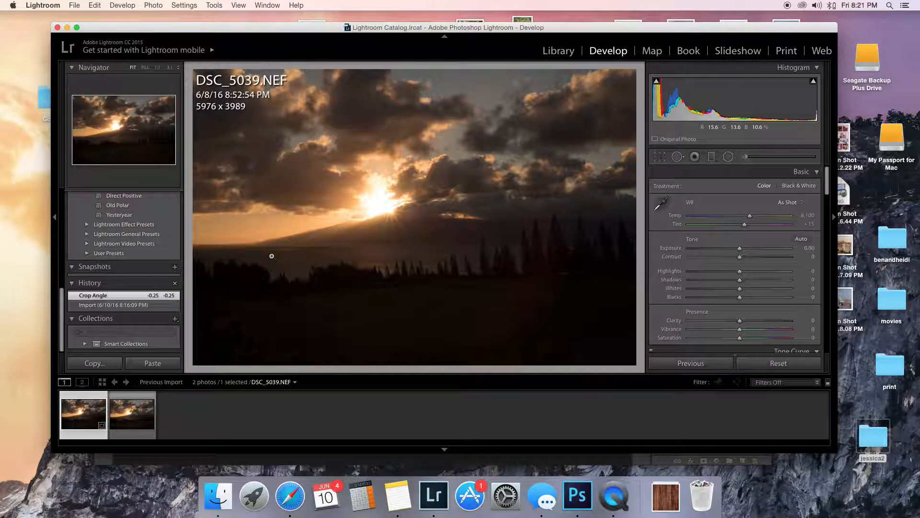
mouse_move(514, 271)
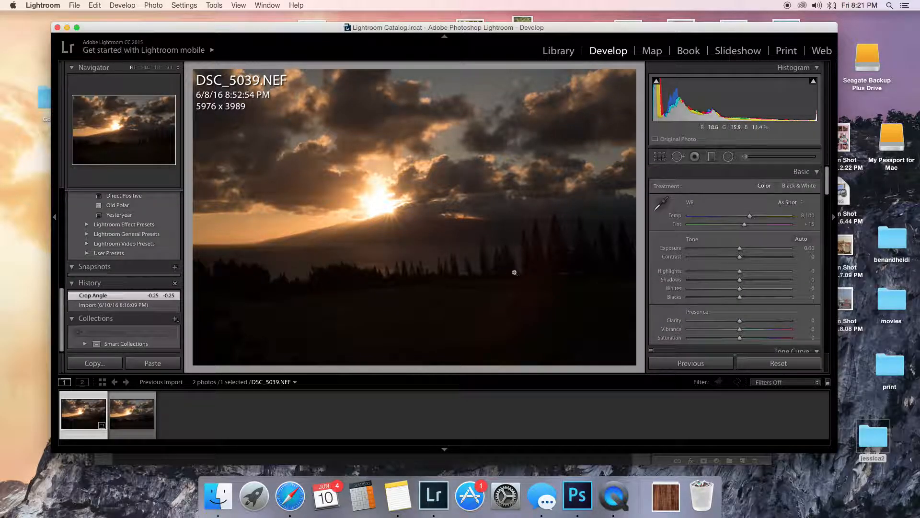
mouse_move(449, 293)
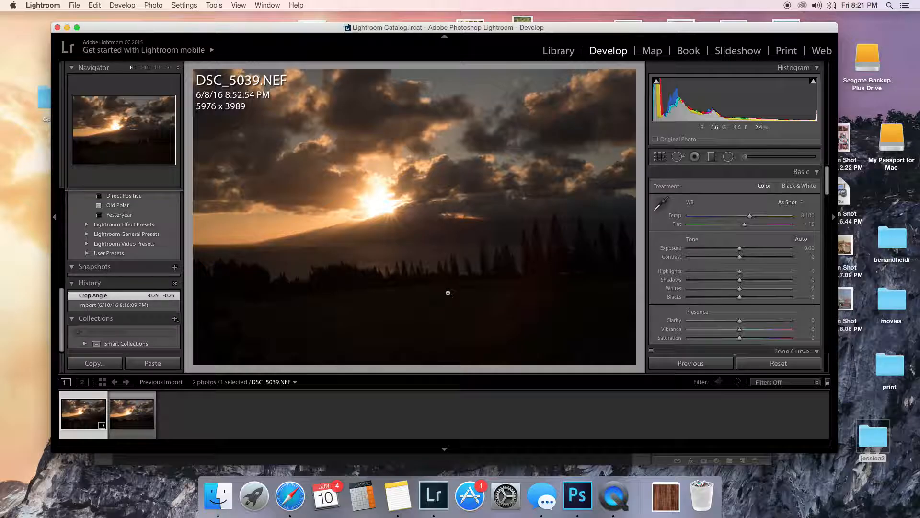
mouse_move(310, 257)
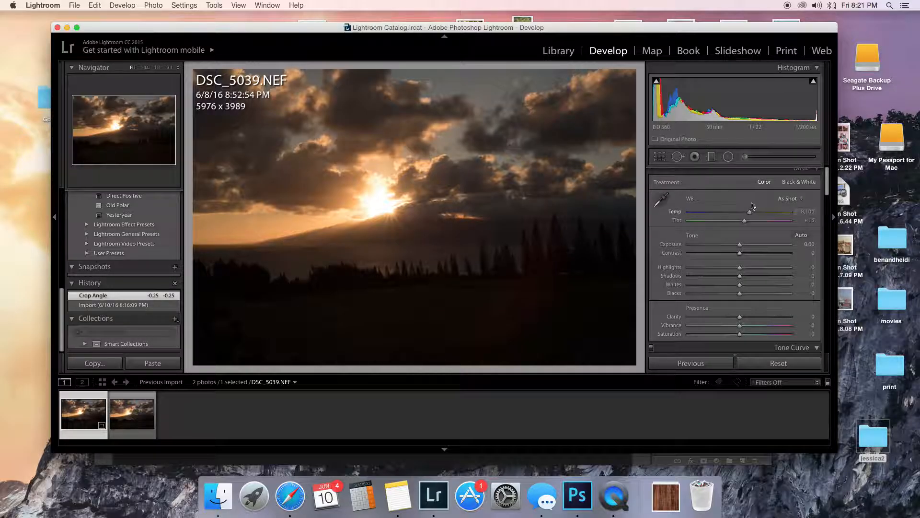
mouse_move(399, 211)
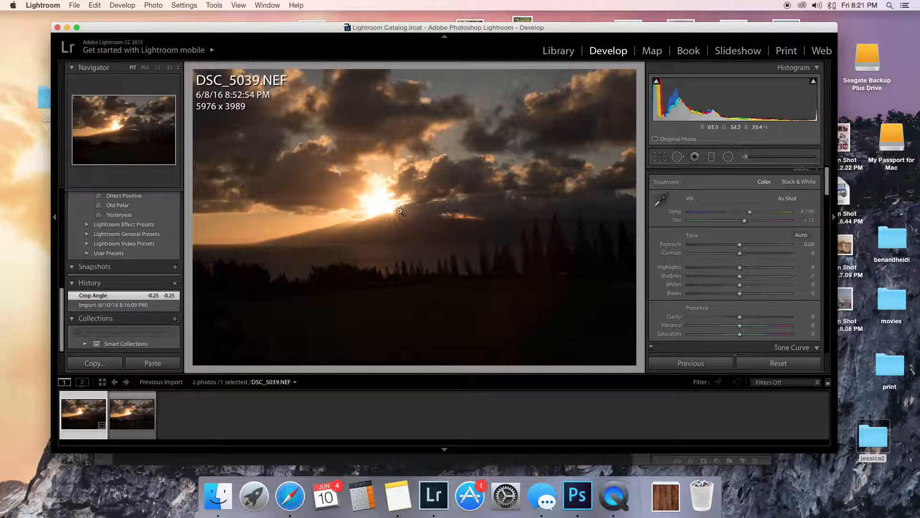
mouse_move(821, 87)
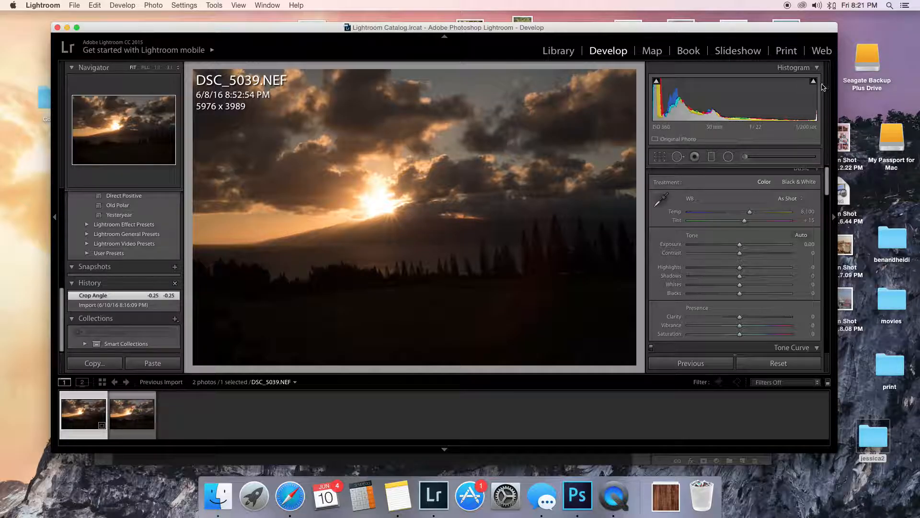
mouse_move(375, 216)
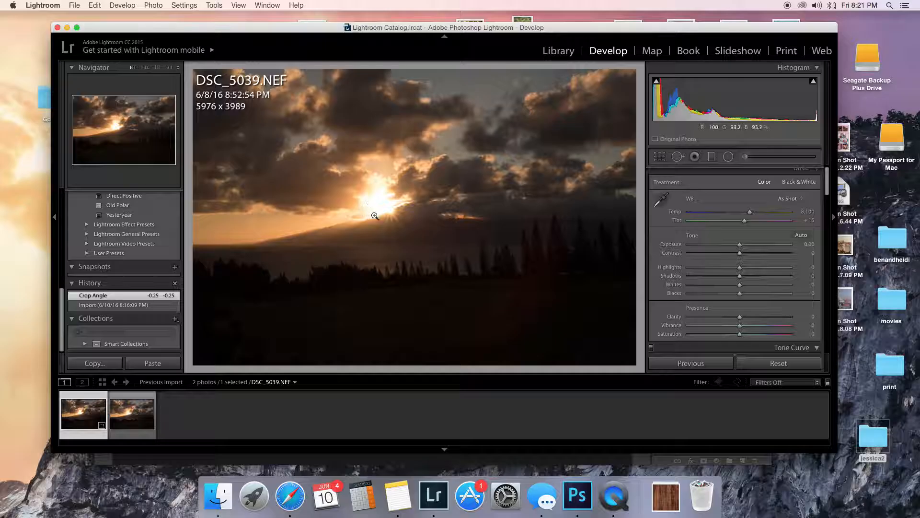
mouse_move(370, 223)
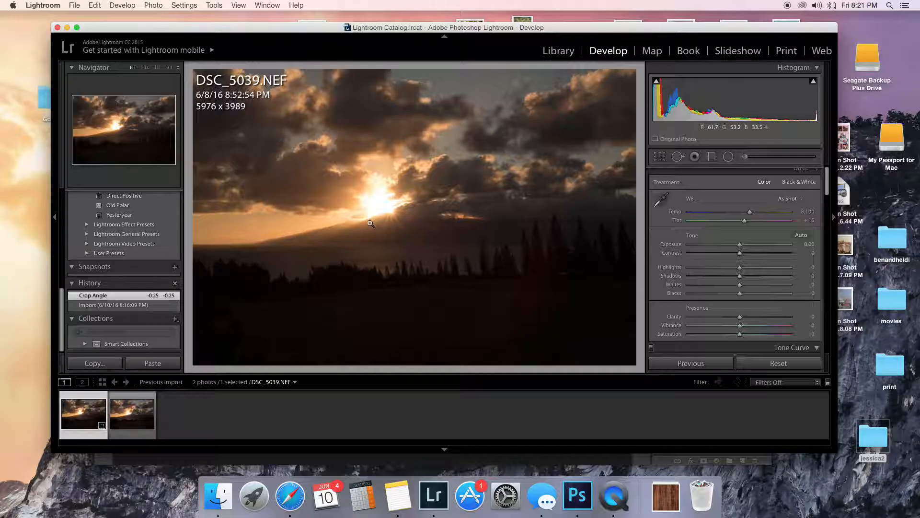
click(815, 82)
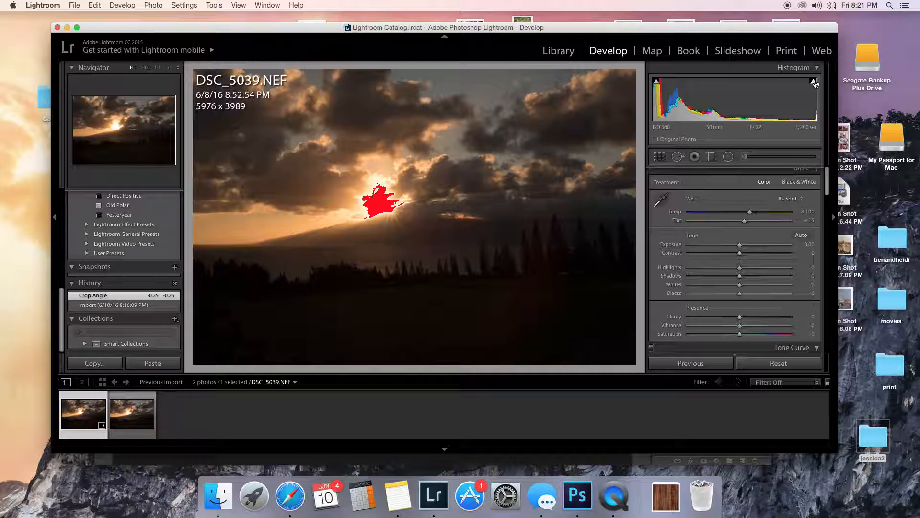
mouse_move(815, 82)
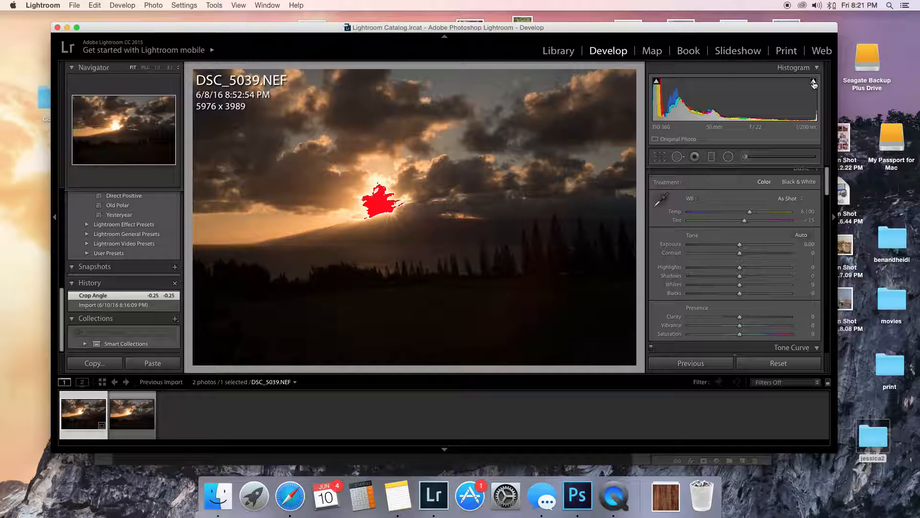
mouse_move(813, 82)
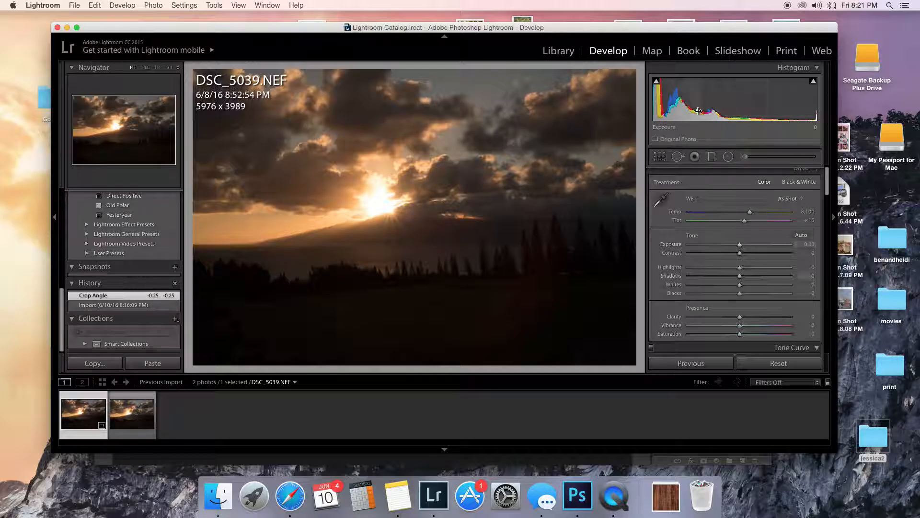
mouse_move(545, 181)
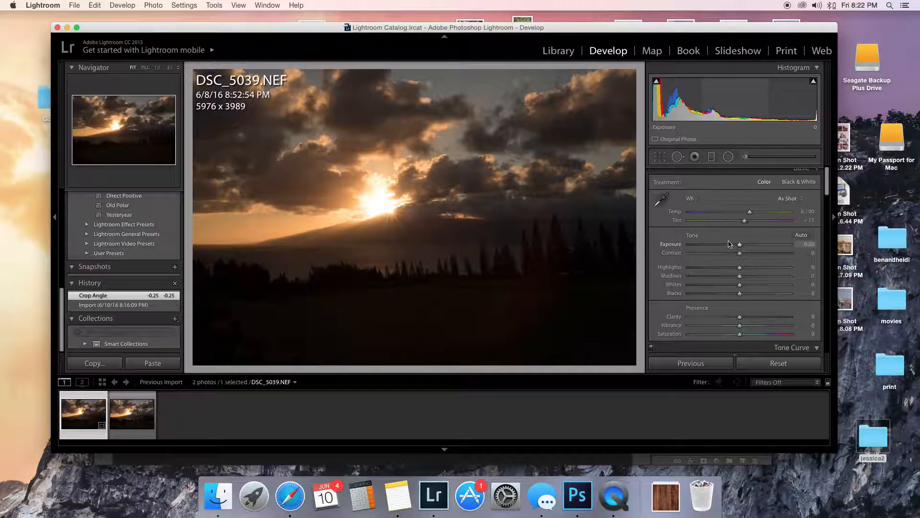
mouse_move(754, 275)
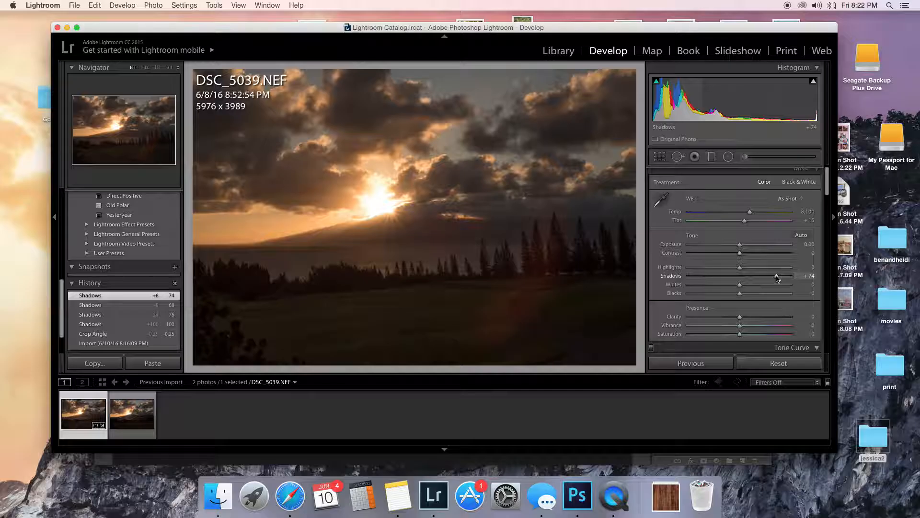
mouse_move(423, 277)
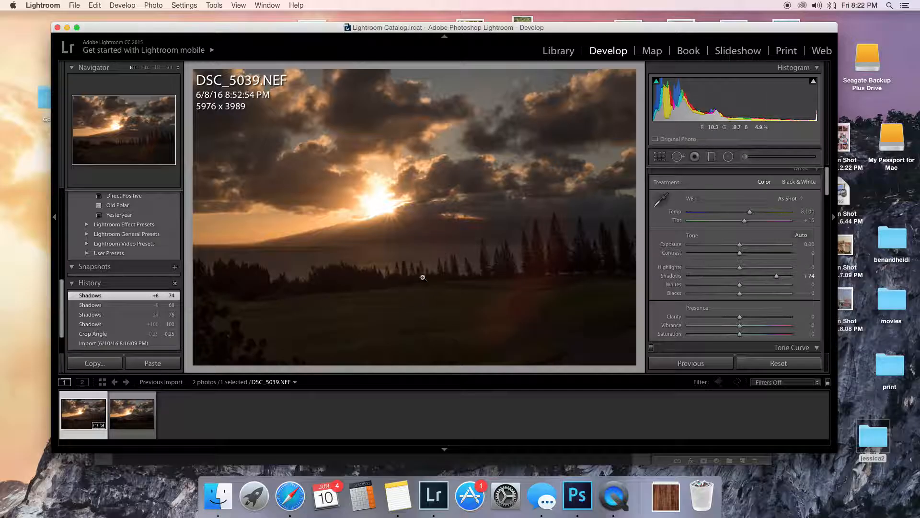
mouse_move(391, 318)
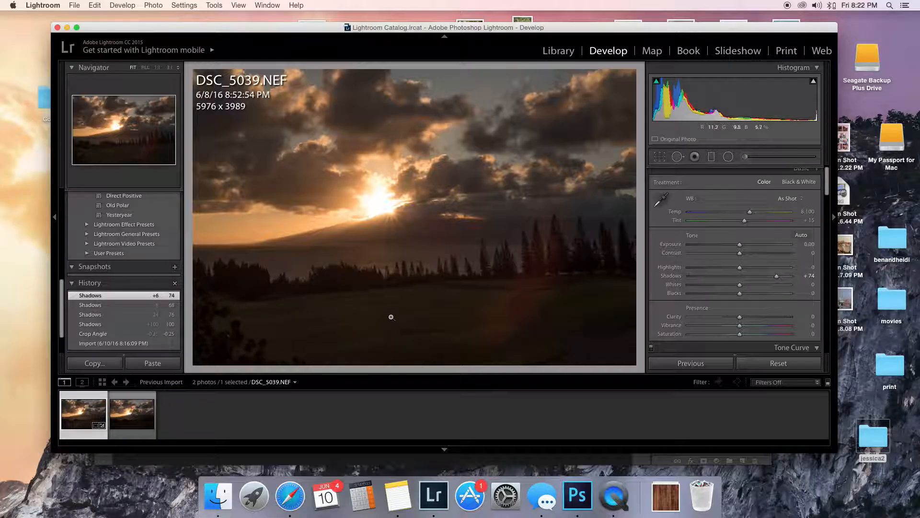
mouse_move(419, 308)
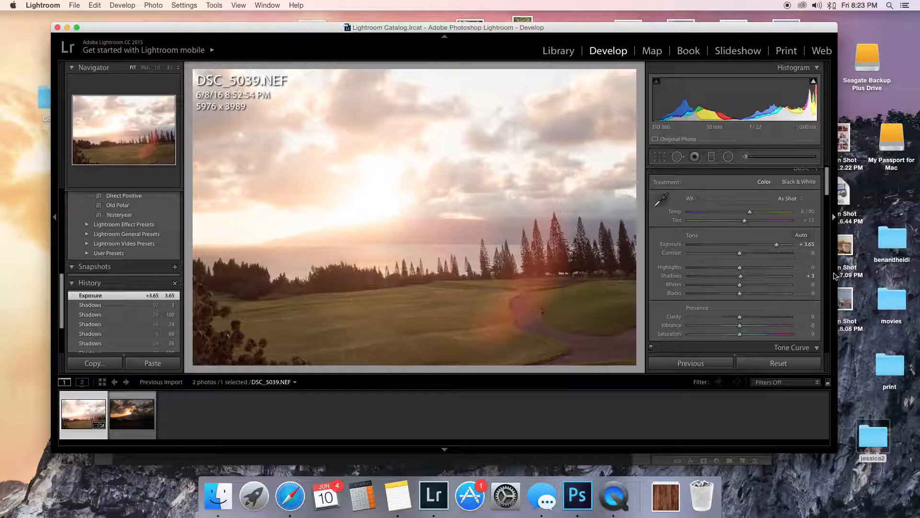
mouse_move(559, 221)
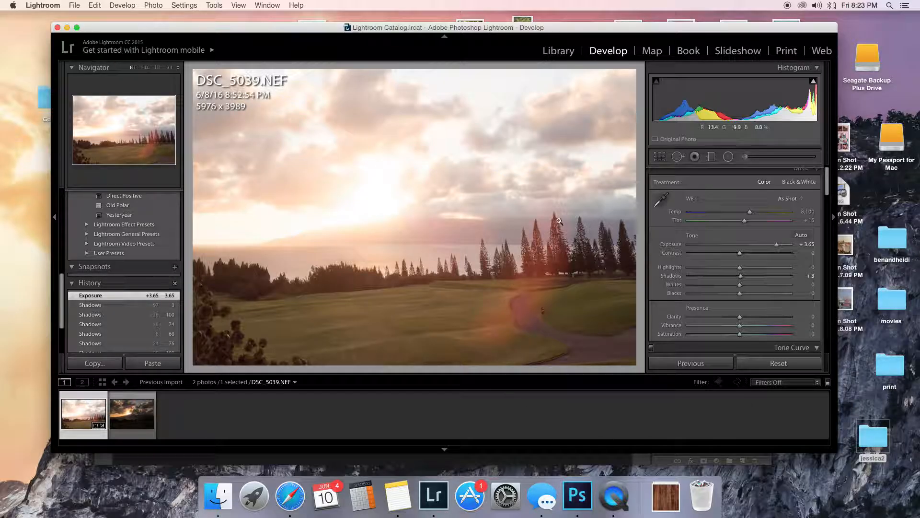
mouse_move(556, 373)
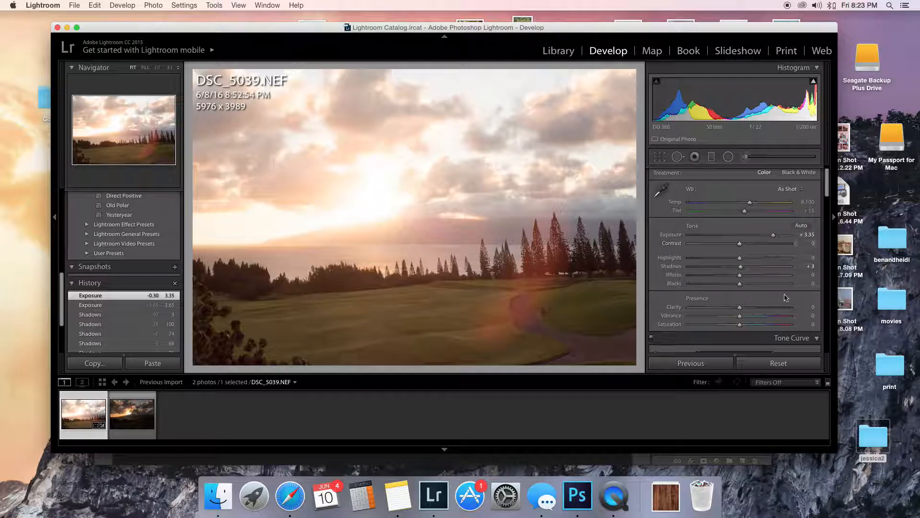
mouse_move(716, 287)
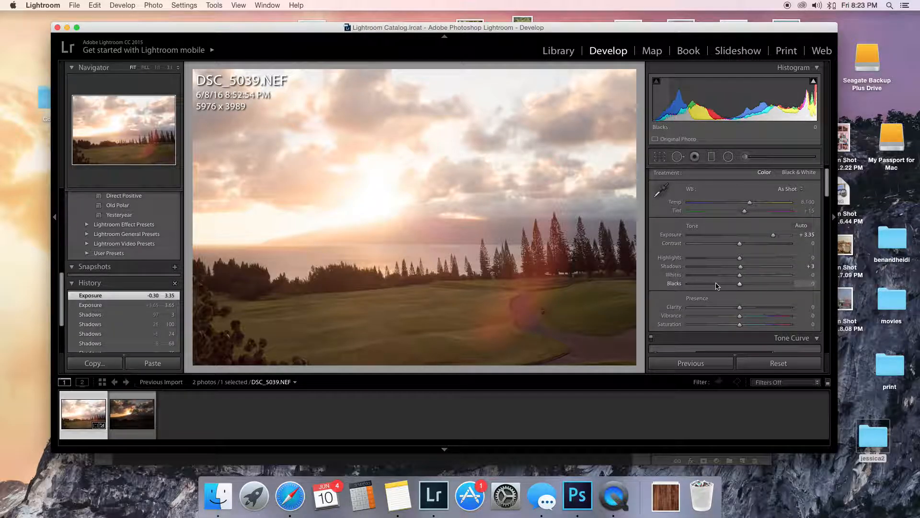
mouse_move(713, 293)
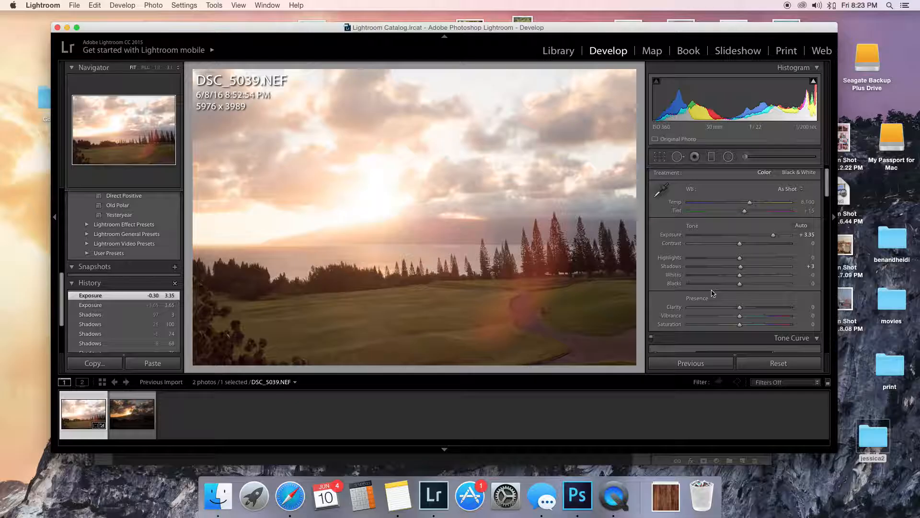
mouse_move(423, 285)
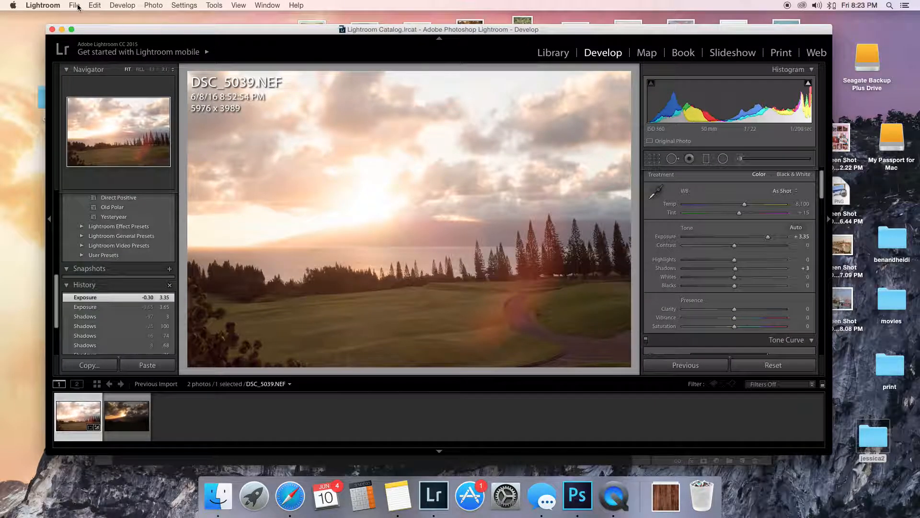
Step: Export the brightened photo to the 'edits' subfolder as a TIFF that opens in Photoshop, then return to Lightroom
click(74, 6)
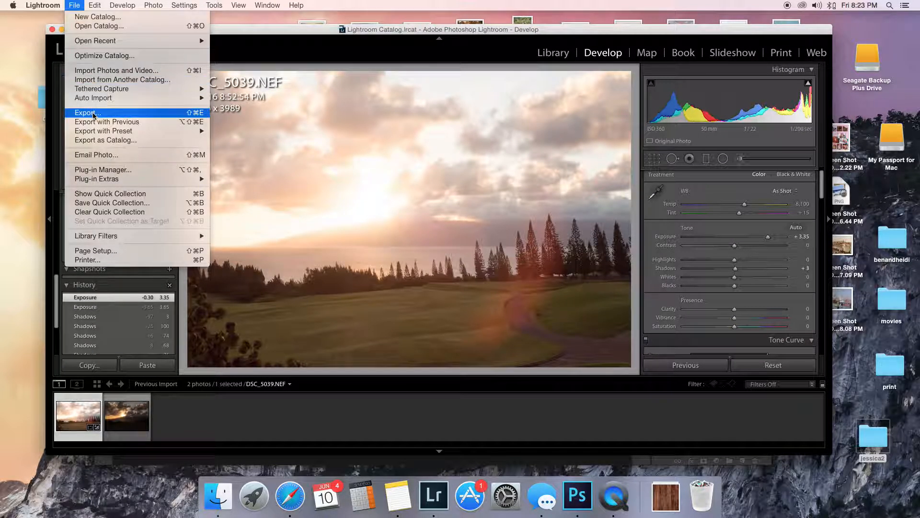
click(87, 113)
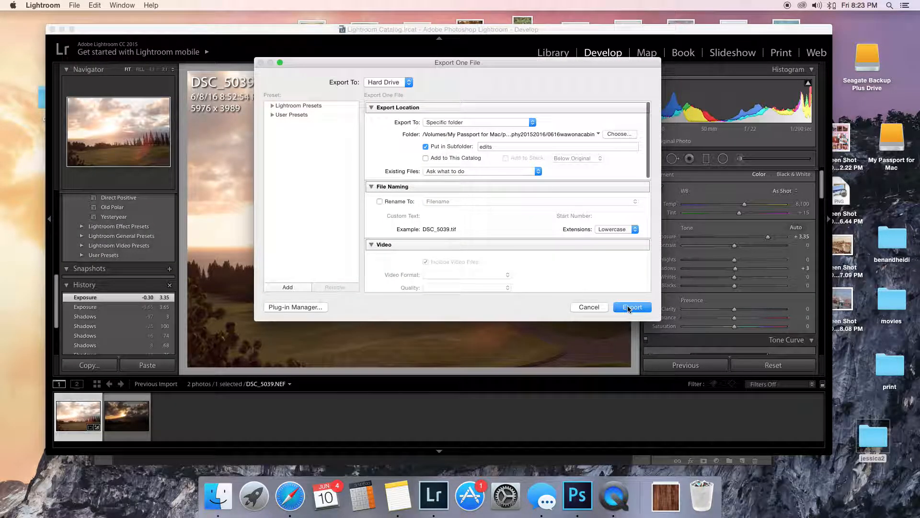
click(631, 307)
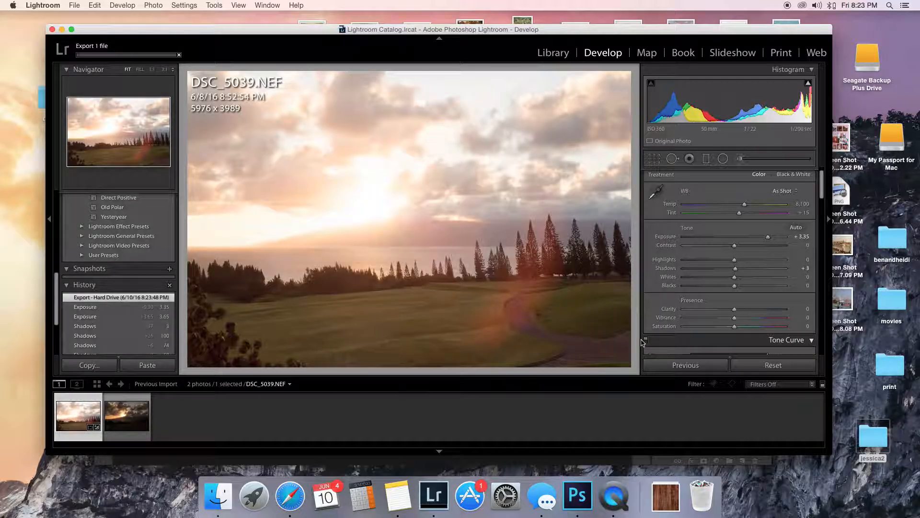
click(577, 494)
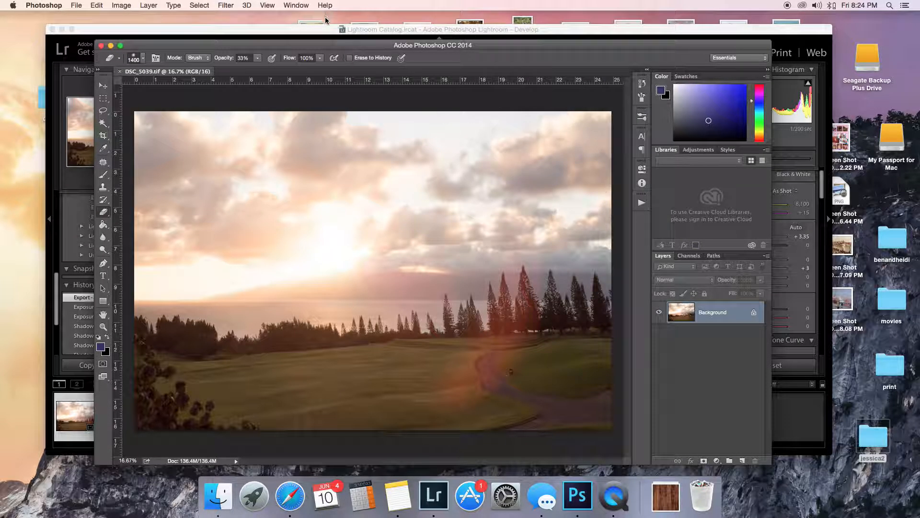
click(433, 496)
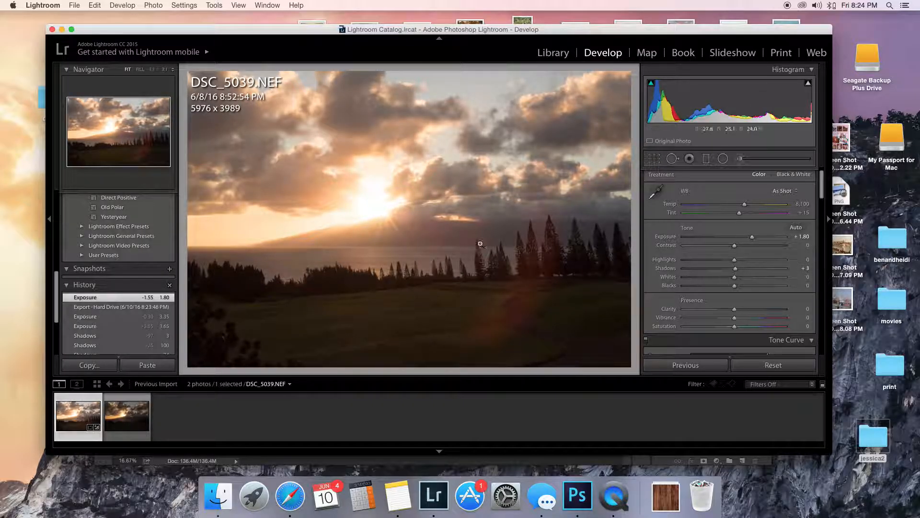
mouse_move(322, 112)
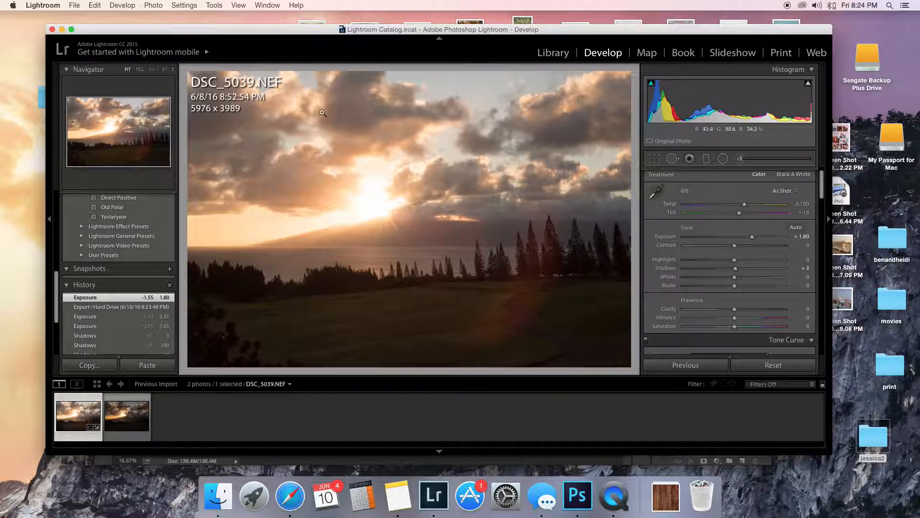
Step: Export the darker +1.80 exposure version as DSC_5039-2.tif into Photoshop beside the first copy
click(74, 6)
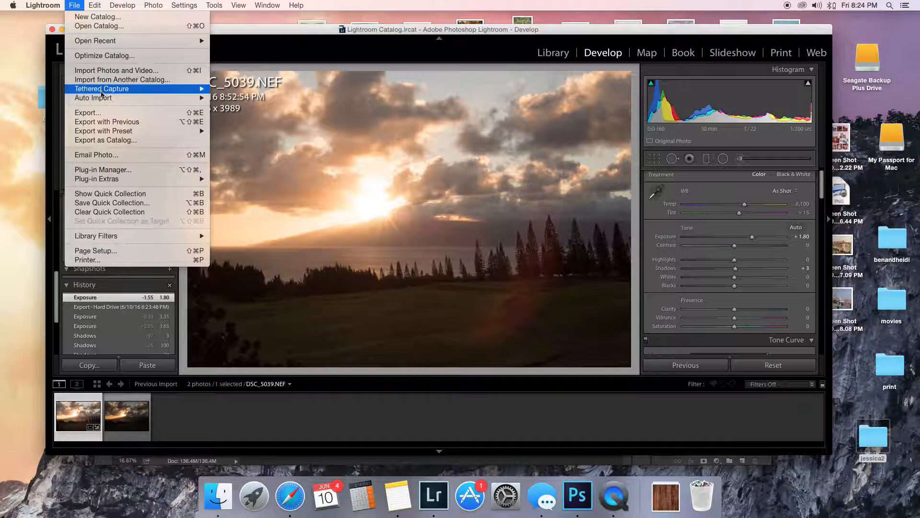
click(88, 112)
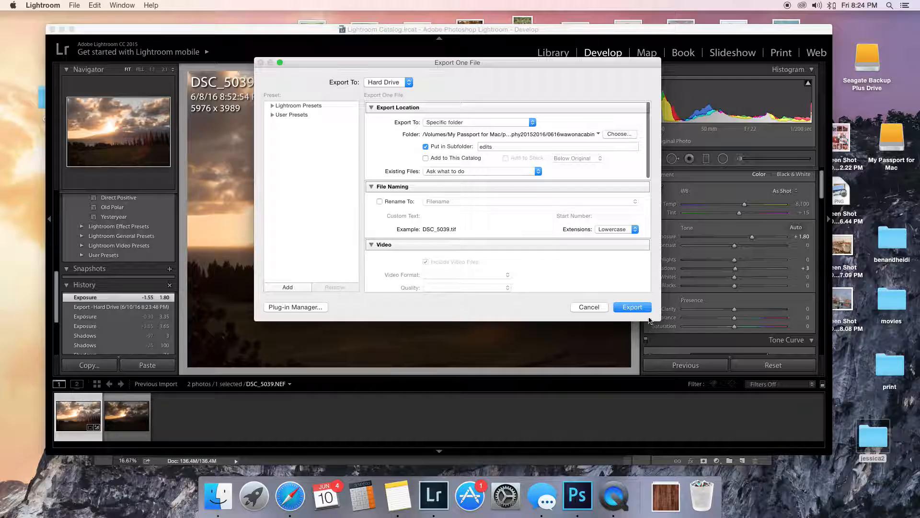
click(632, 307)
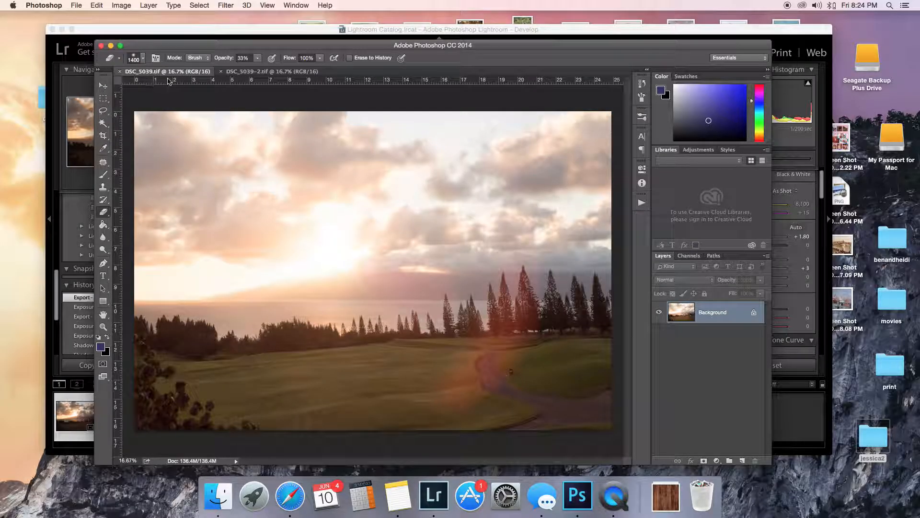
Step: View the darker DSC_5039-2.tif copy in Photoshop, then return to Lightroom to lower exposure to +0.45
click(252, 71)
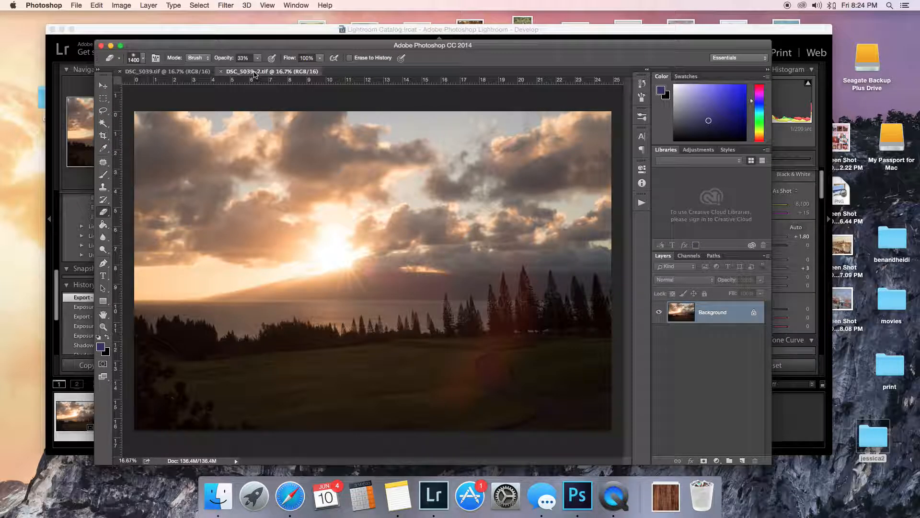
mouse_move(254, 74)
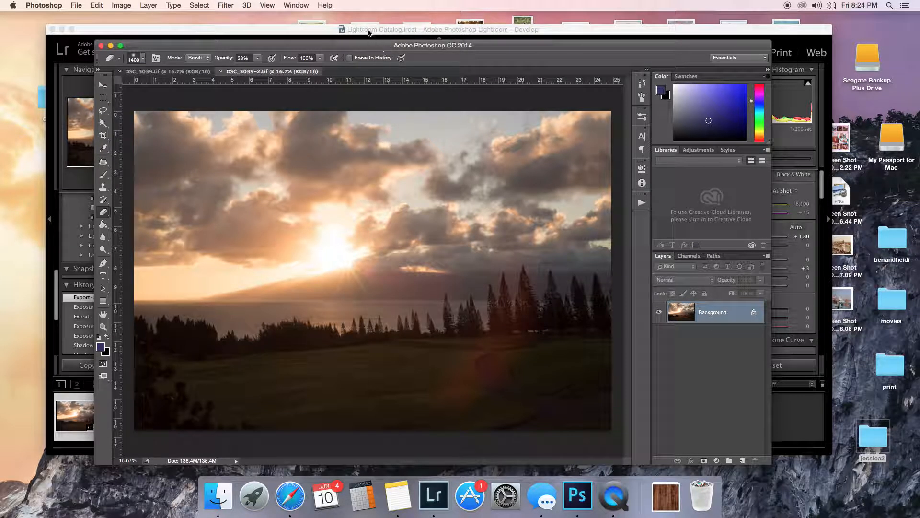
click(433, 495)
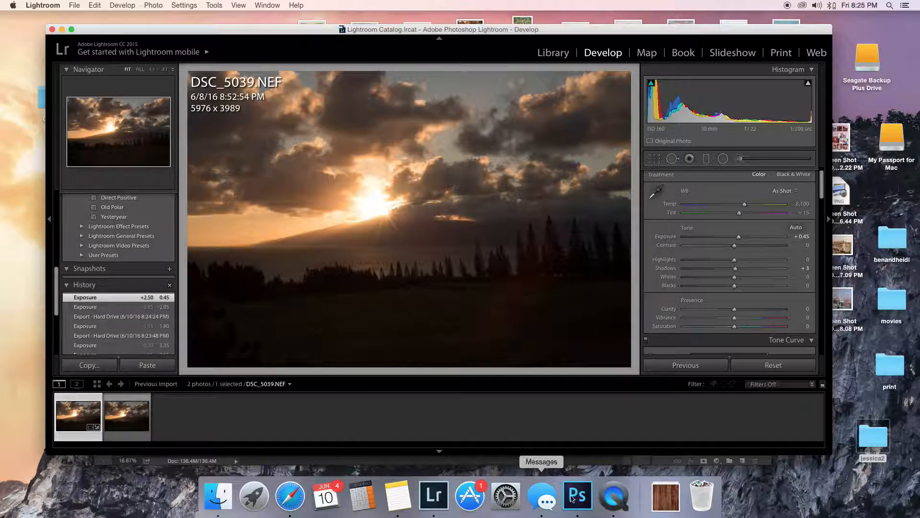
Step: Compare copies in Photoshop, then set Exposure +0.10 with Shadows and Blacks at +100 in Lightroom
click(577, 495)
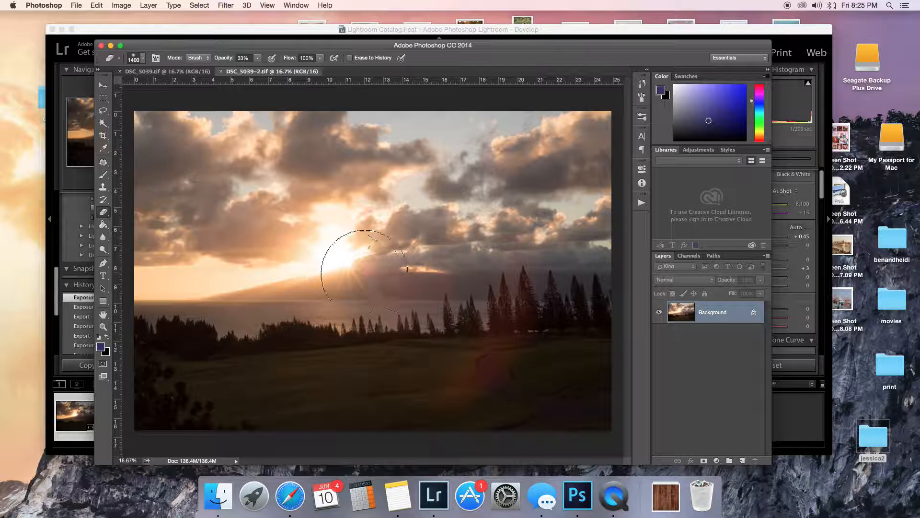
click(434, 496)
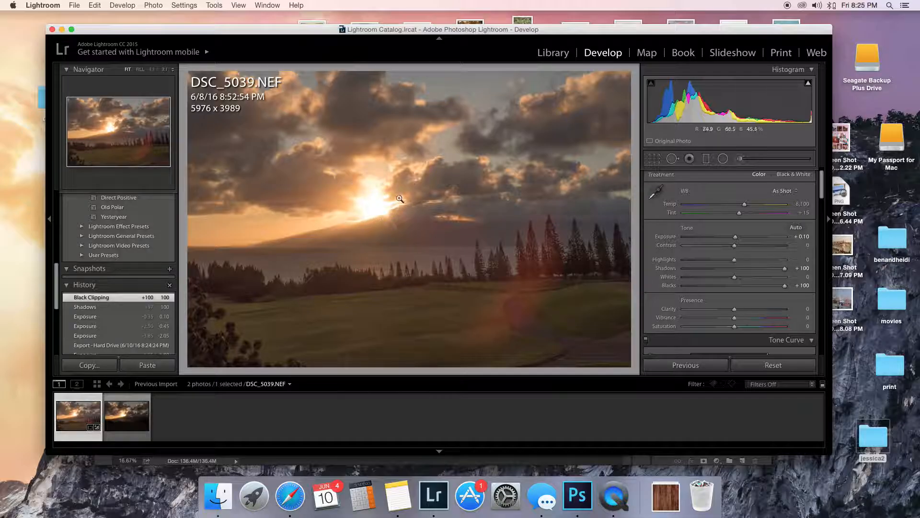
click(400, 198)
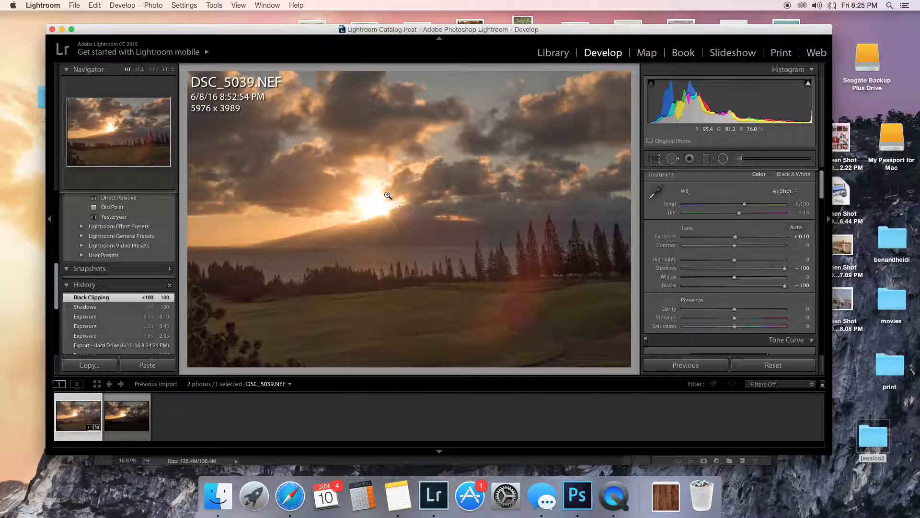
mouse_move(241, 161)
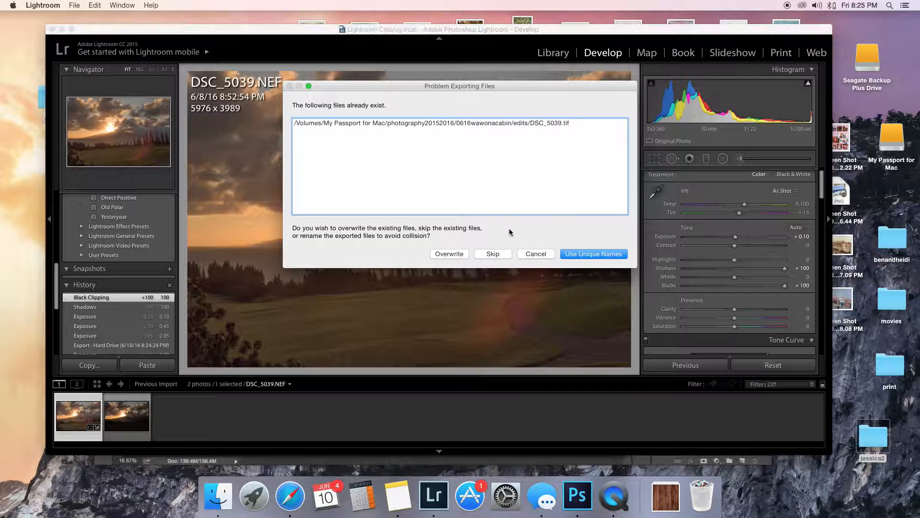
Step: Export the +0.10 version using Use Unique Names to avoid overwriting, then bring Photoshop forward
click(449, 254)
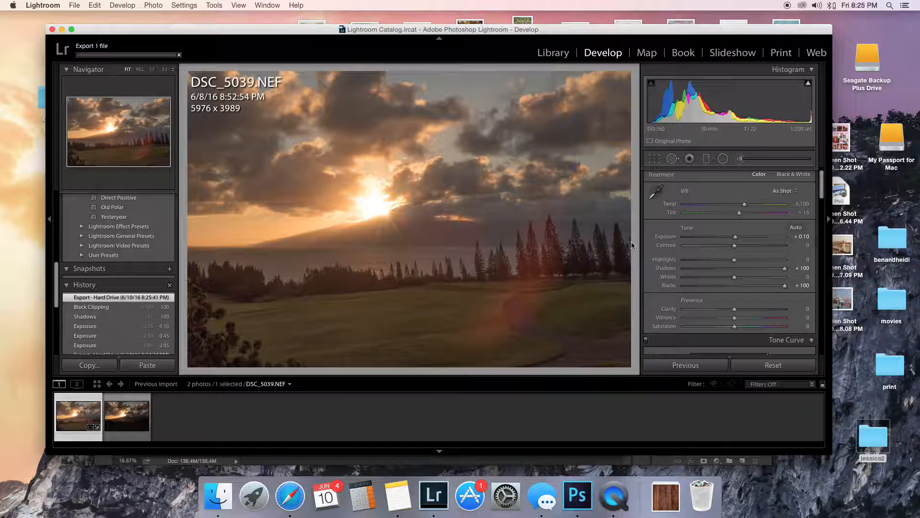
mouse_move(455, 159)
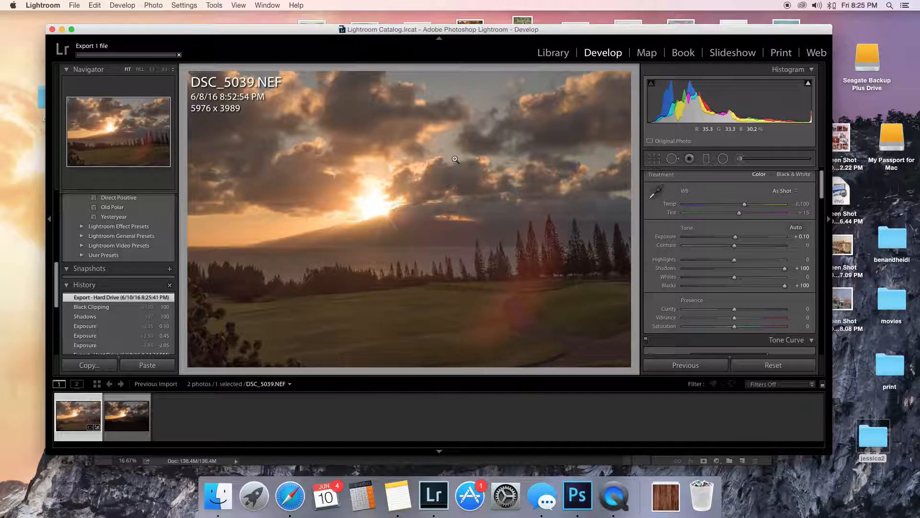
mouse_move(350, 202)
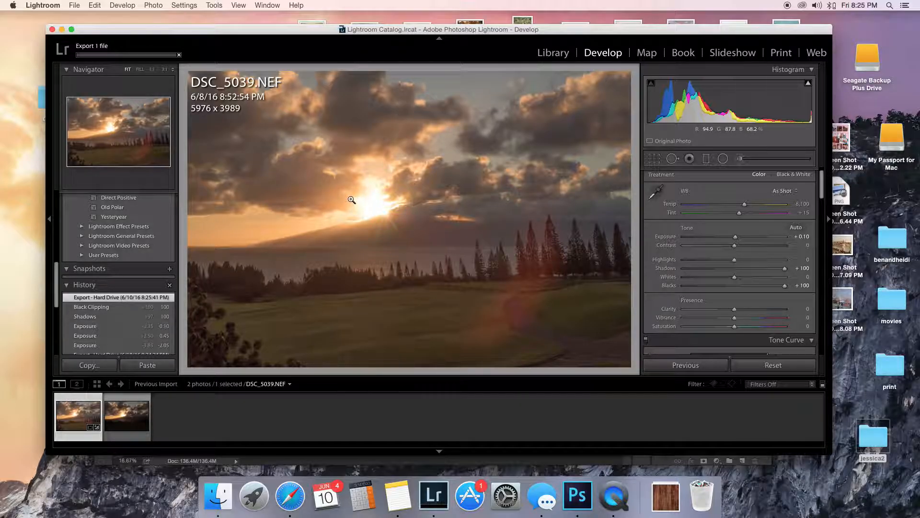
click(577, 496)
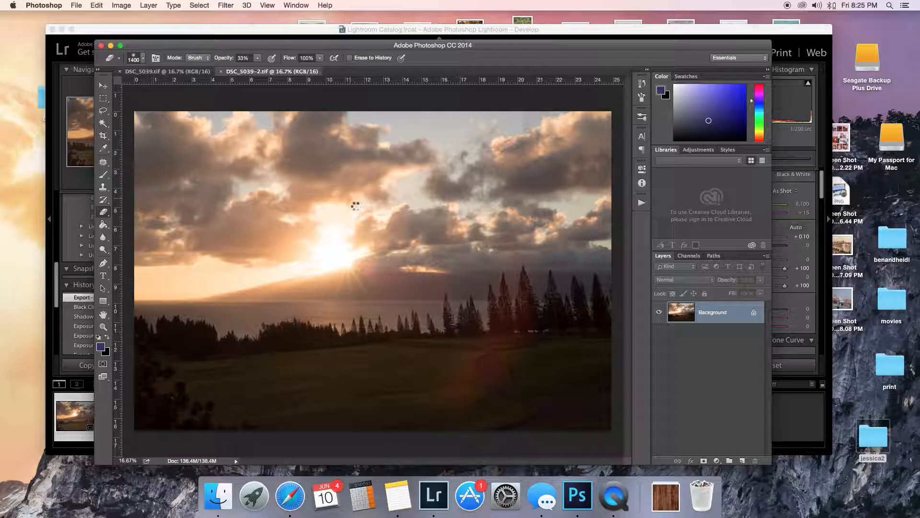
Step: Add the DSC_5039-2 copy into DSC_5039.tif as Layer 1 and close its window
click(379, 71)
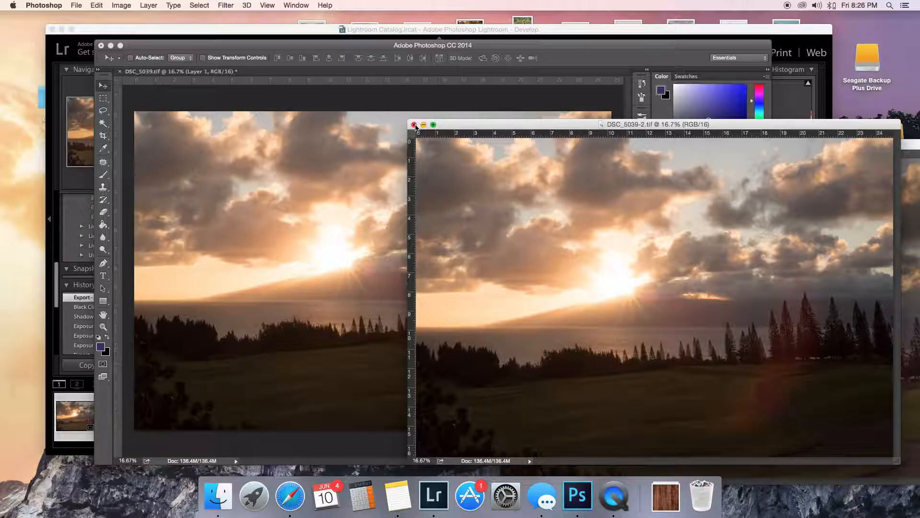
click(414, 124)
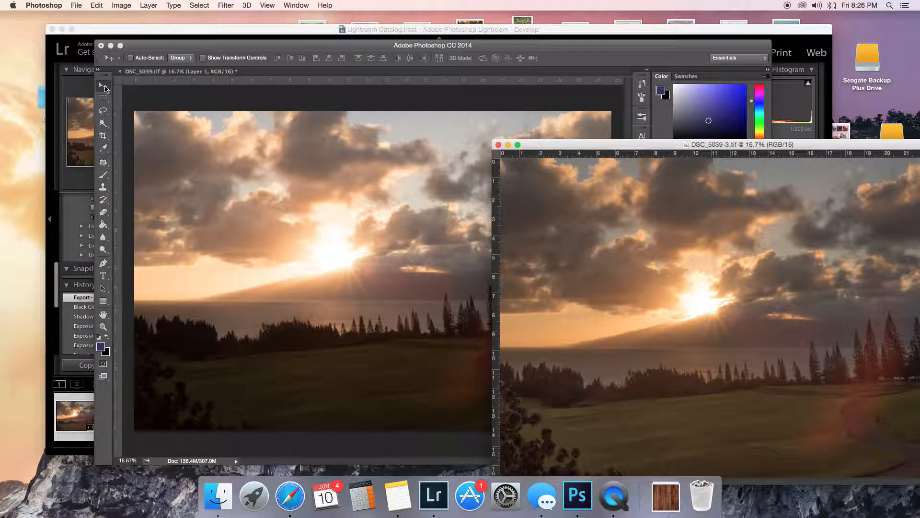
mouse_move(313, 218)
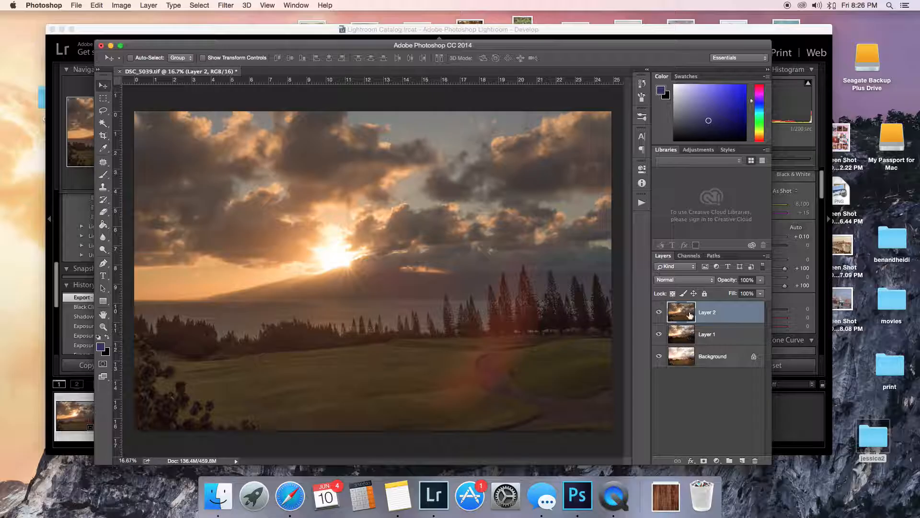
Step: Hide Layer 2 and show the darker Layer 1 exposure over the bright Background
click(658, 312)
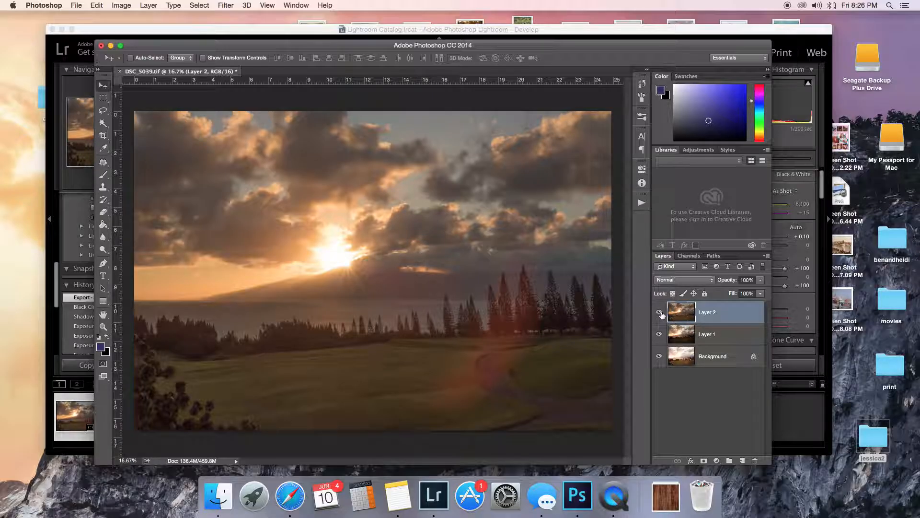
click(659, 311)
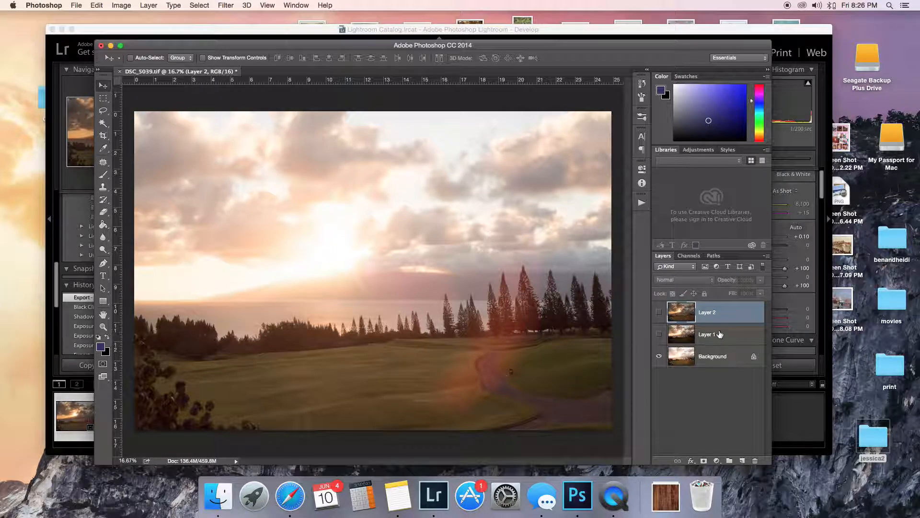
click(707, 334)
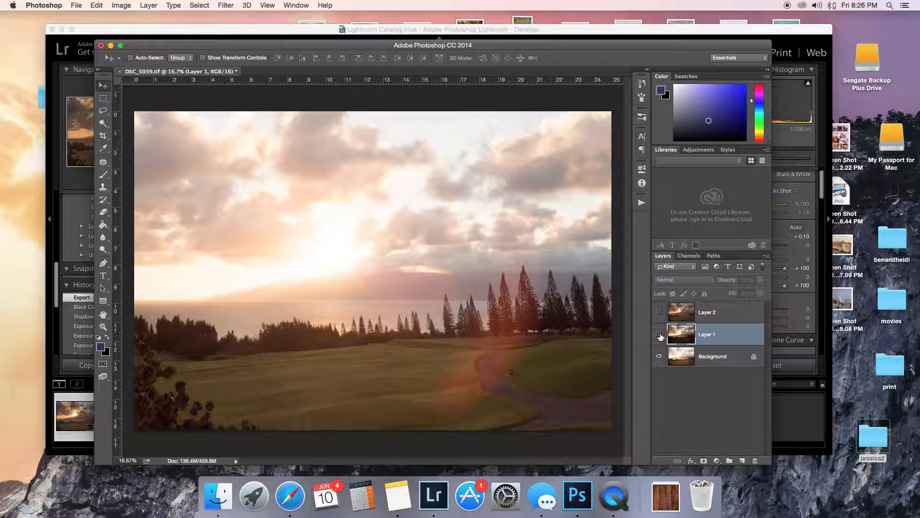
click(660, 334)
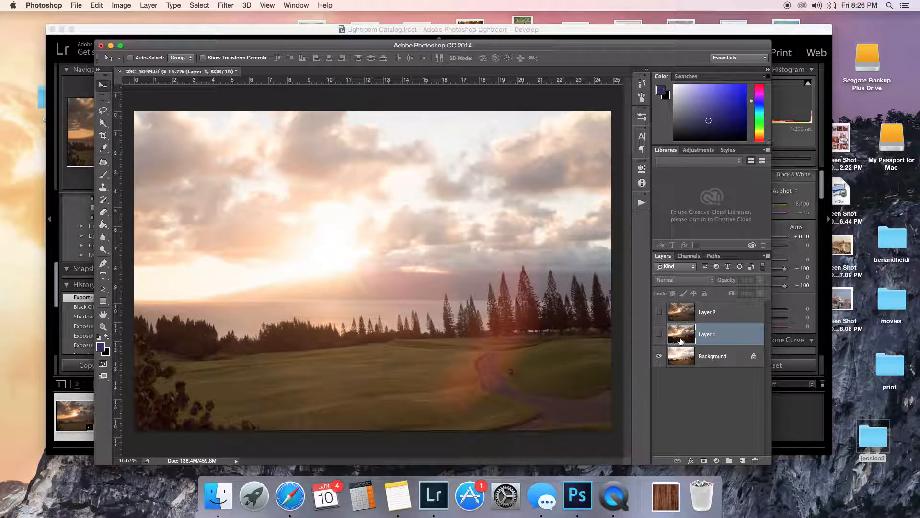
mouse_move(708, 339)
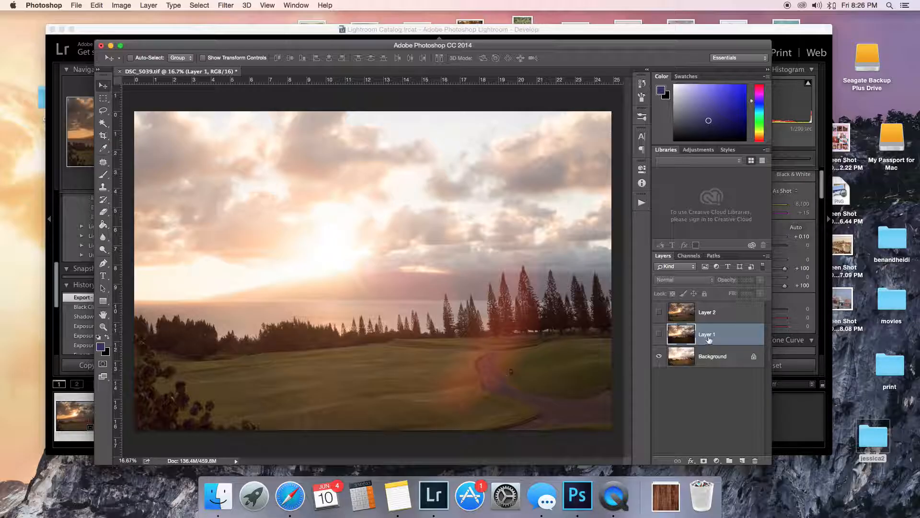
mouse_move(715, 362)
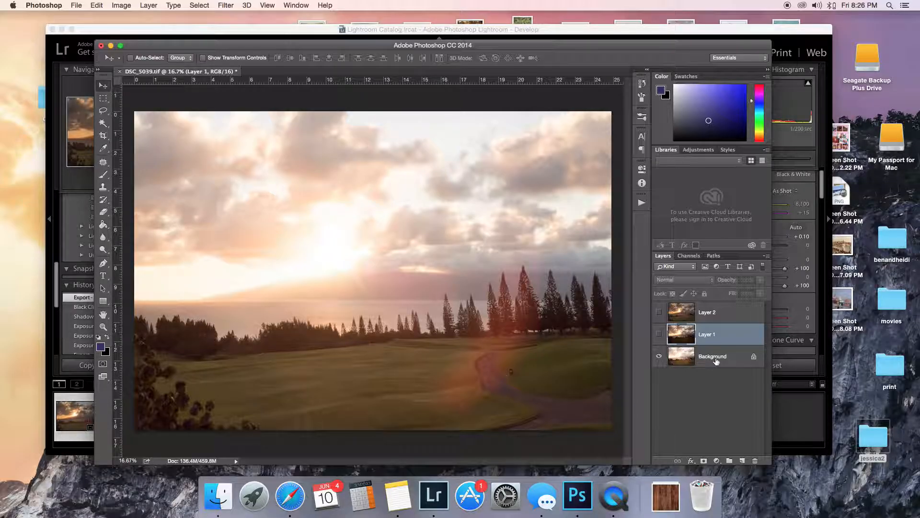
click(713, 357)
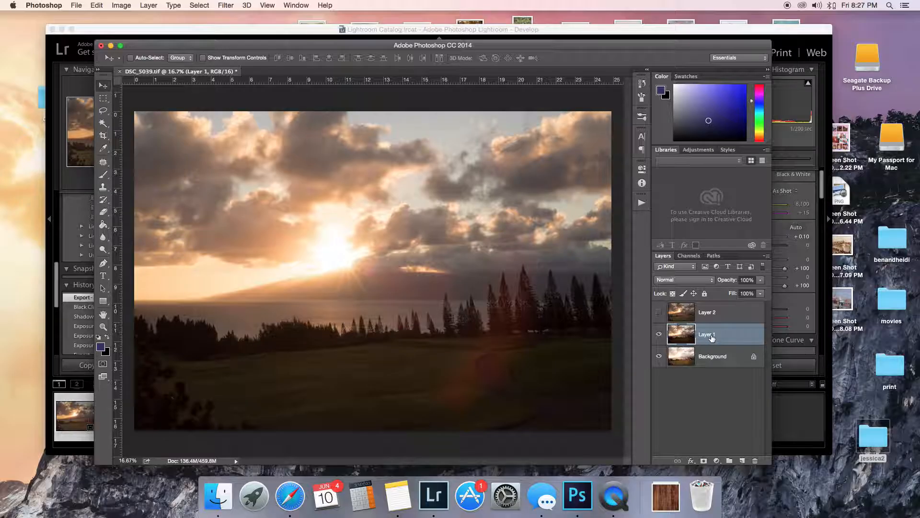
Step: Add a Hide All mask to Layer 1 and paint the sky back in white at full brush strength, then show Layer 2
click(147, 6)
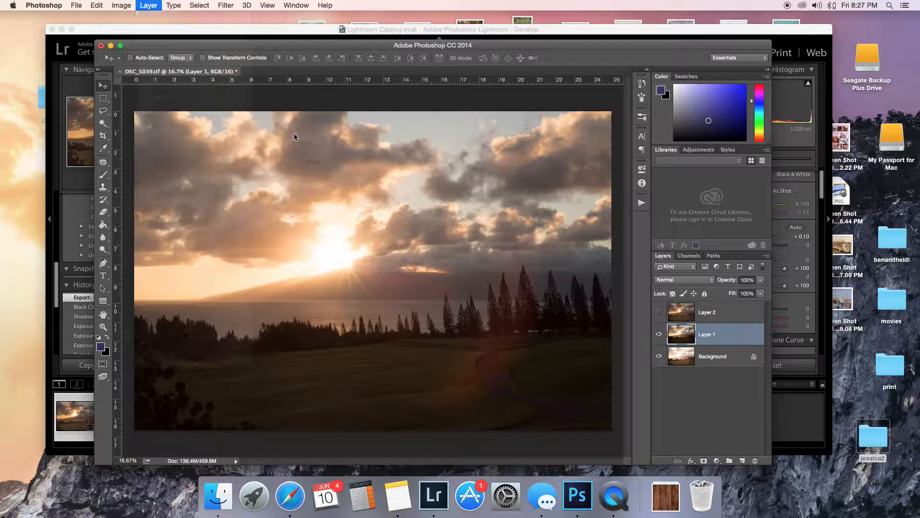
click(679, 460)
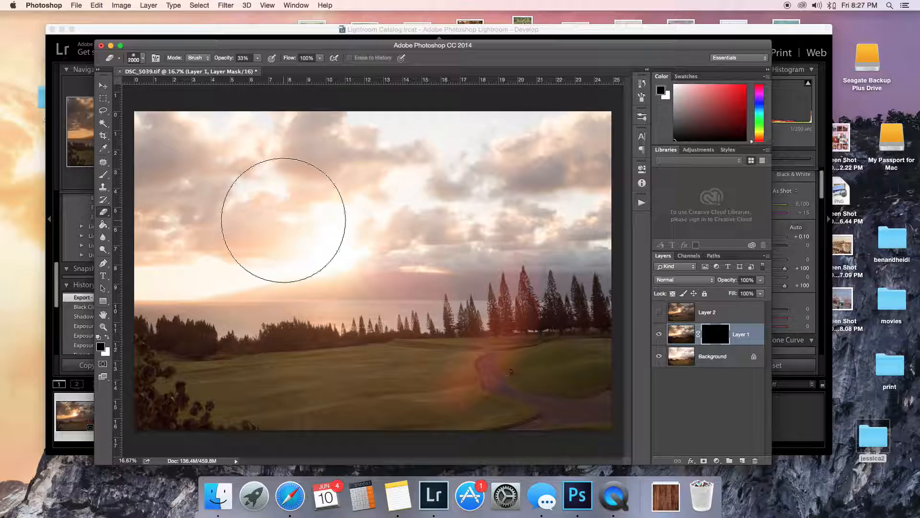
mouse_move(298, 252)
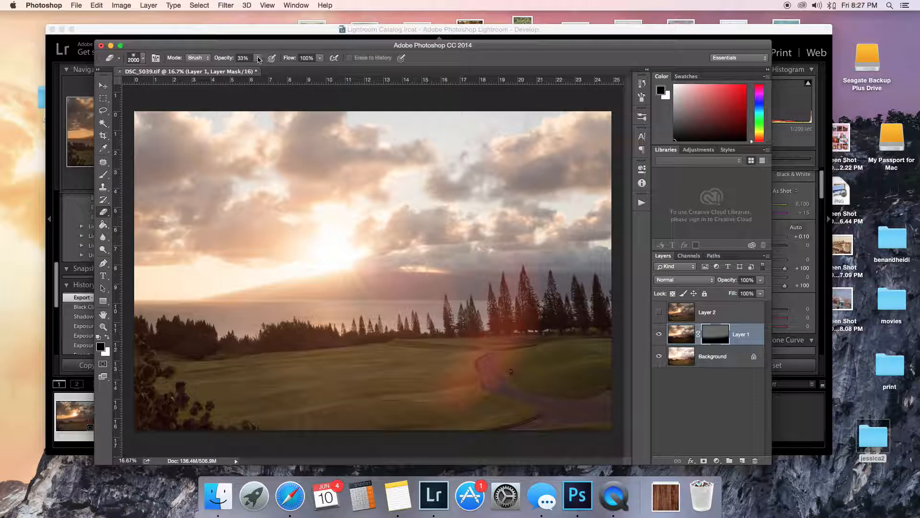
click(258, 57)
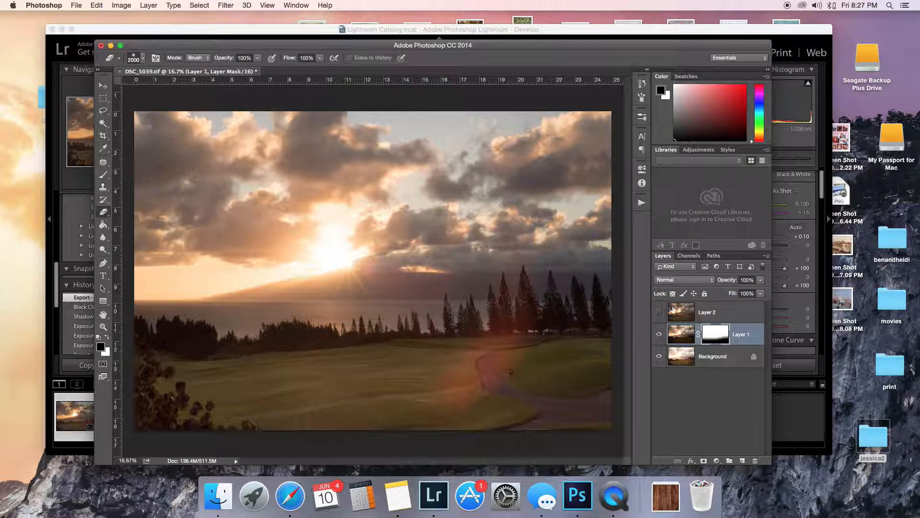
click(708, 311)
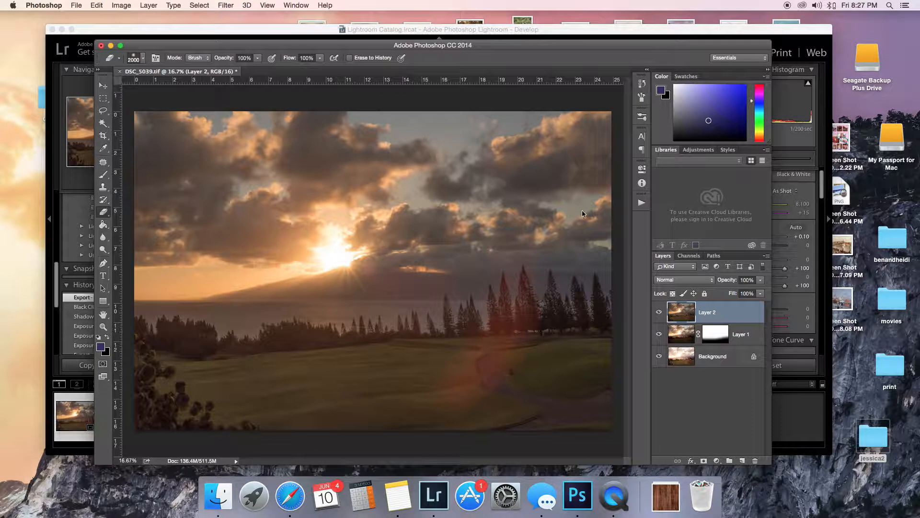
Step: Add a Hide All mask to Layer 2 and paint white over the sun so only its glow shows through
click(148, 6)
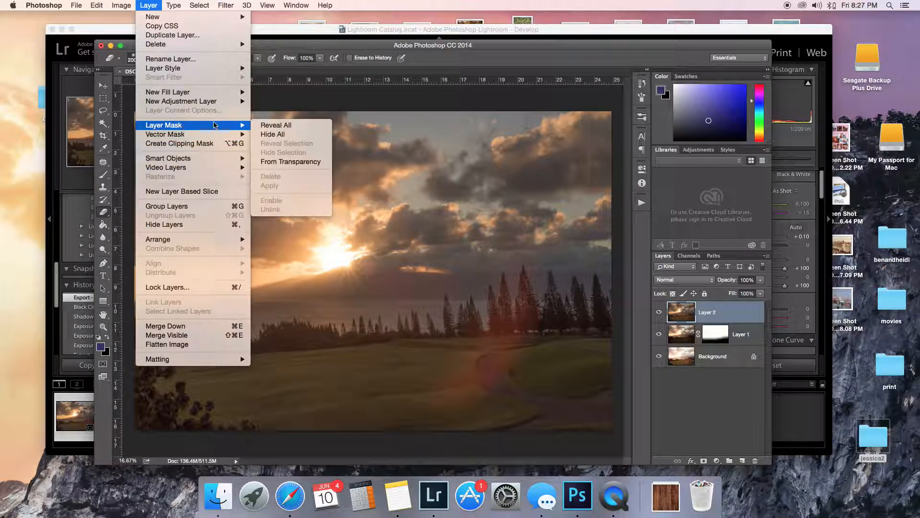
click(272, 134)
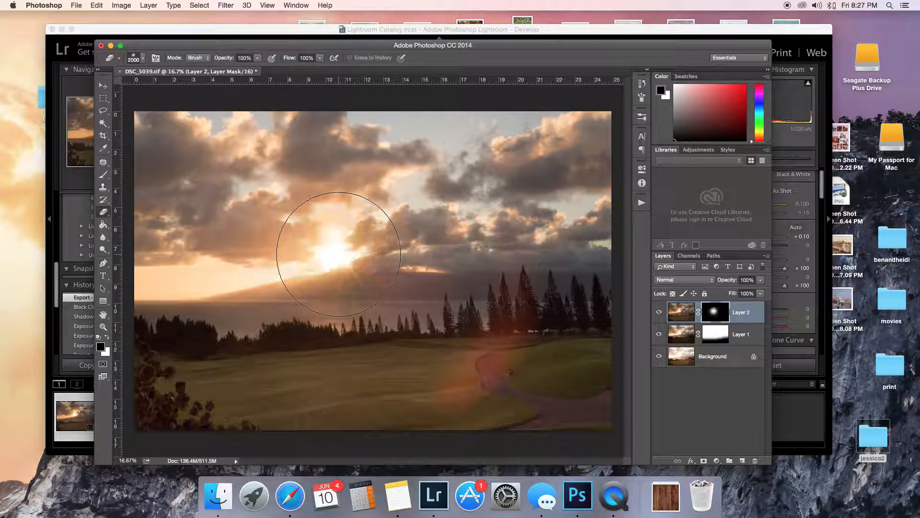
click(337, 253)
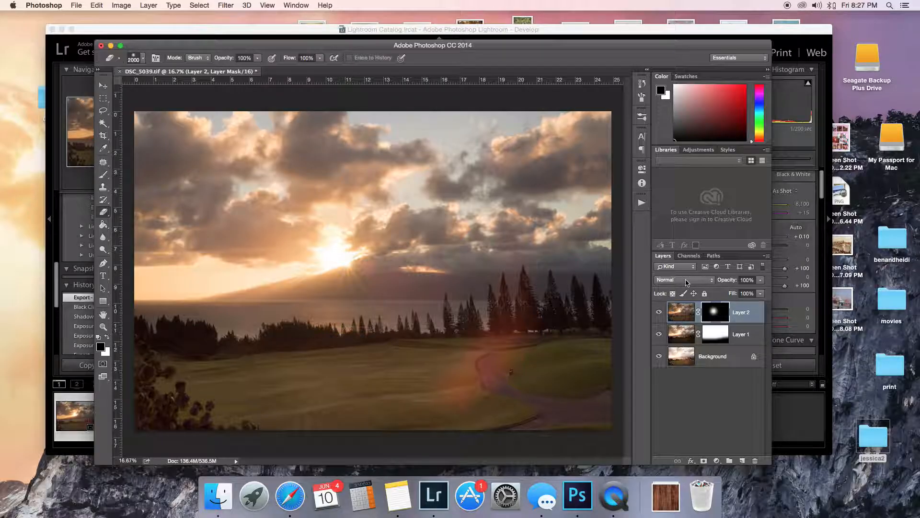
Step: Create a Color Balance 1 adjustment layer and shift its midtones toward a warmer magenta tint
click(148, 6)
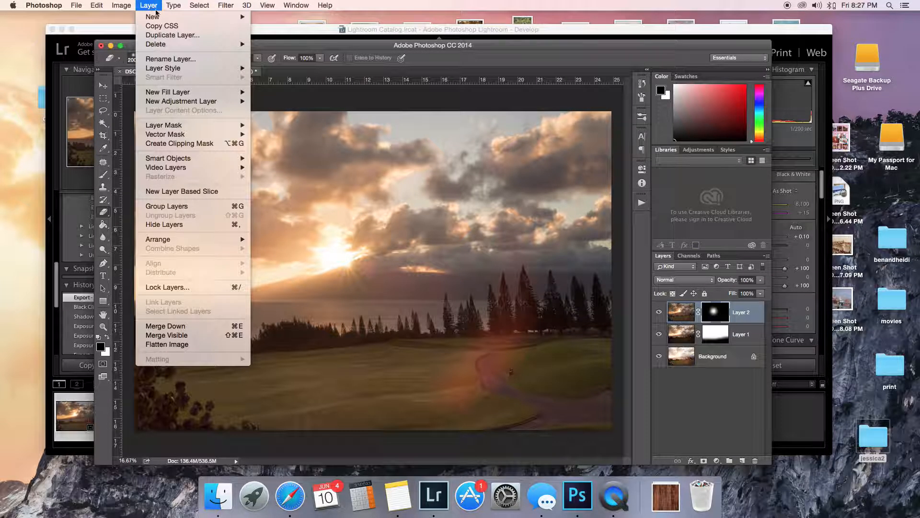
mouse_move(182, 100)
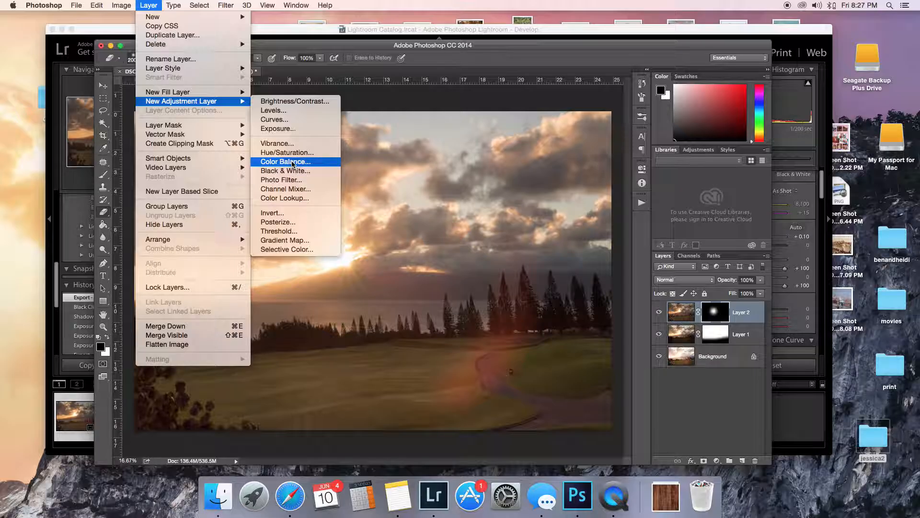
click(286, 161)
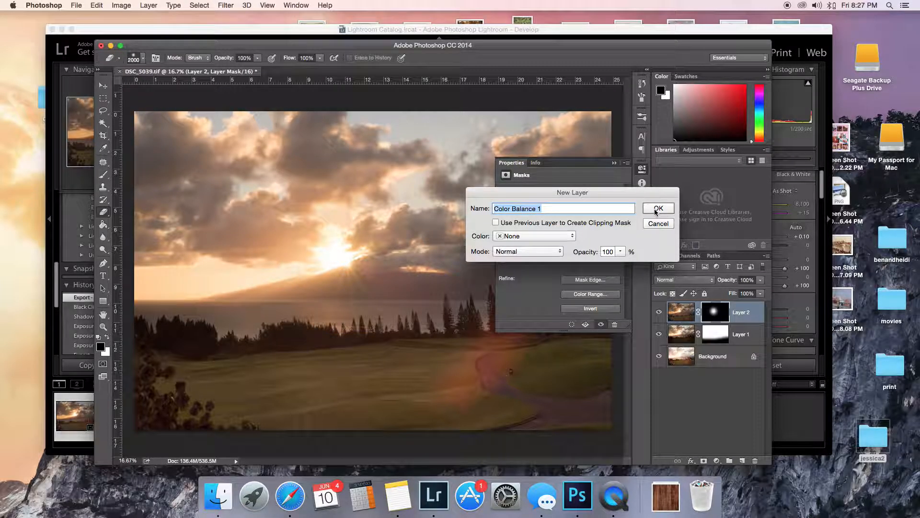
click(658, 208)
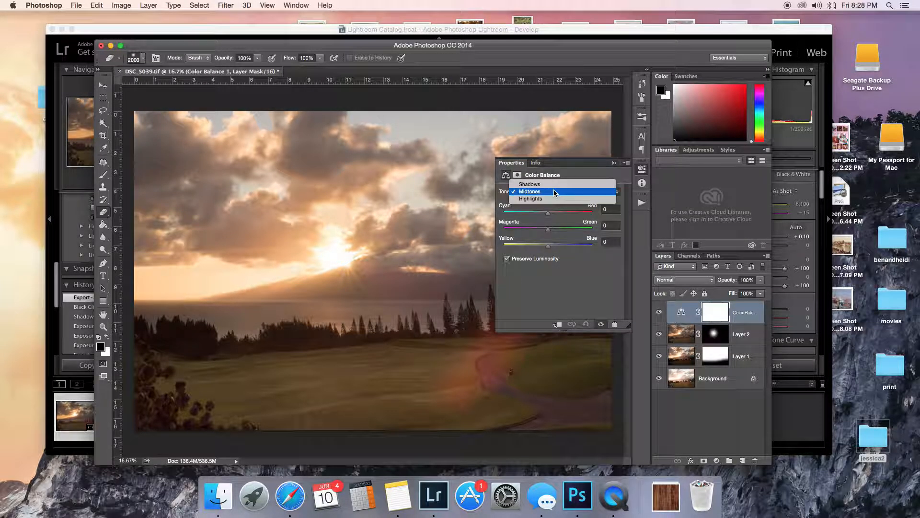
click(529, 184)
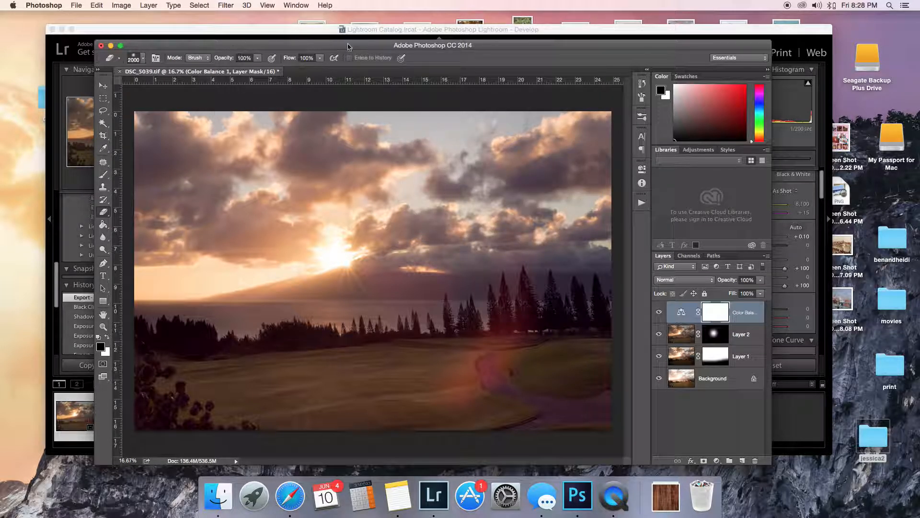
mouse_move(446, 392)
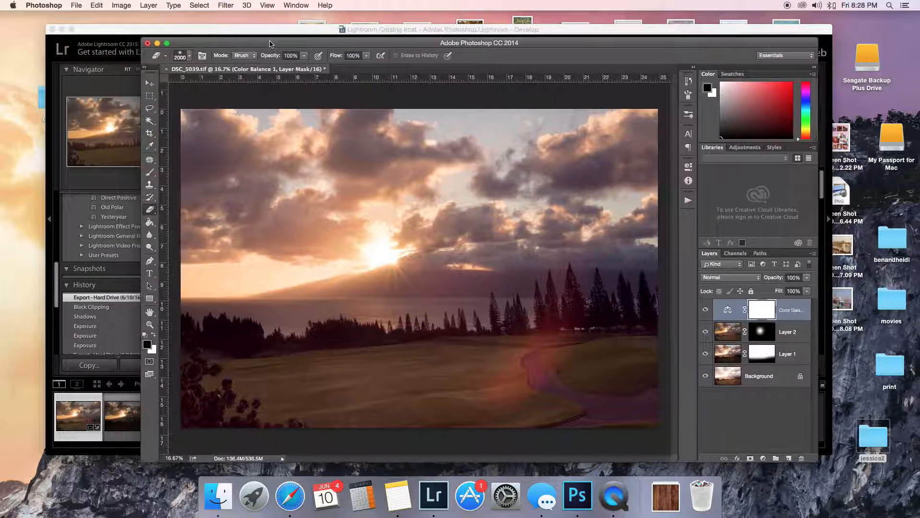
Step: Create Color Balance 2 with midtones Cyan-Red +6, Magenta-Green -5, Yellow-Blue -11
click(173, 5)
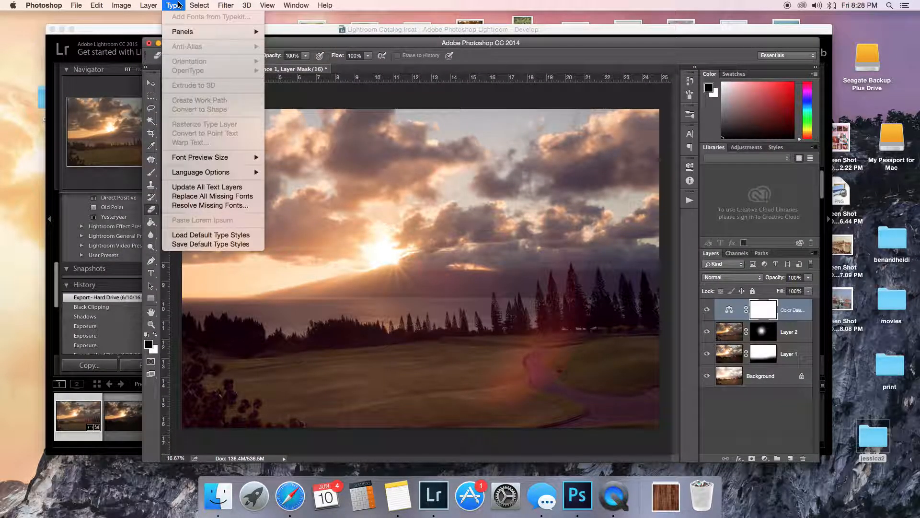
click(149, 6)
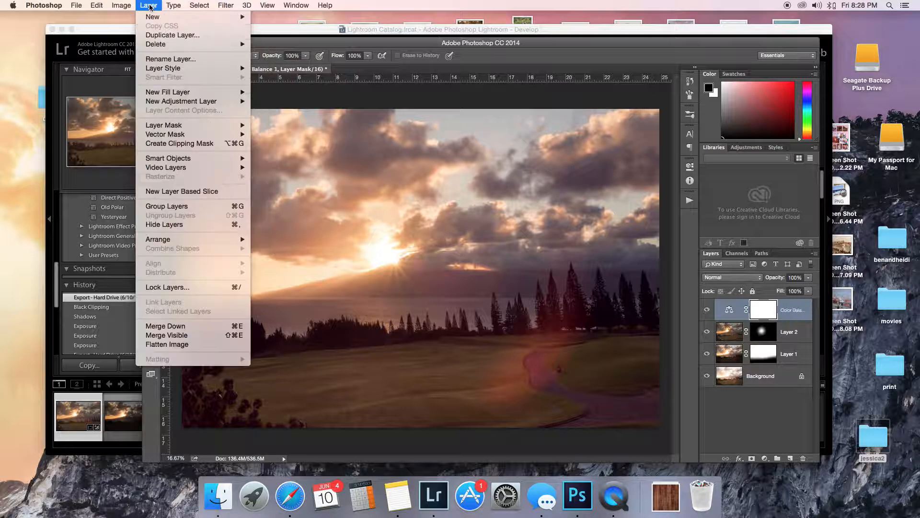
mouse_move(164, 125)
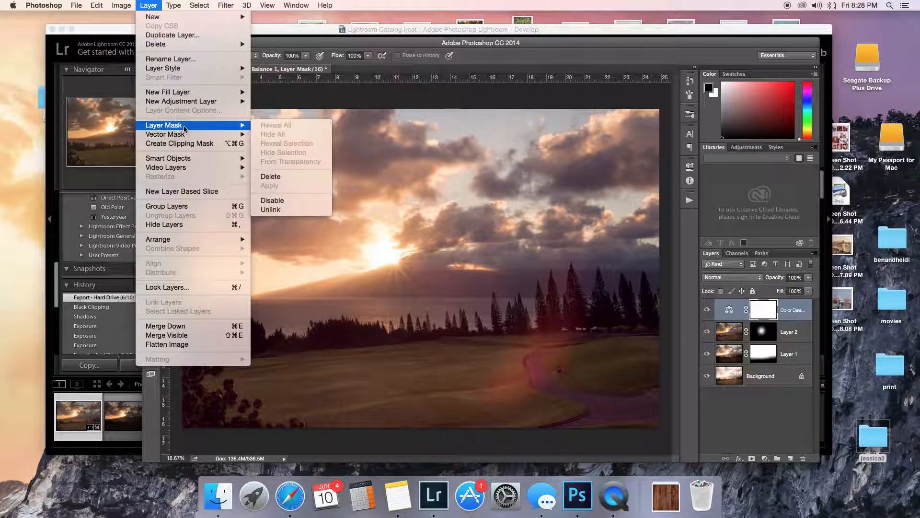
mouse_move(181, 101)
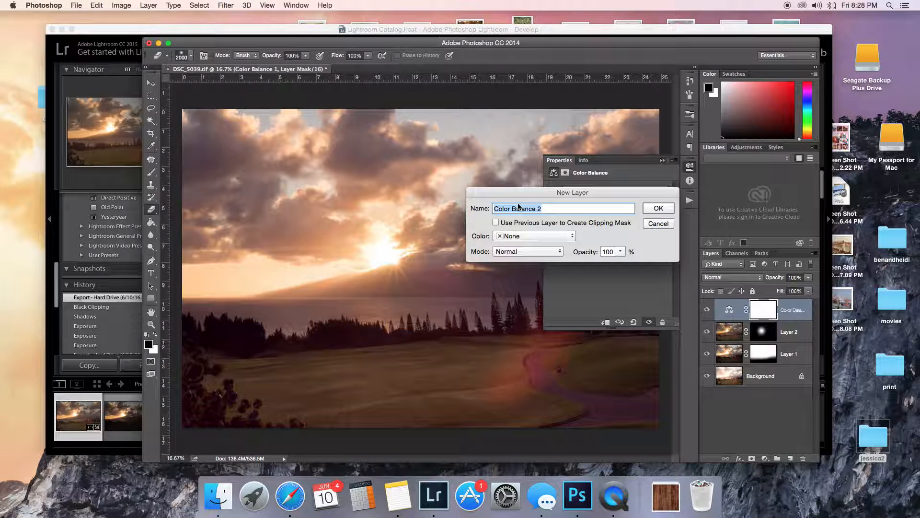
click(657, 208)
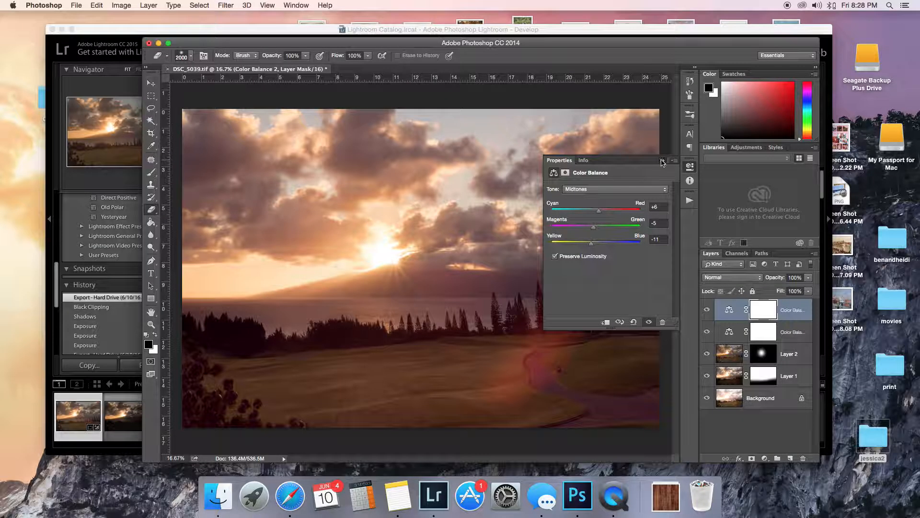
Step: Target the Color Balance 2 mask and paint black at 61% opacity over the lower photo area
click(674, 160)
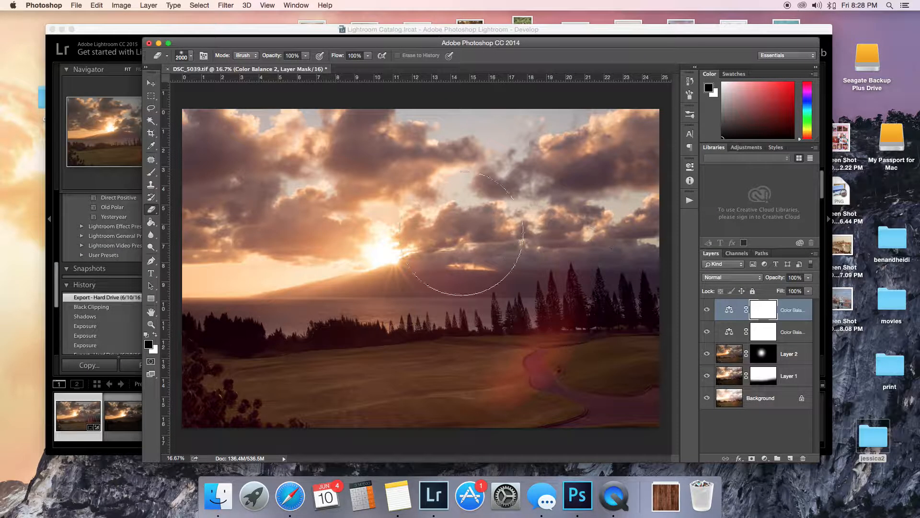
mouse_move(435, 391)
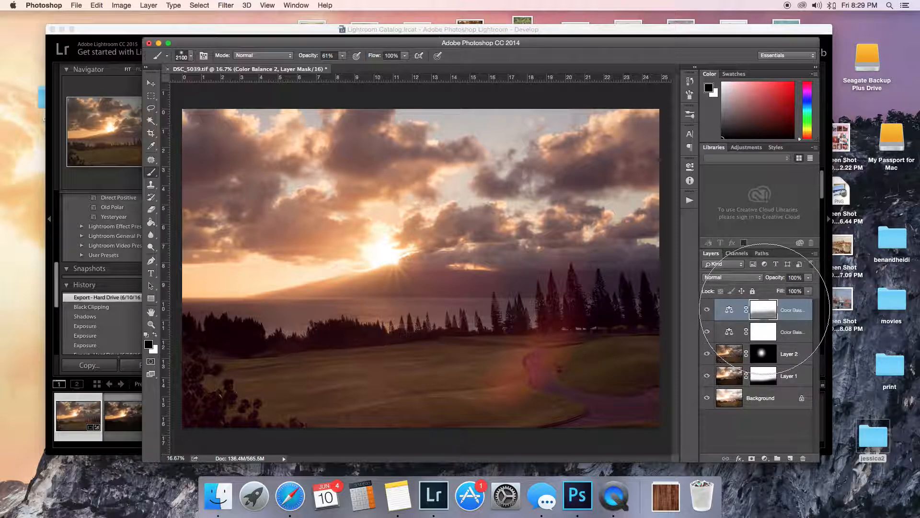
click(433, 495)
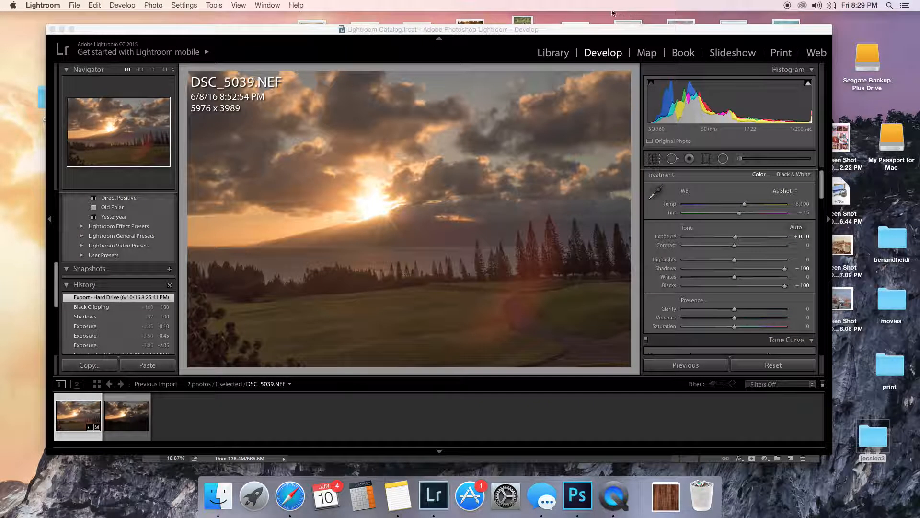
click(576, 495)
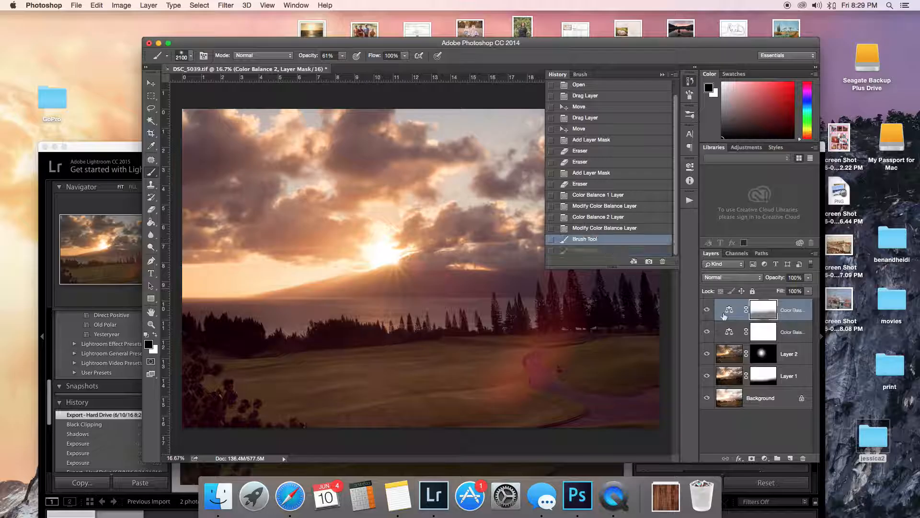
click(764, 310)
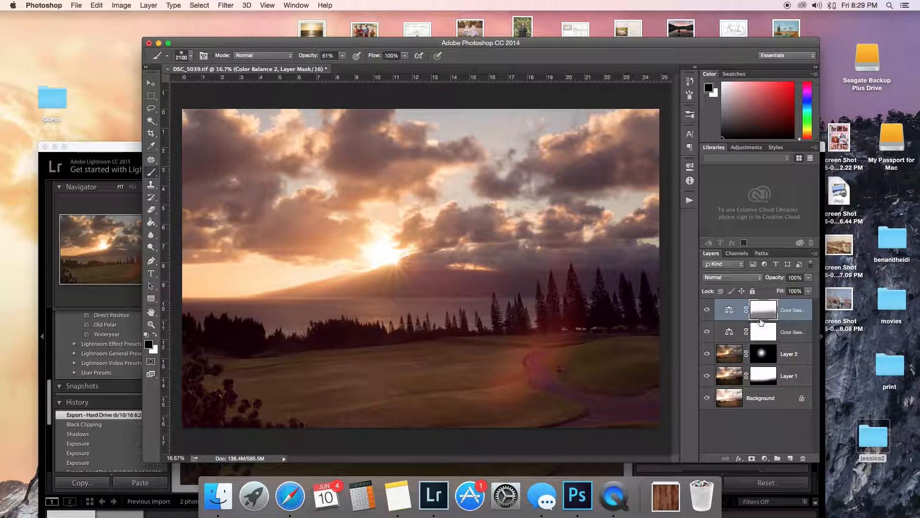
click(707, 331)
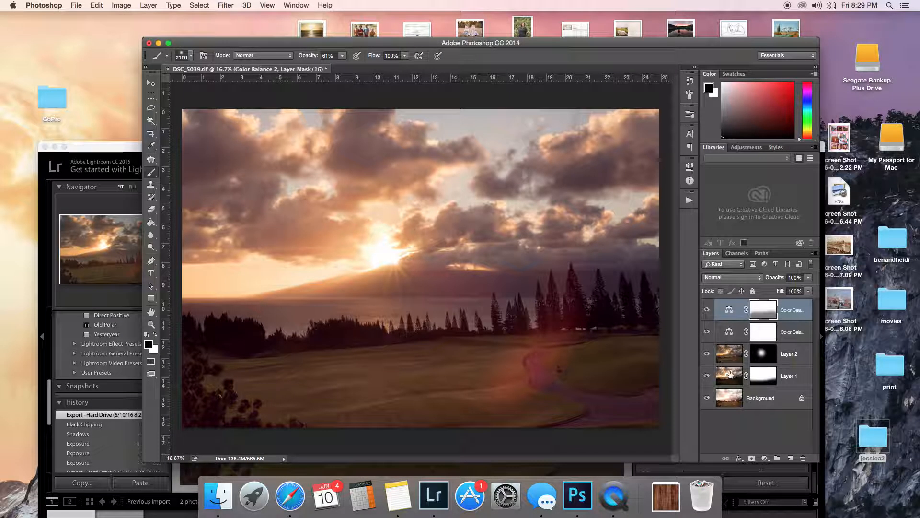
mouse_move(271, 380)
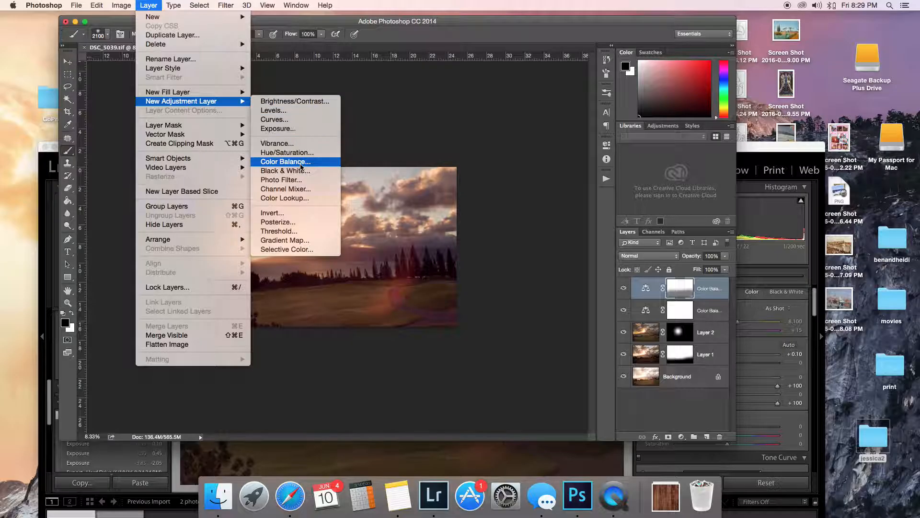
Step: Create Color Balance 3 with midtones Cyan-Red -7, Magenta-Green -11, Yellow-Blue +38 to cool the photo
click(286, 161)
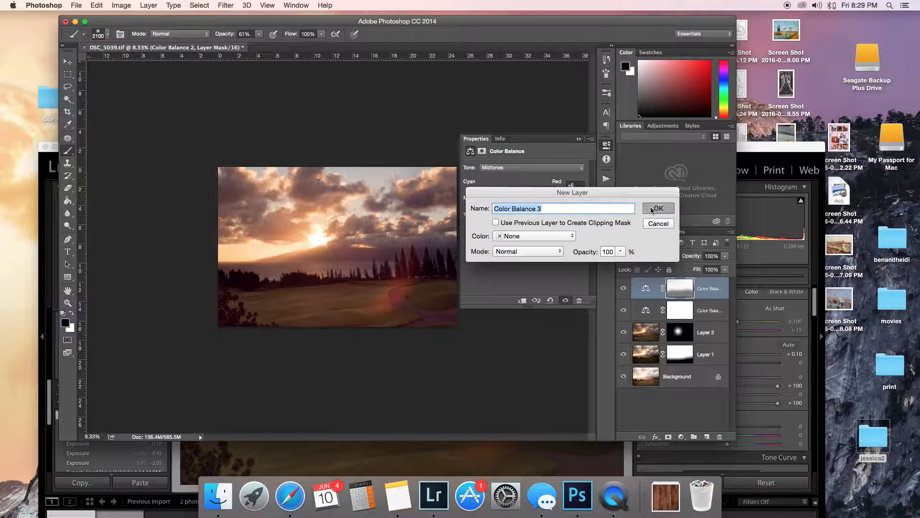
click(658, 208)
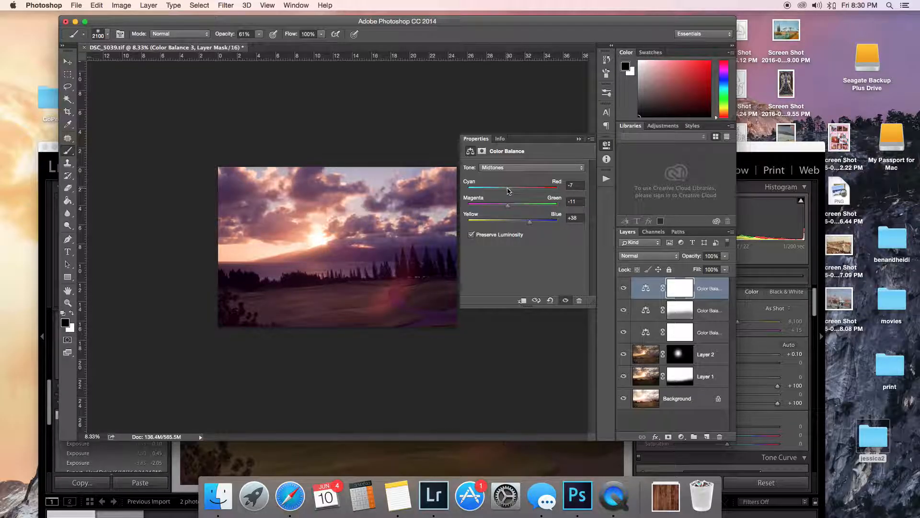
drag(497, 188, 487, 188)
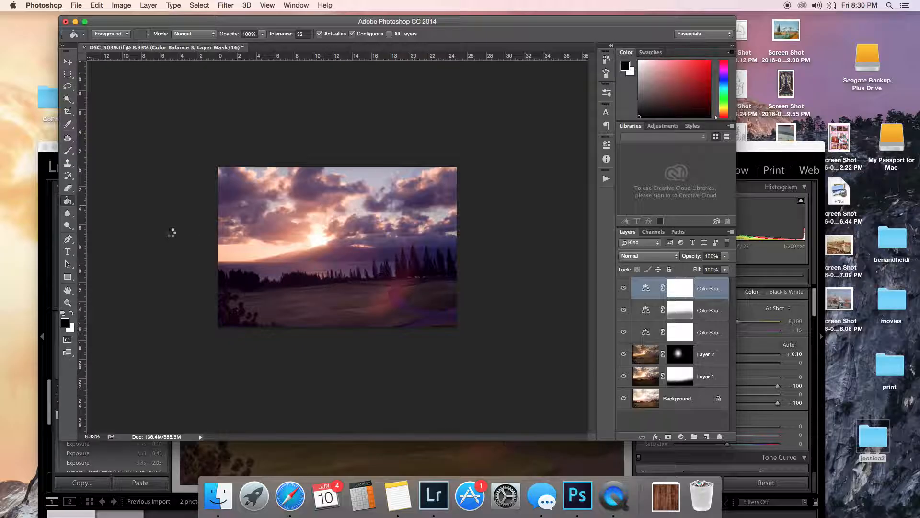
Step: Fill the Color Balance 3 mask with black so its cooling is hidden from the land
click(679, 288)
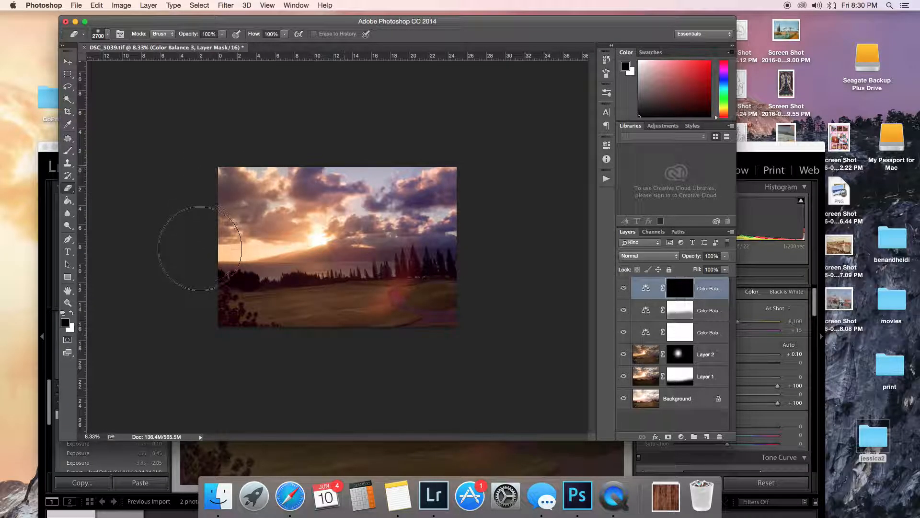
mouse_move(157, 243)
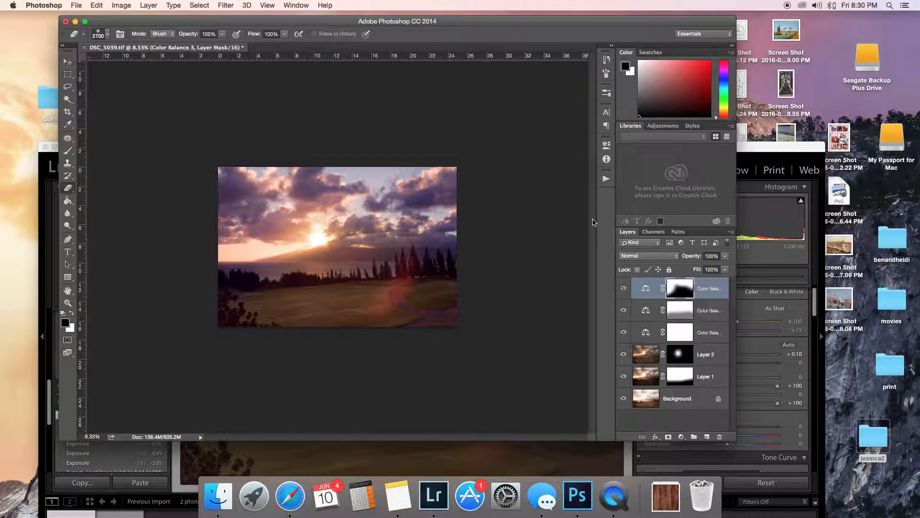
mouse_move(387, 267)
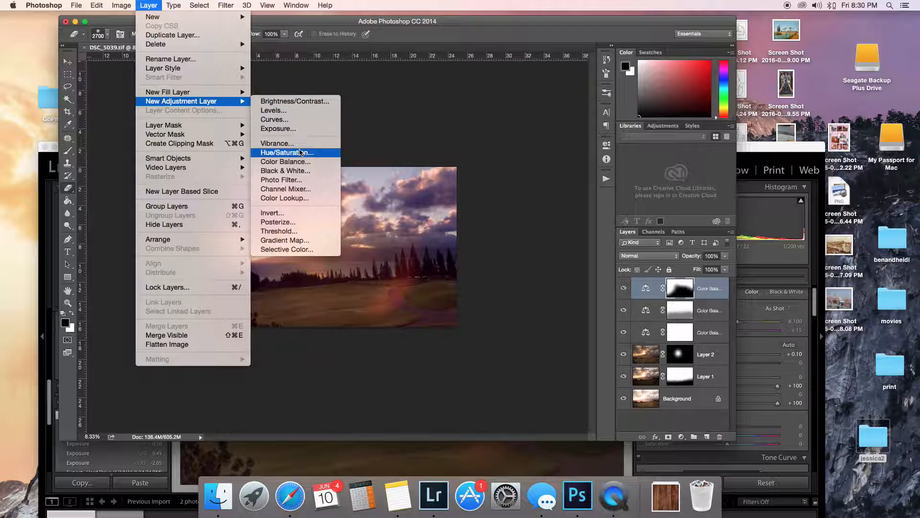
Step: Create Color Balance 4 warming the highlights toward red/yellow, and compare with it toggled off
click(285, 161)
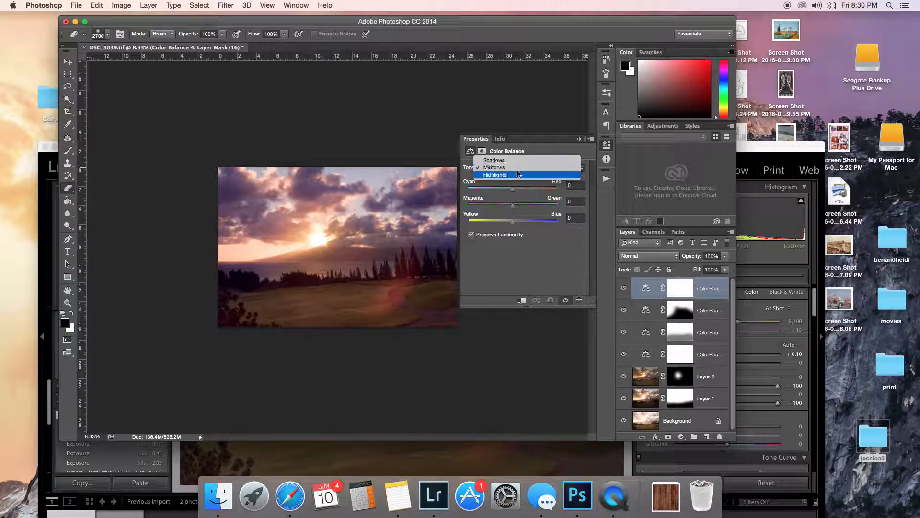
click(495, 175)
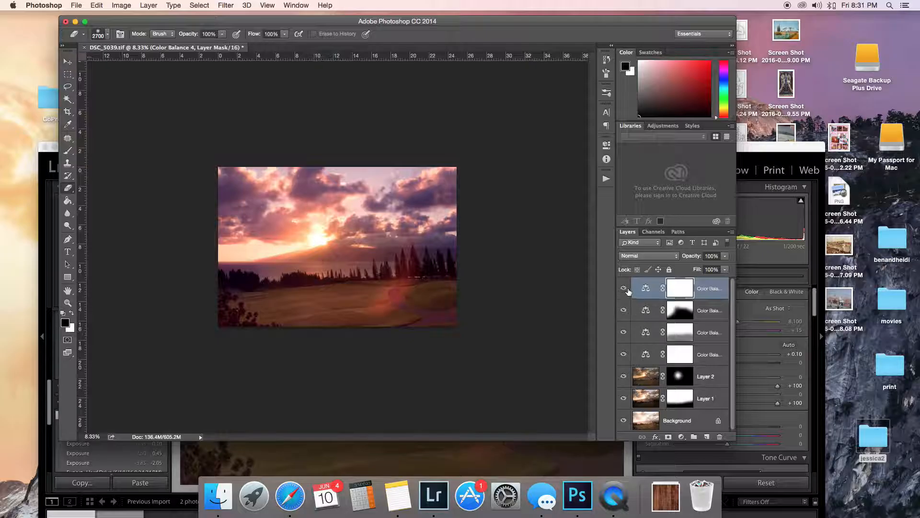
click(623, 289)
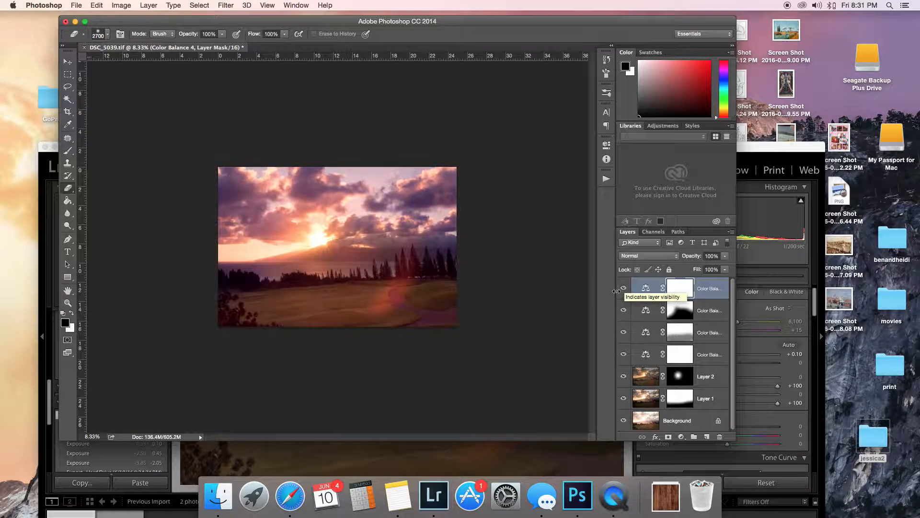
Step: Fill the Color Balance 4 mask with black, ready to paint the warm glow back in around the sun
click(67, 99)
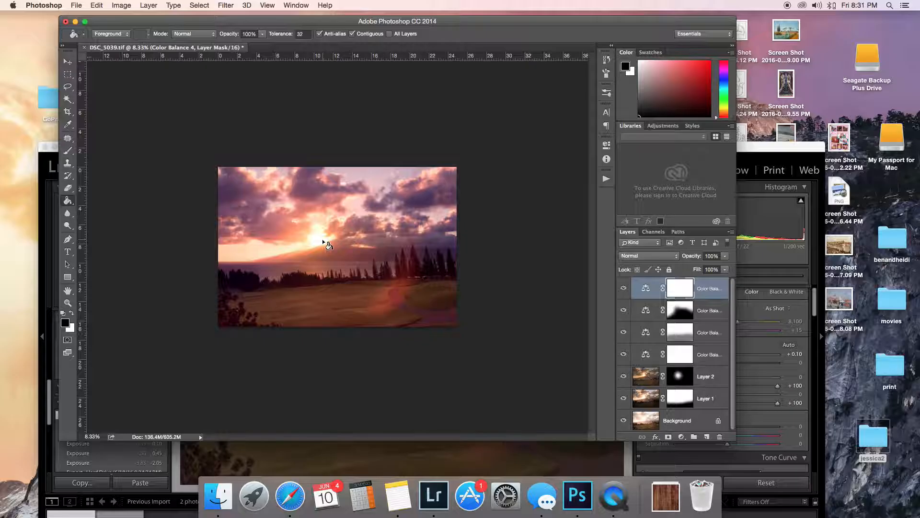
click(680, 289)
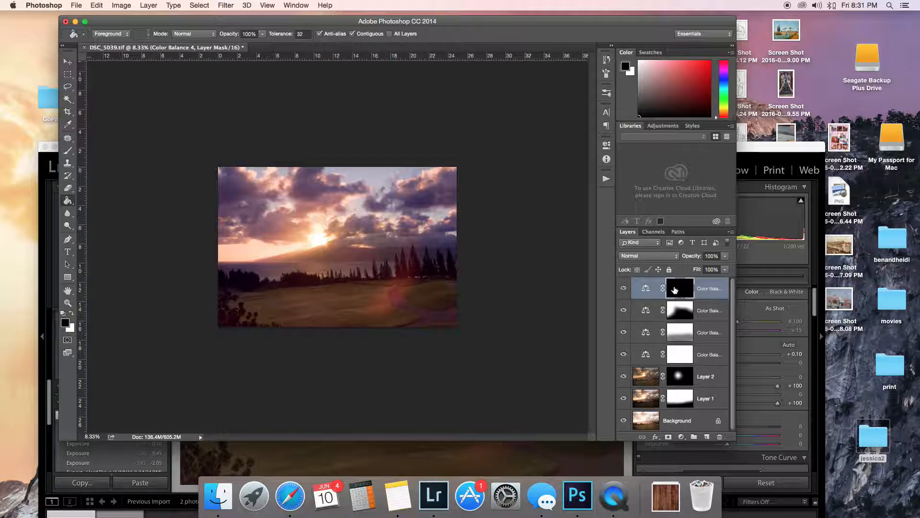
click(680, 288)
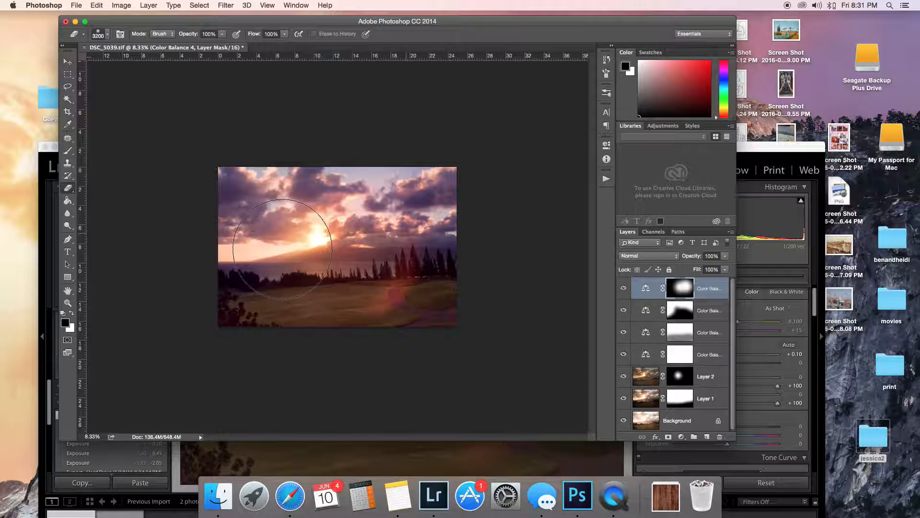
mouse_move(279, 249)
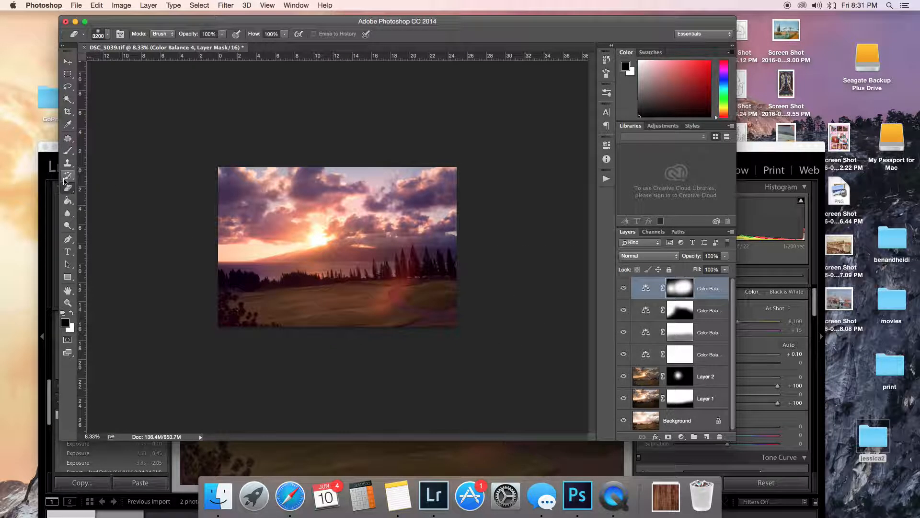
Step: Zoom into the photo and create a fifth Color Balance adjustment layer
click(67, 304)
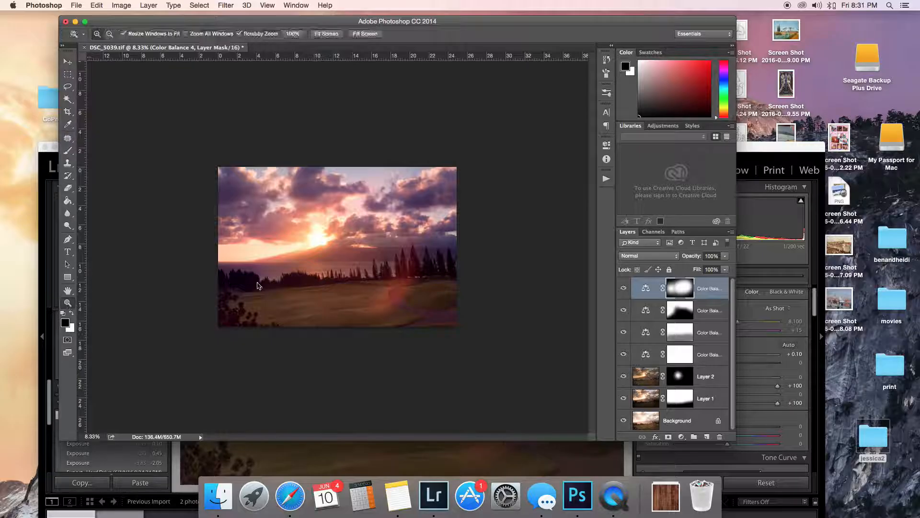
click(468, 242)
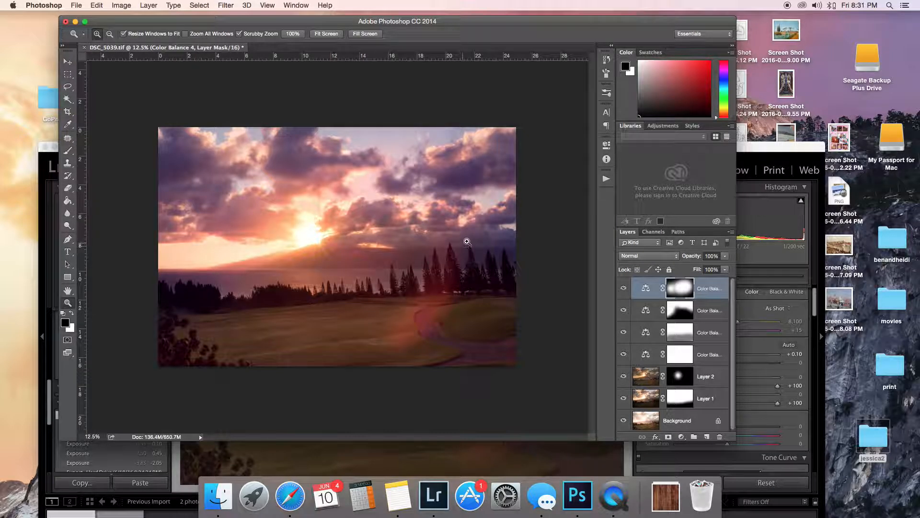
mouse_move(549, 257)
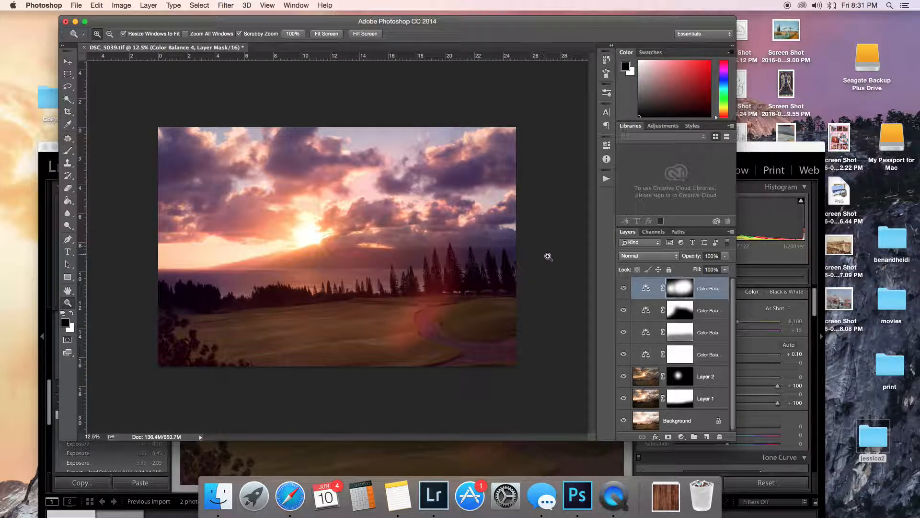
mouse_move(200, 312)
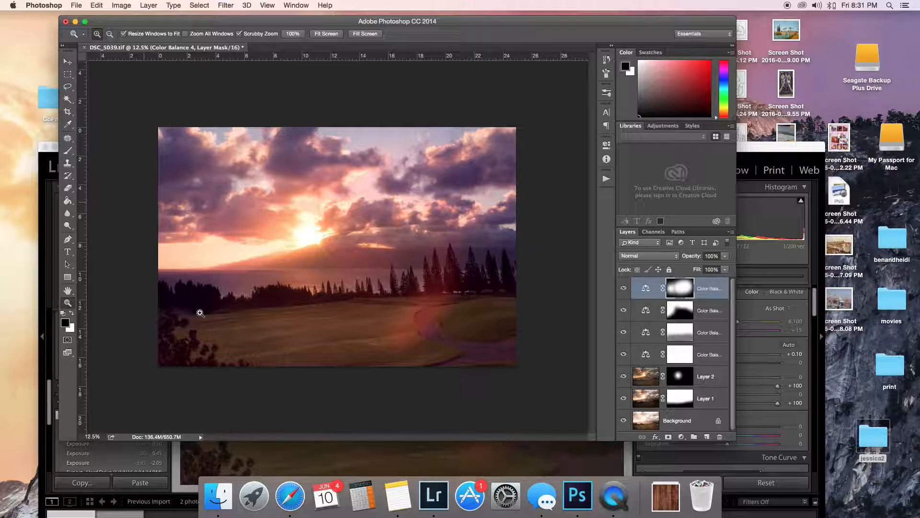
click(149, 6)
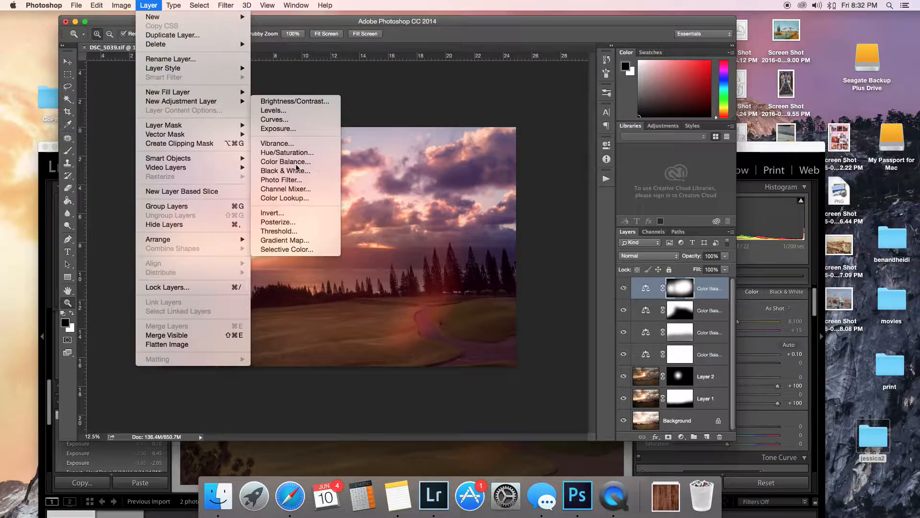
click(286, 161)
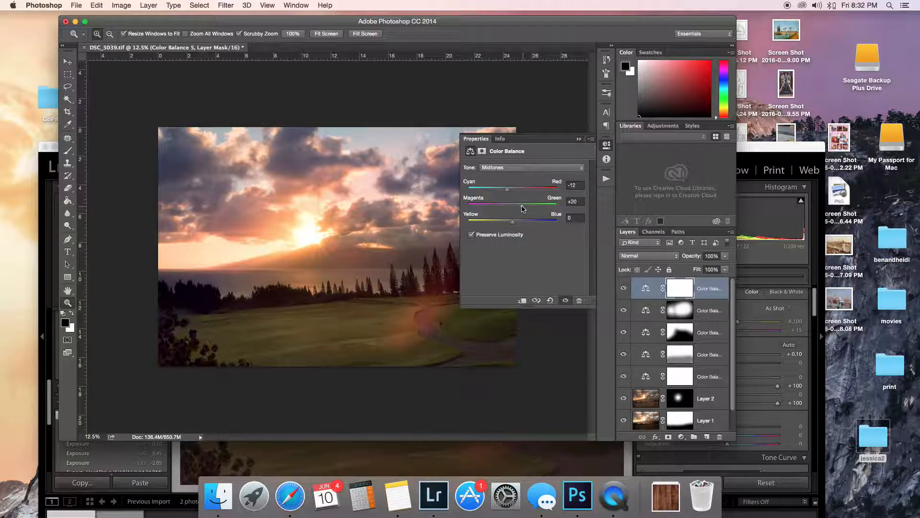
Step: Shift its midtones to Cyan-Red -12, Magenta-Green +20 at 50% opacity, comparing visibility on and off
drag(507, 203, 532, 203)
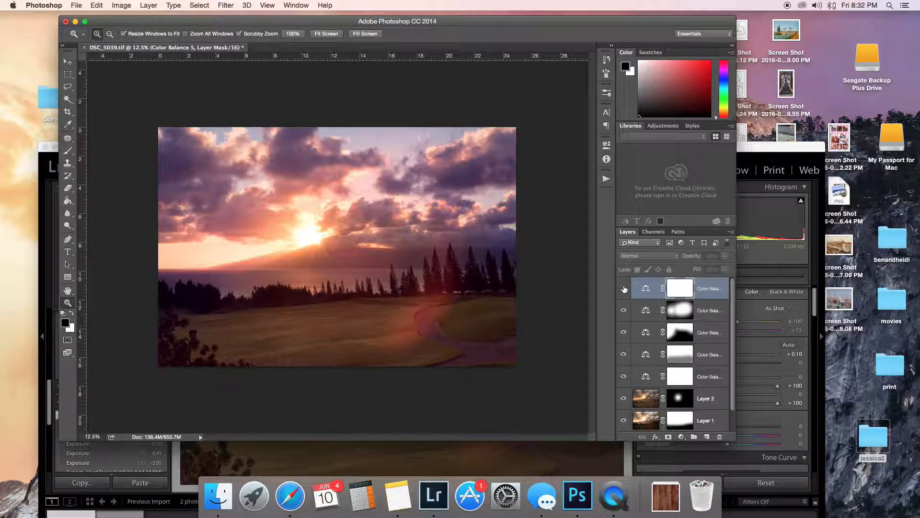
click(624, 289)
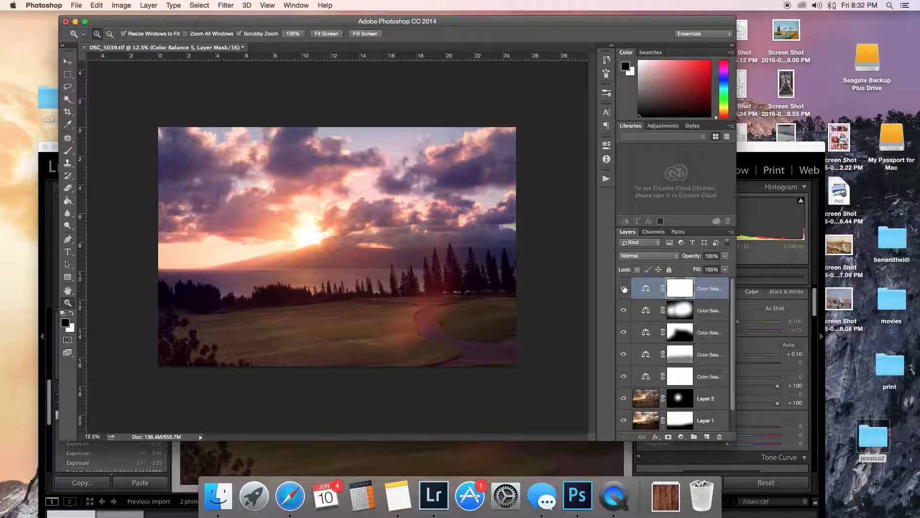
click(624, 288)
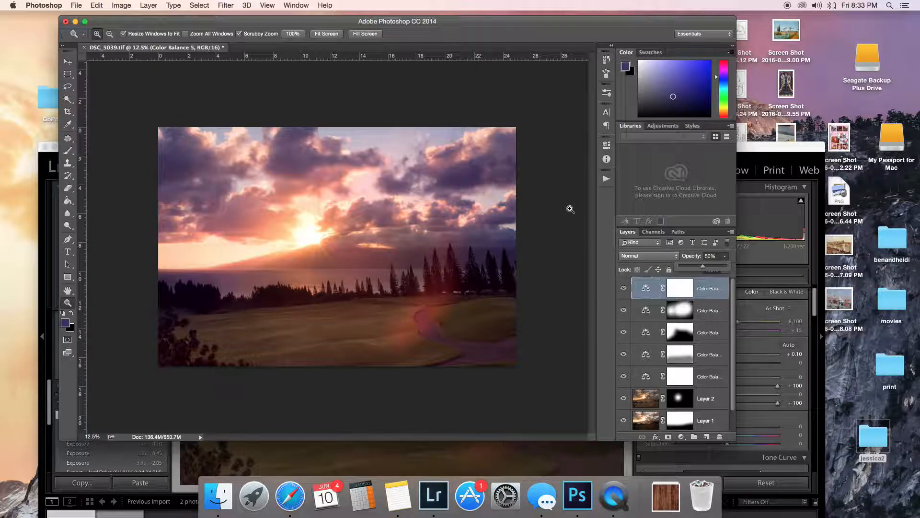
Step: Create Color Balance 6 set to Highlights and paint its mask white over more of the clouds
click(149, 5)
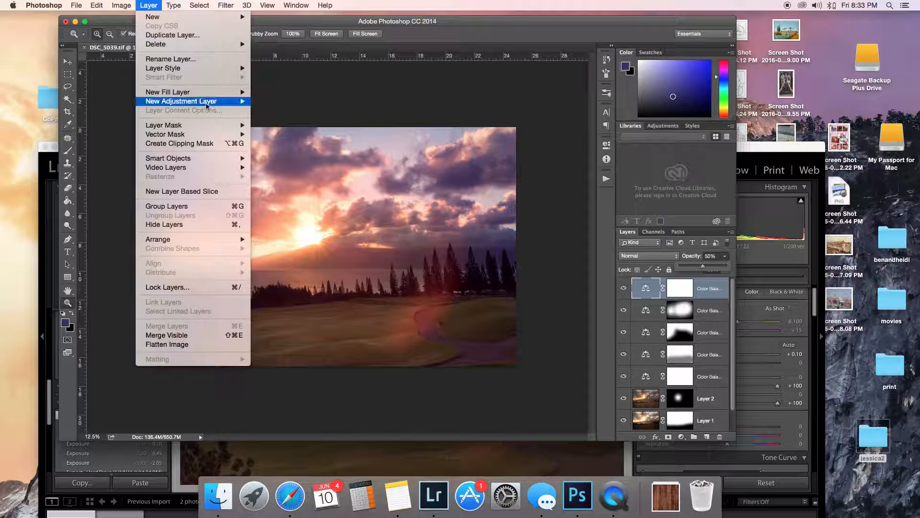
click(180, 101)
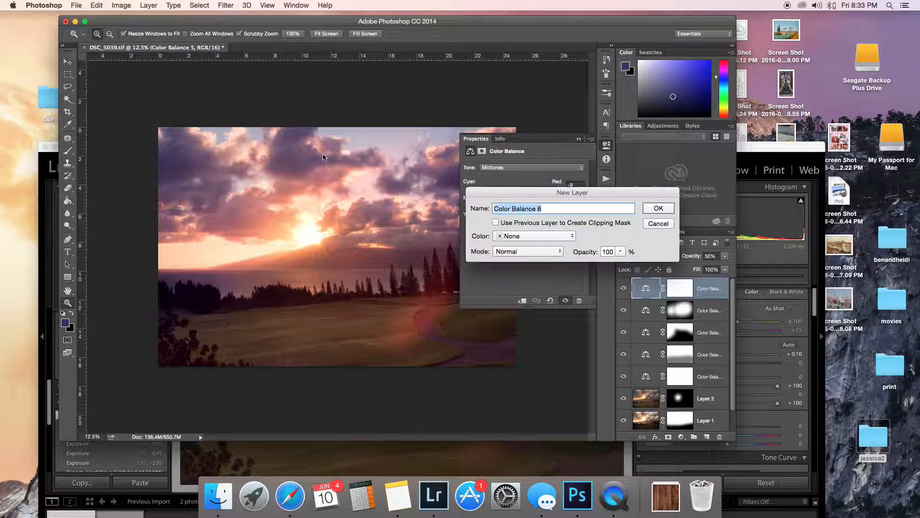
click(532, 166)
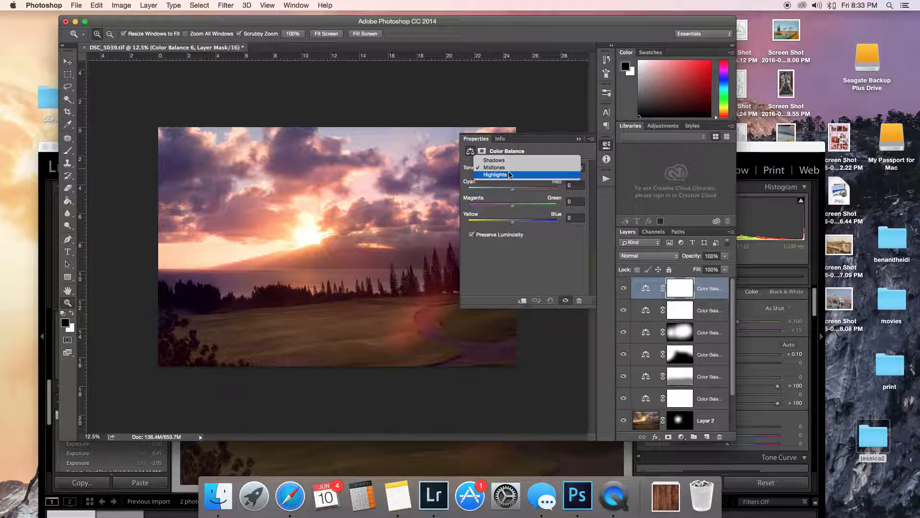
click(495, 174)
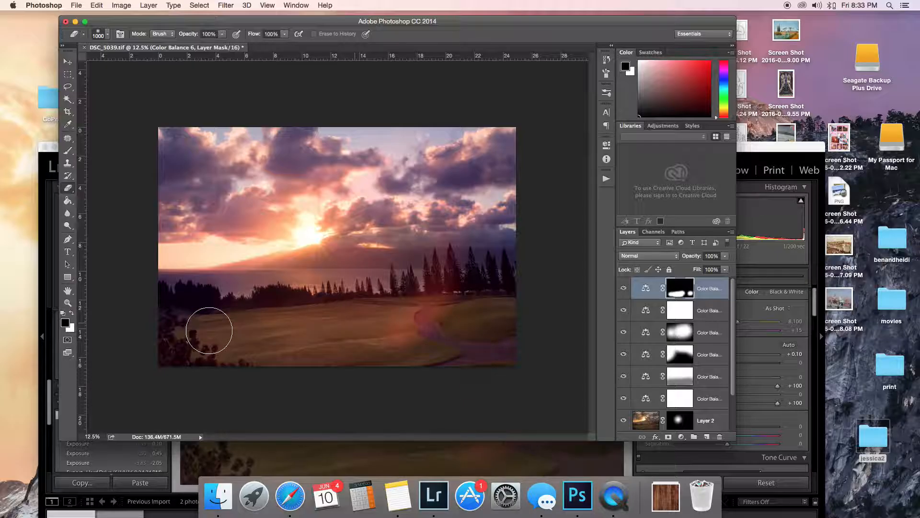
mouse_move(145, 391)
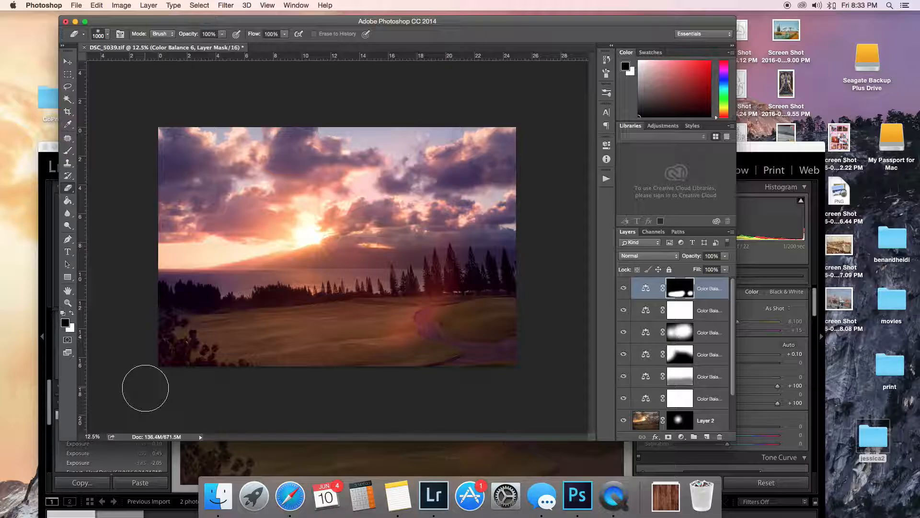
mouse_move(344, 366)
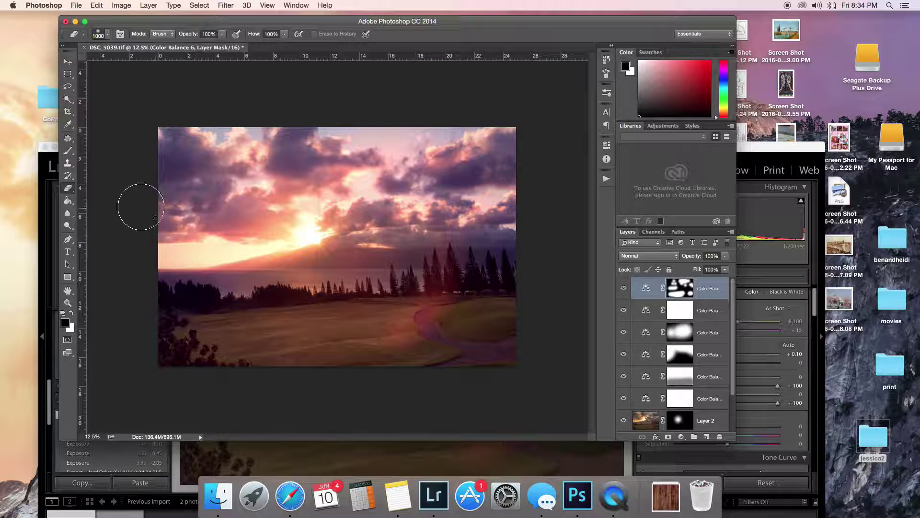
mouse_move(100, 224)
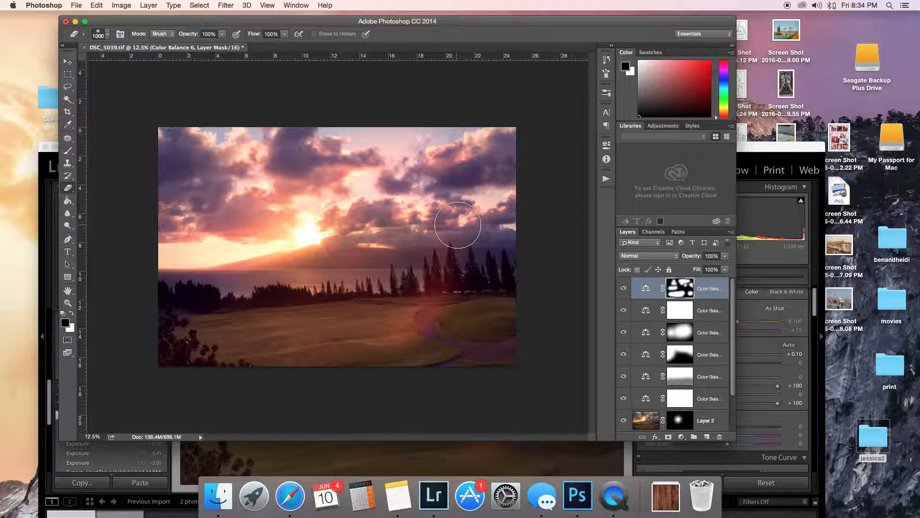
Step: Create a Levels 1 adjustment layer with midtone input 1.26
click(148, 6)
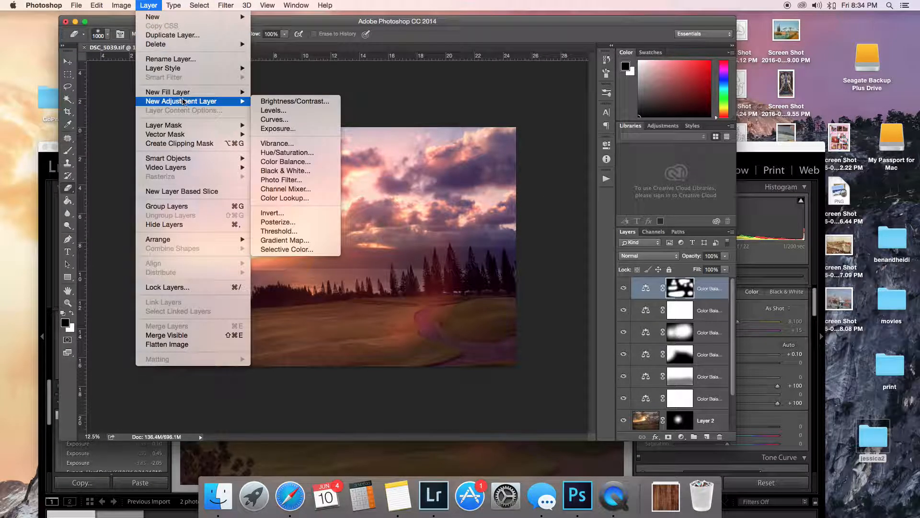
click(273, 110)
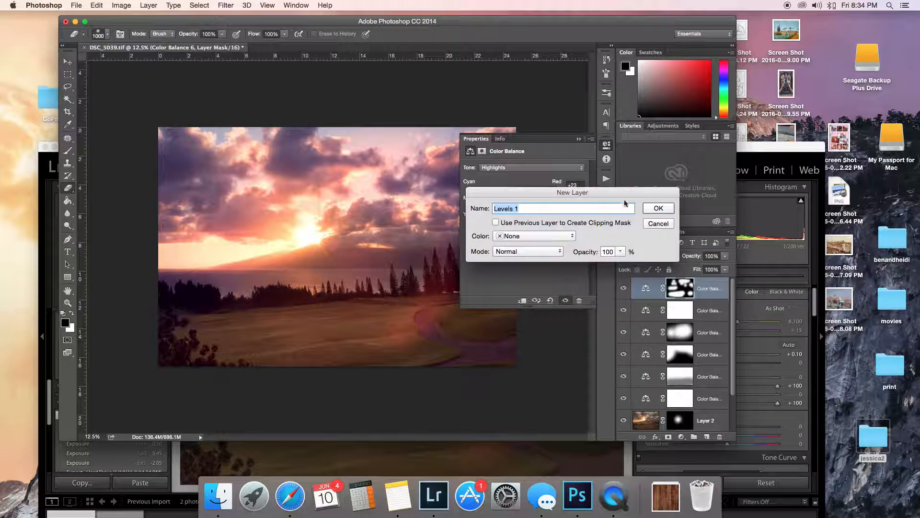
click(658, 208)
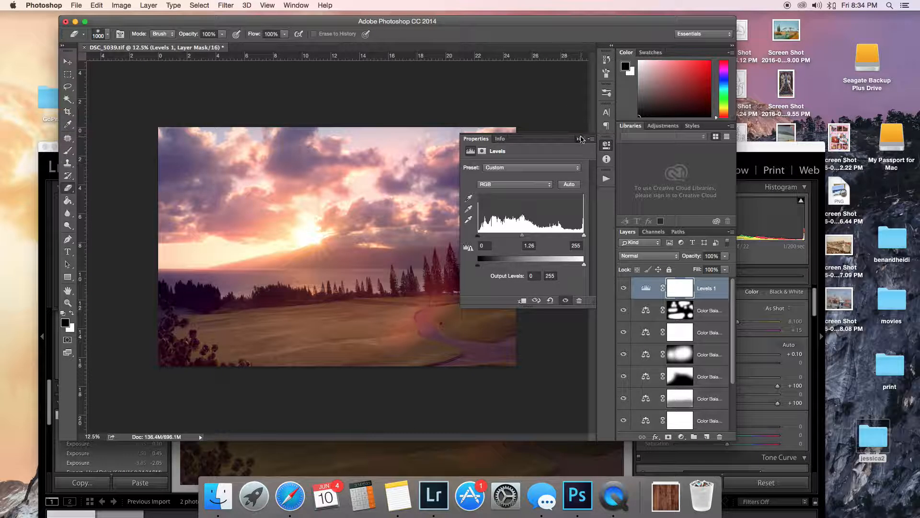
click(580, 139)
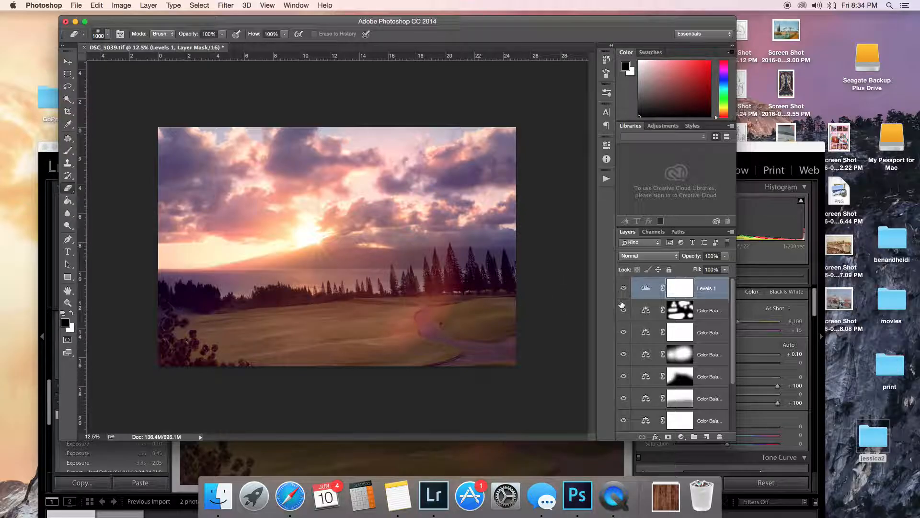
Step: Toggle the Levels layer's visibility to compare, leaving it turned on
click(623, 291)
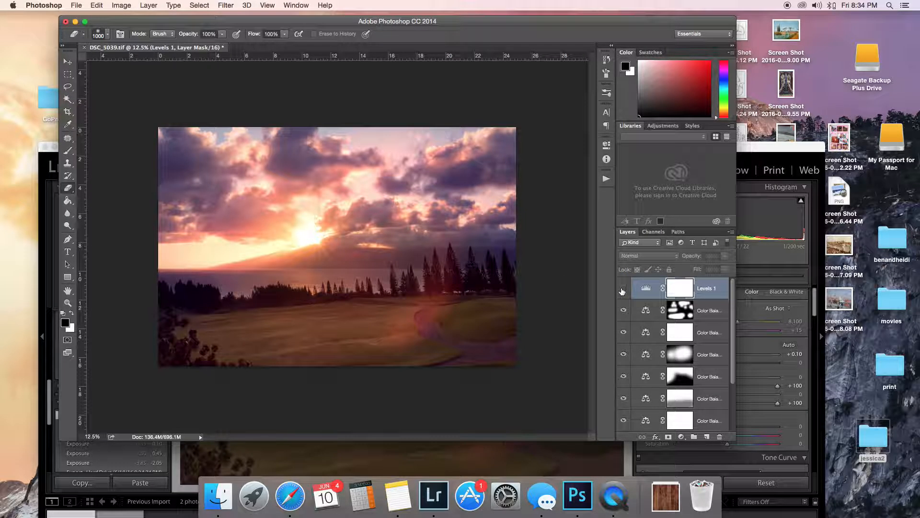
click(624, 289)
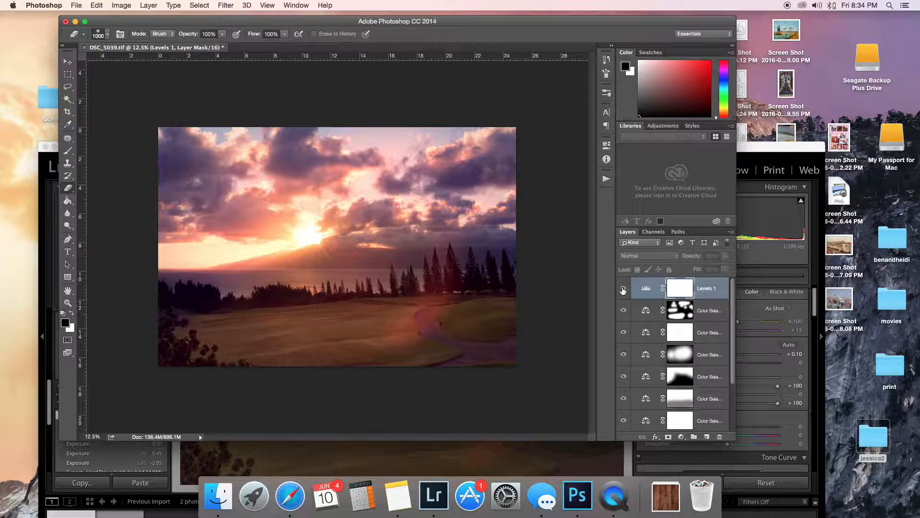
click(623, 288)
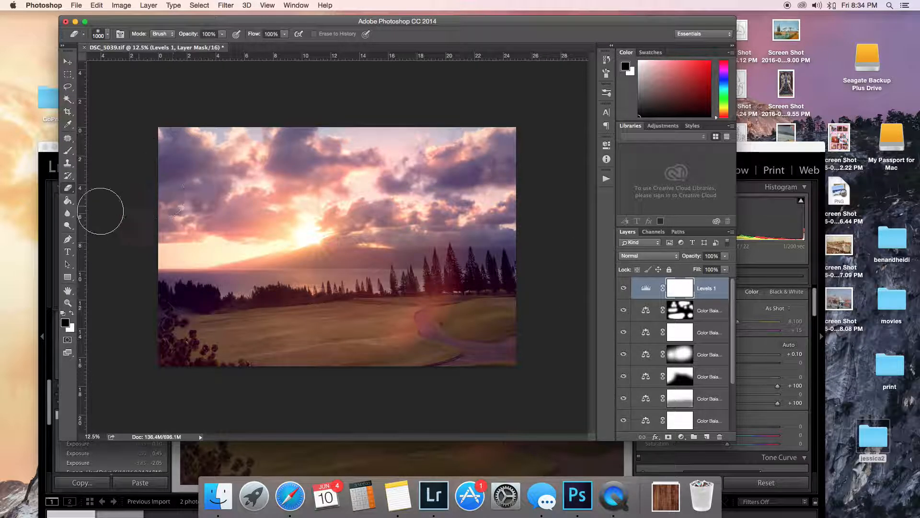
Step: Fill the Levels 1 mask black with Paint Bucket, then erase back a soft area around the sun
click(67, 200)
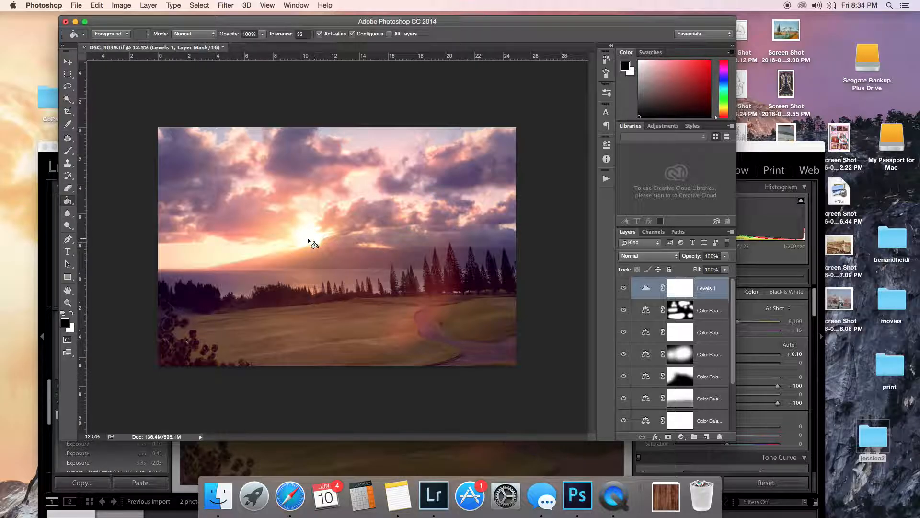
click(679, 288)
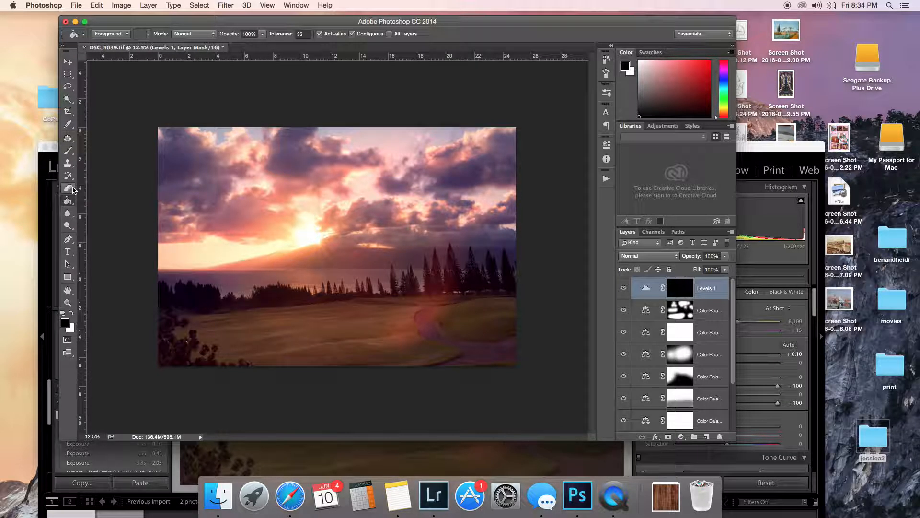
click(67, 189)
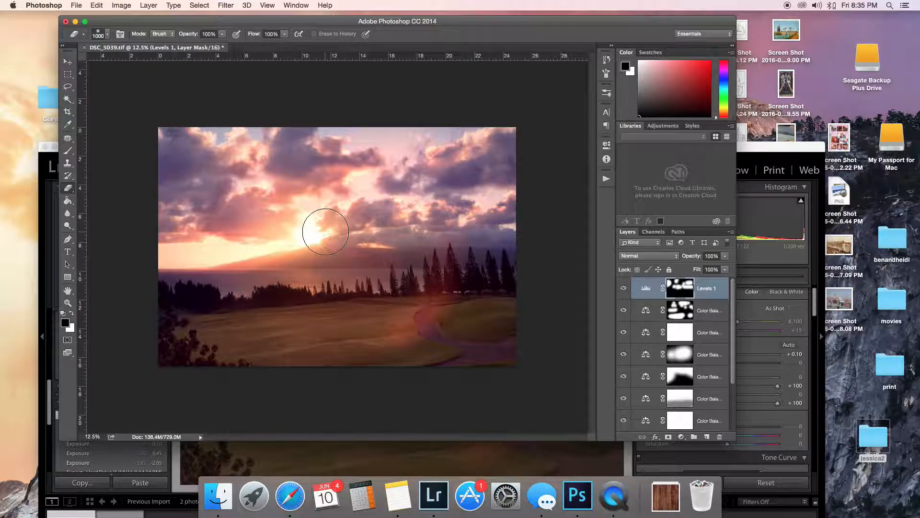
mouse_move(459, 249)
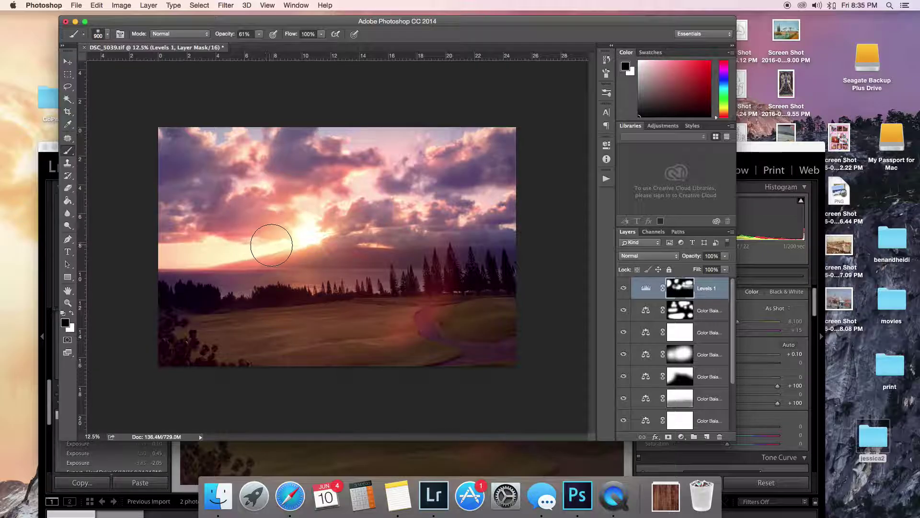
mouse_move(137, 286)
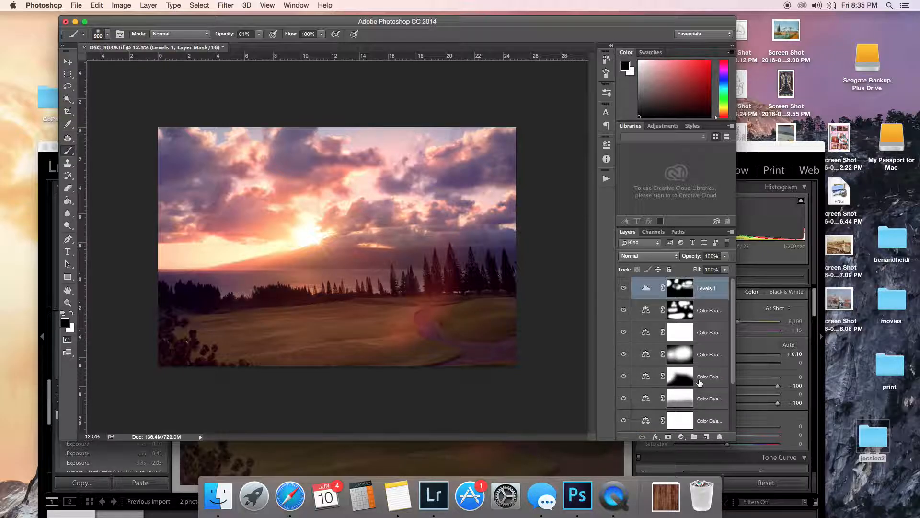
mouse_move(675, 343)
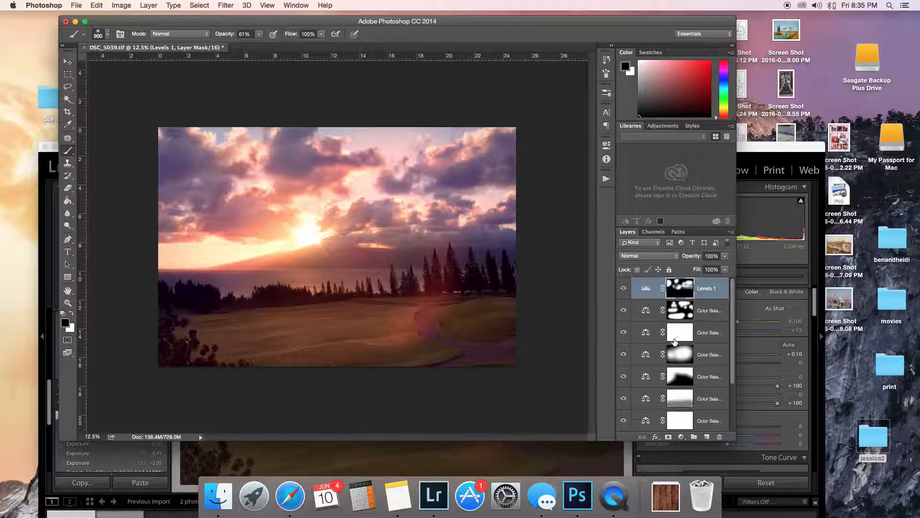
scroll(down, 3)
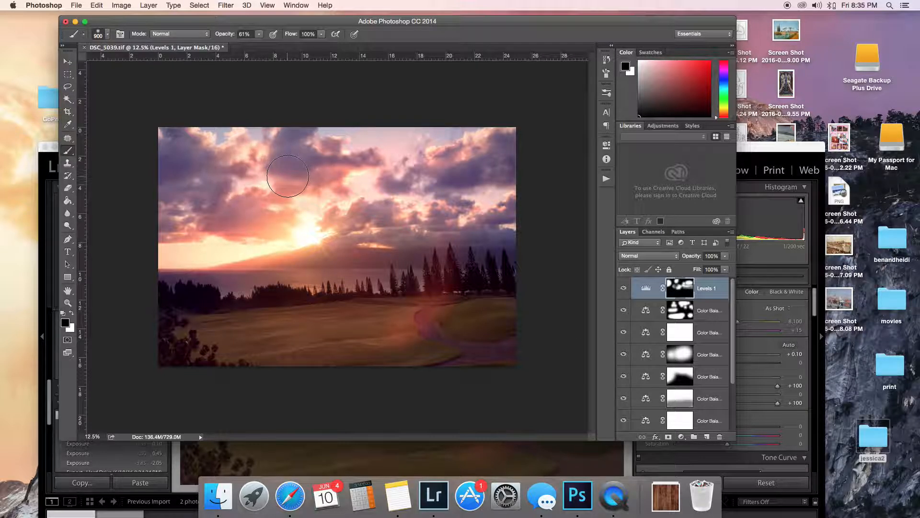
mouse_move(182, 229)
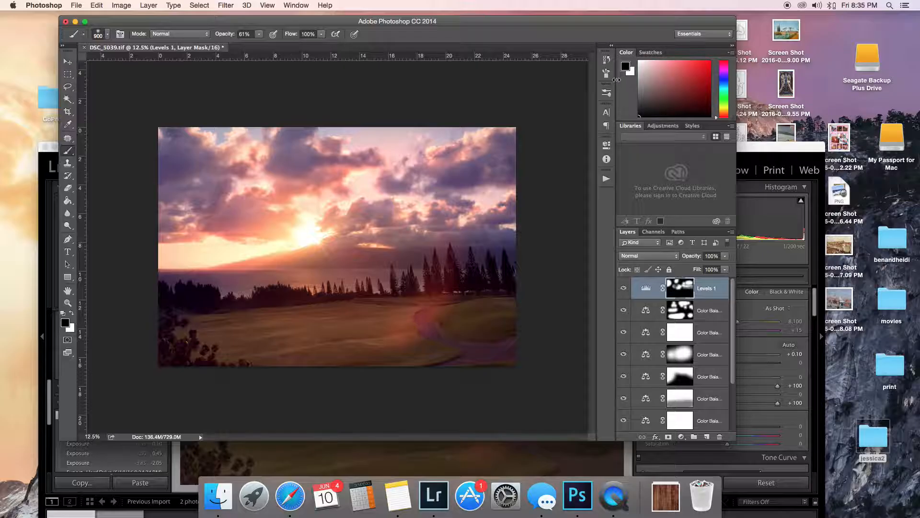
click(473, 52)
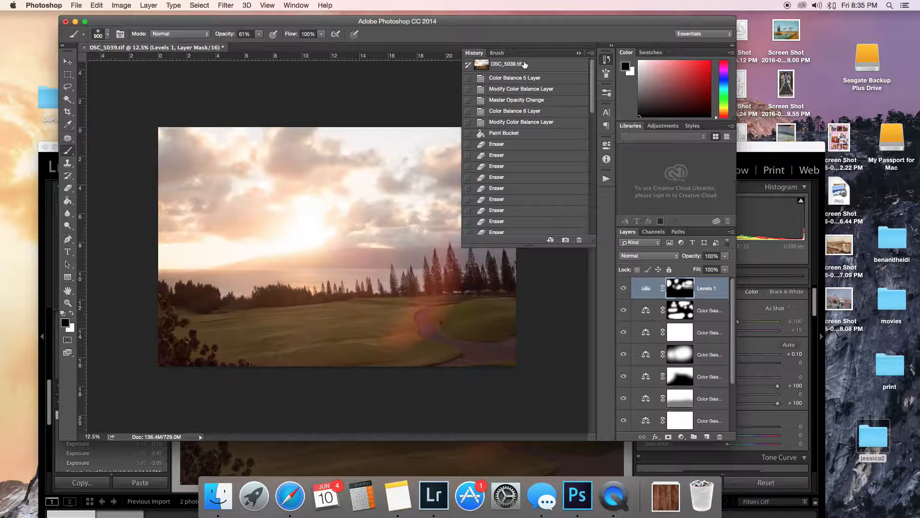
click(508, 64)
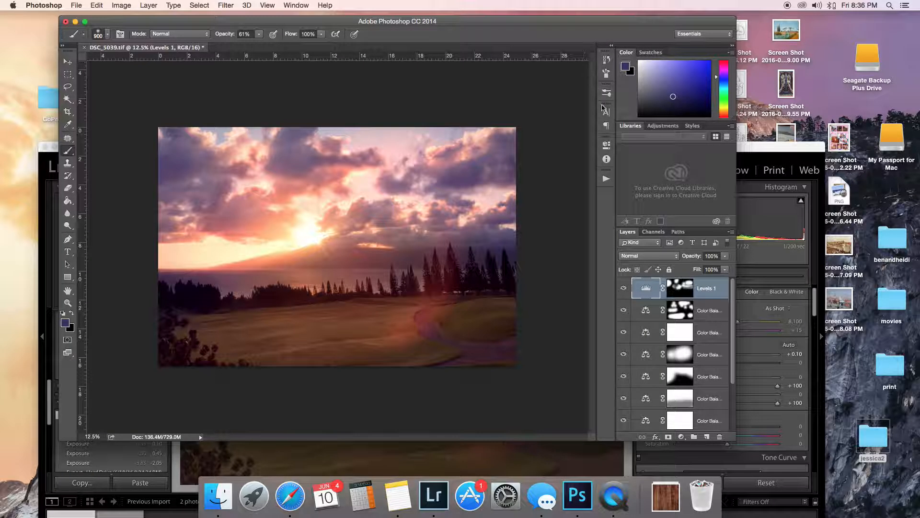
mouse_move(108, 177)
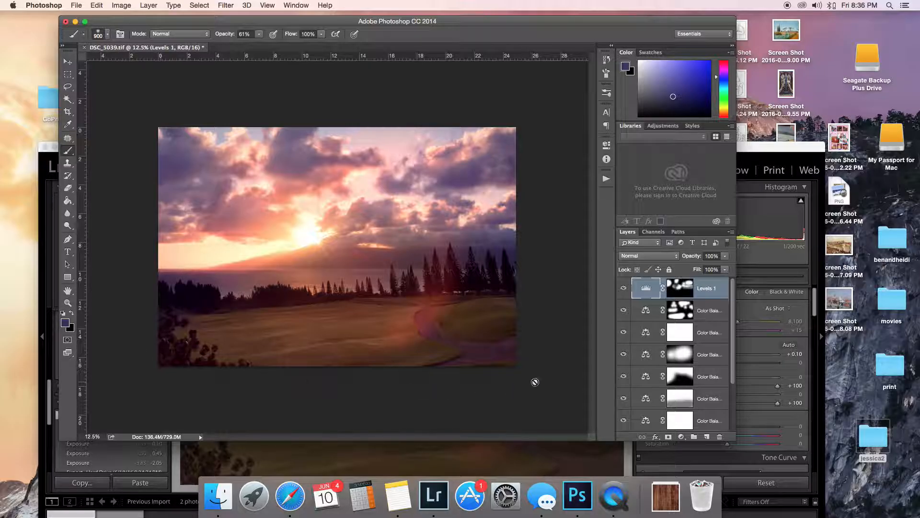
mouse_move(703, 434)
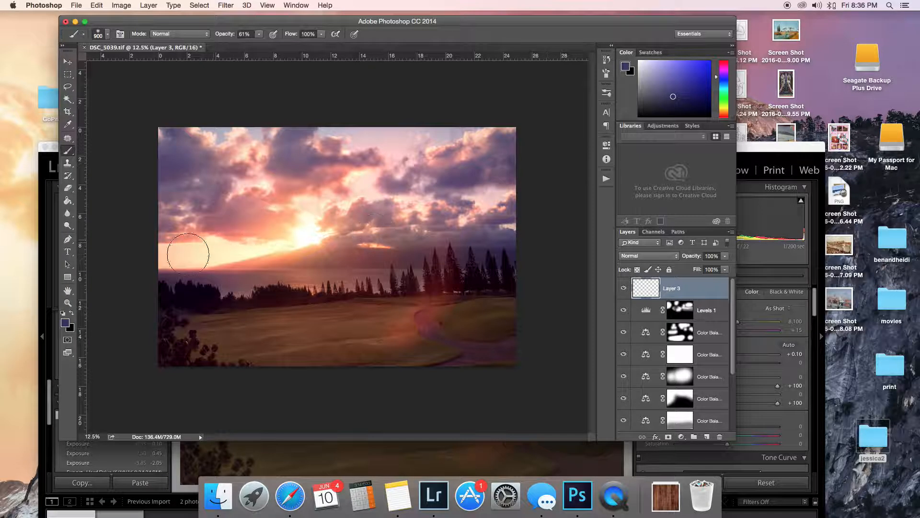
Step: Sample a pale yellow from the sun and set the new painted layer's blend mode to Multiply
click(67, 125)
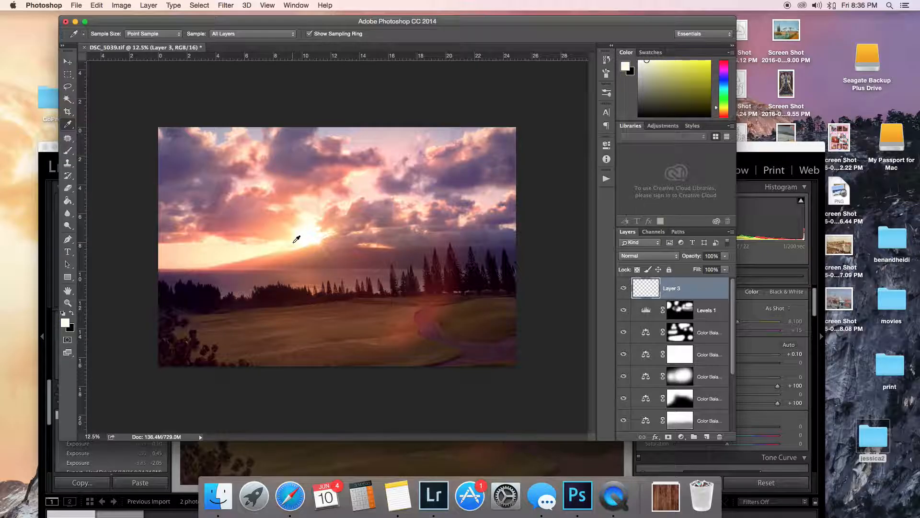
mouse_move(313, 227)
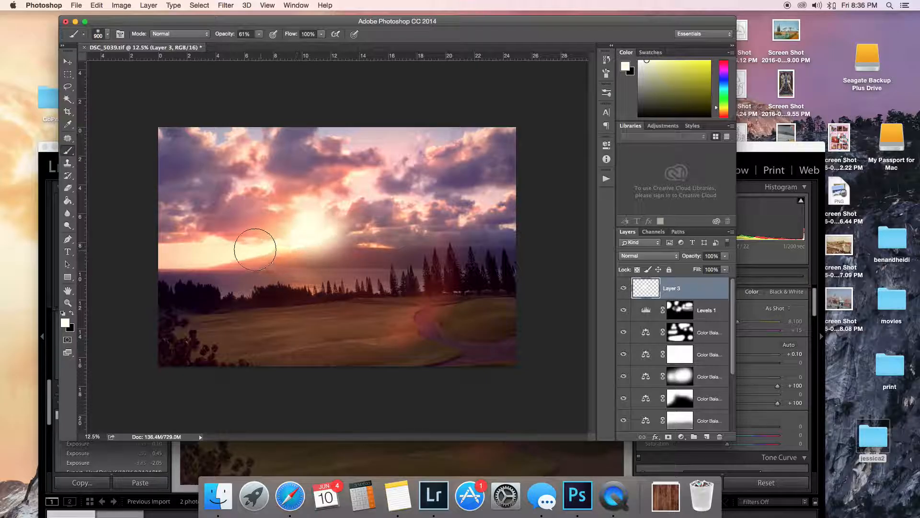
click(649, 255)
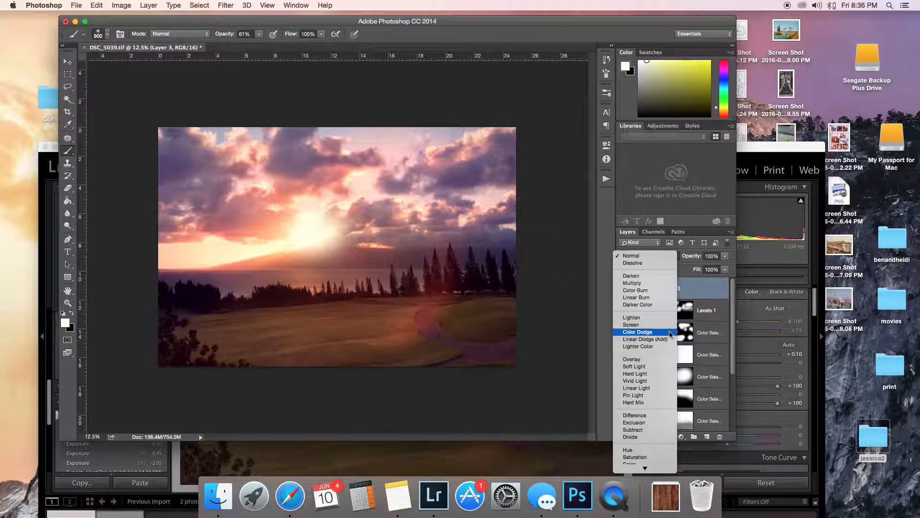
click(632, 282)
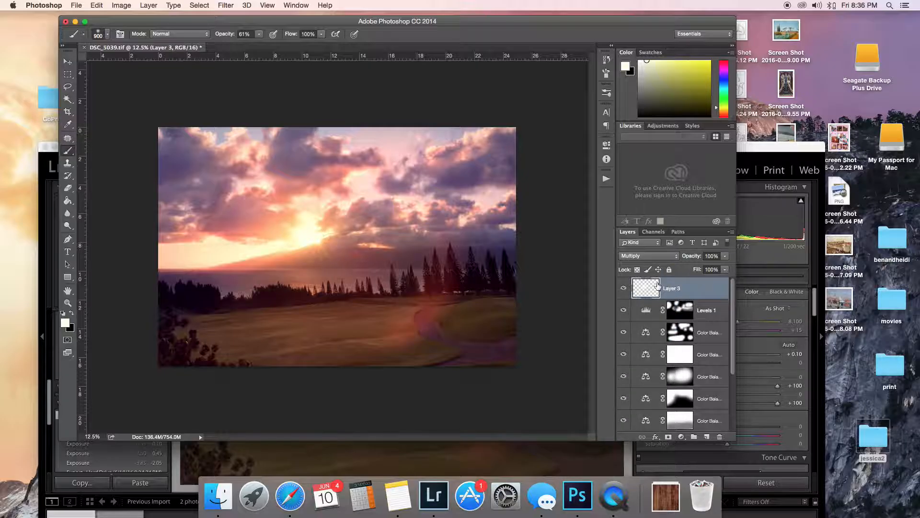
mouse_move(646, 287)
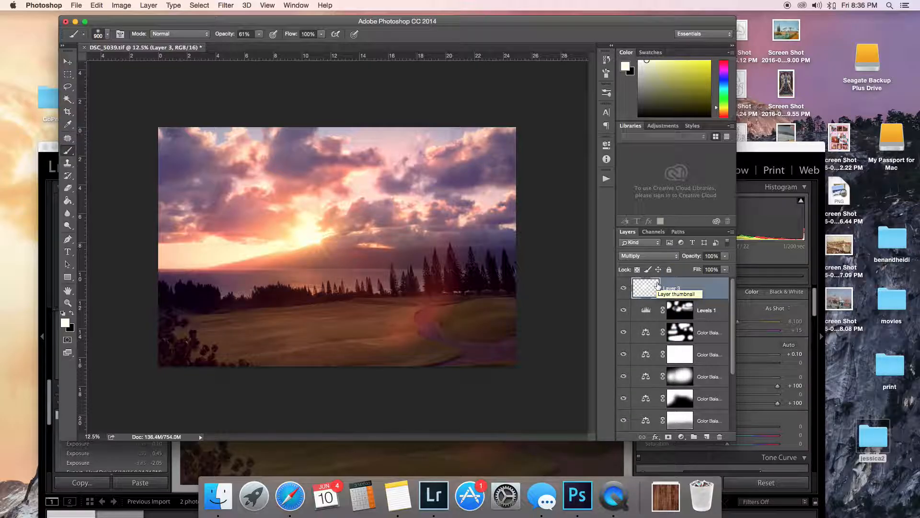
mouse_move(676, 334)
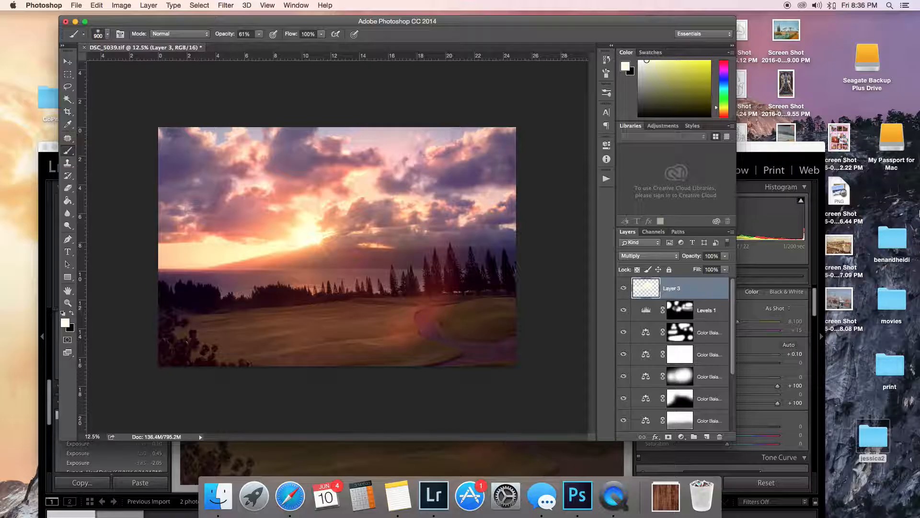
mouse_move(220, 253)
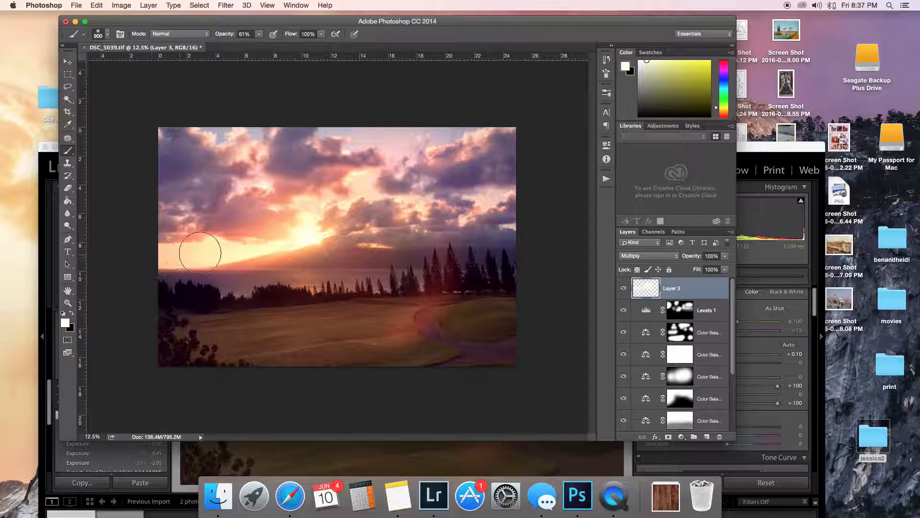
click(148, 4)
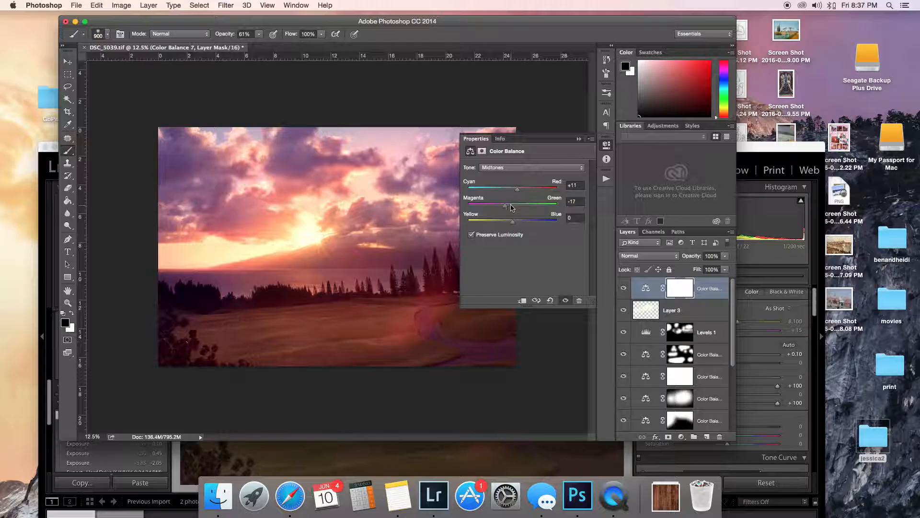
click(531, 167)
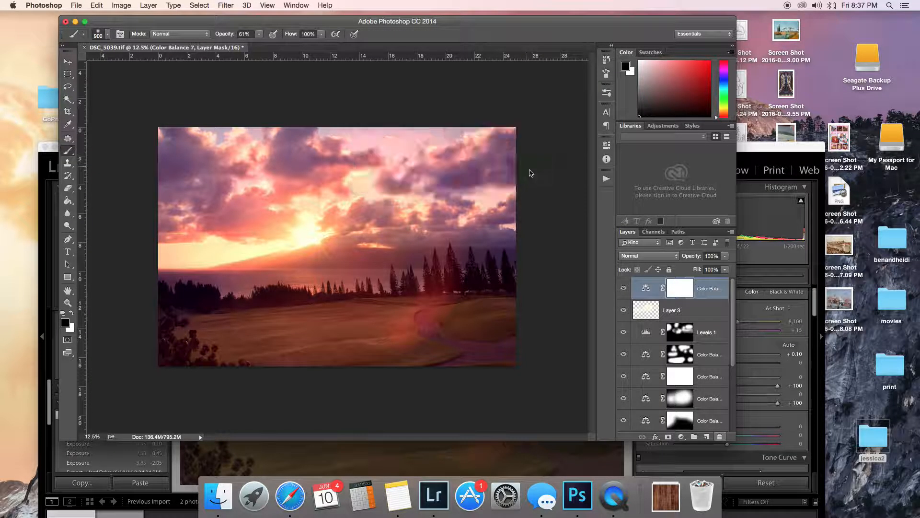
click(672, 310)
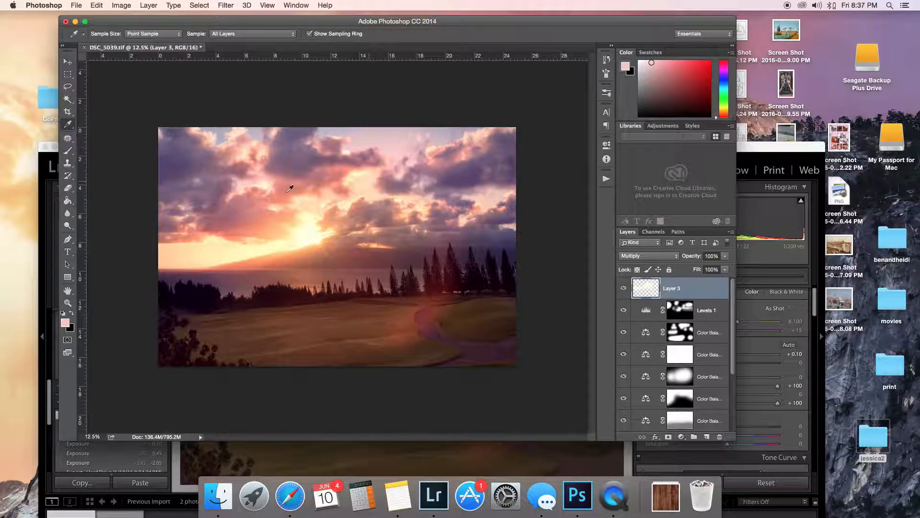
mouse_move(70, 147)
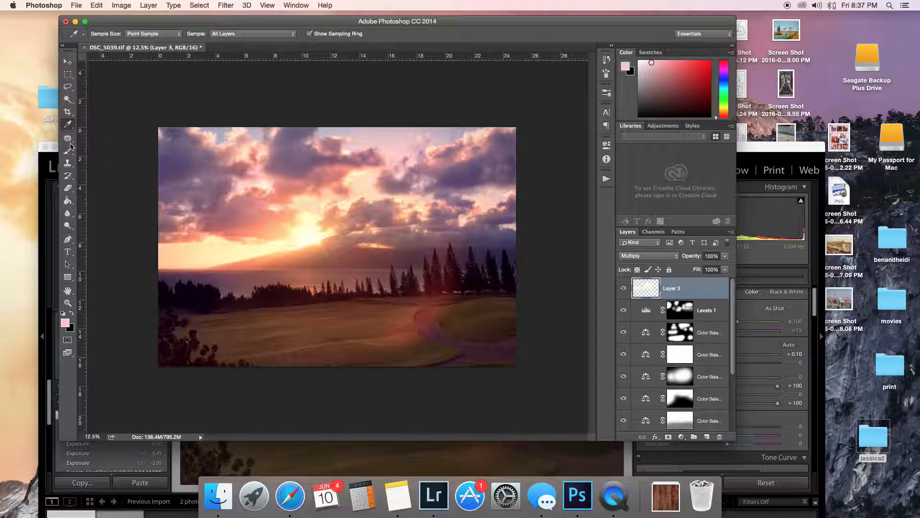
Step: Erase the strong pink on Layer 3 at about 46% opacity and toggle the layer to compare
click(68, 136)
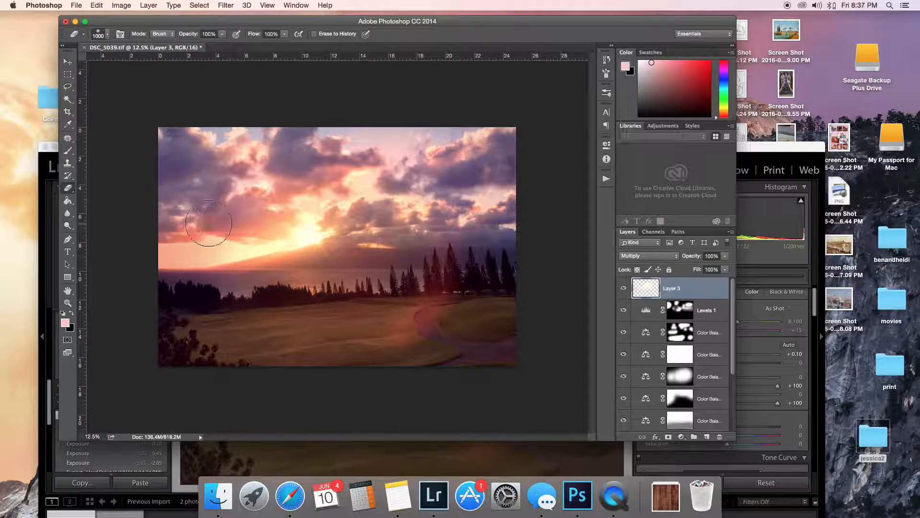
click(208, 33)
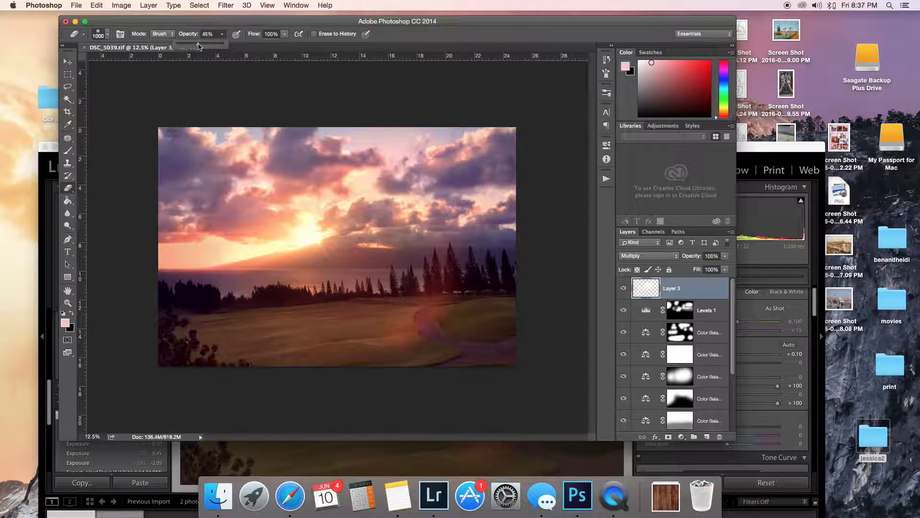
click(210, 260)
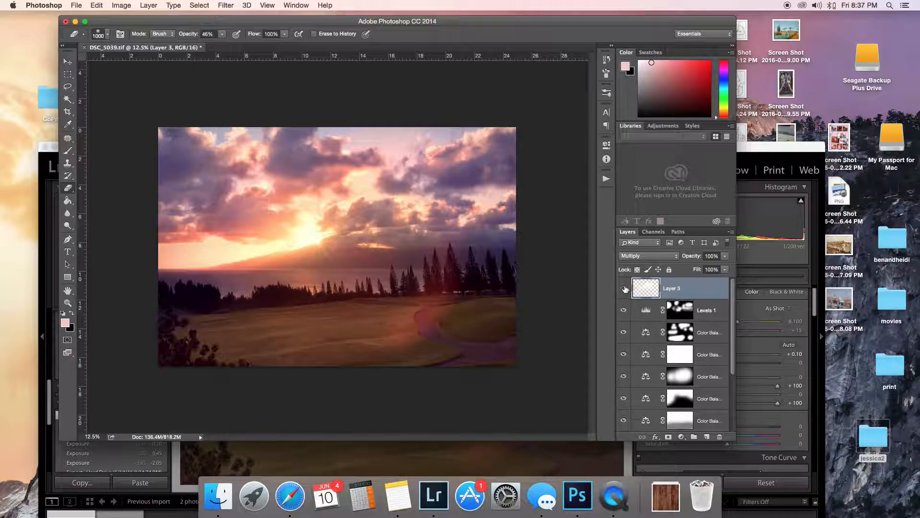
click(623, 287)
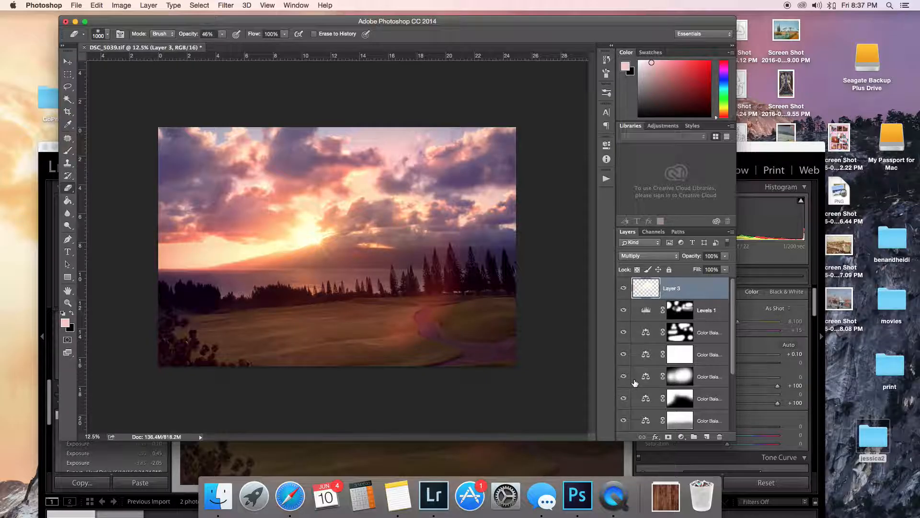
mouse_move(728, 378)
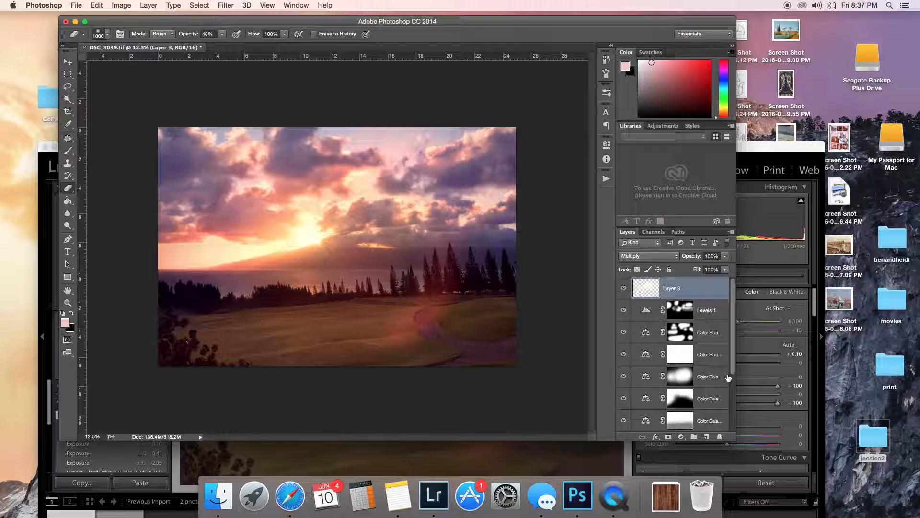
mouse_move(771, 368)
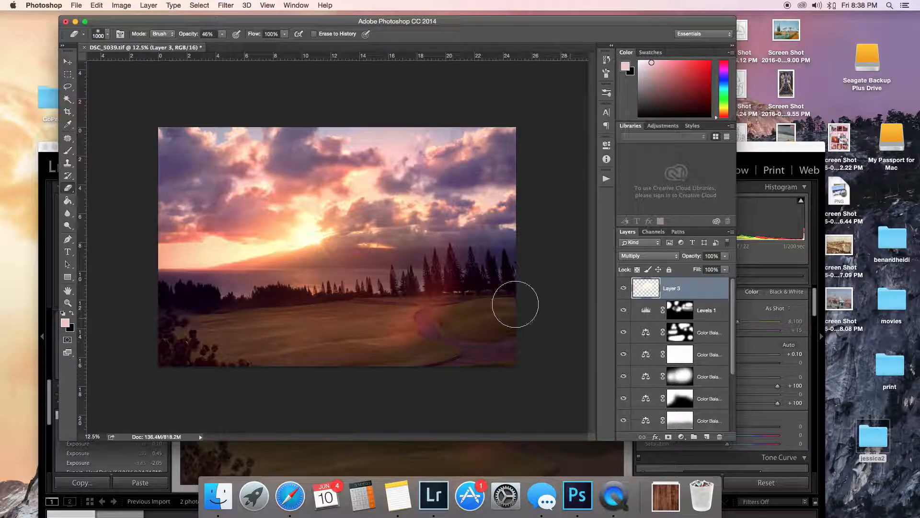
mouse_move(146, 108)
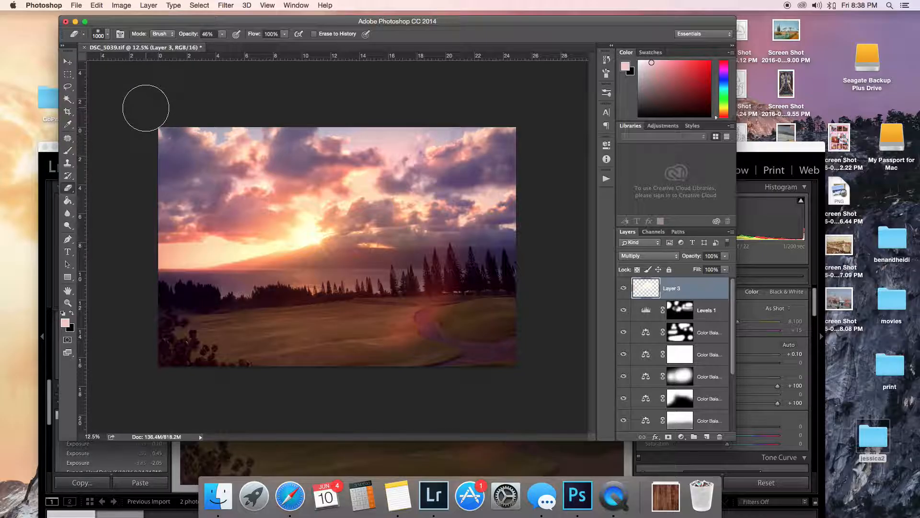
mouse_move(149, 111)
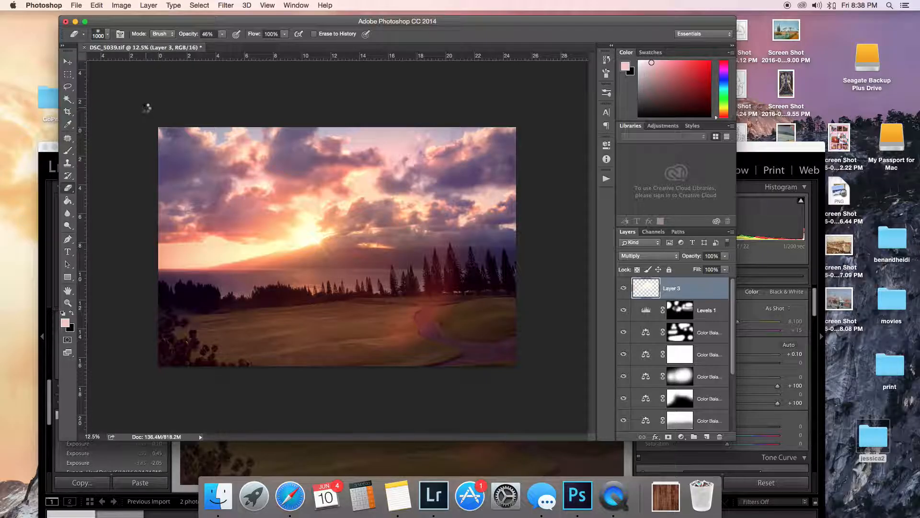
Step: Stamp all visible layers into a merged Layer 4 and zoom in to inspect it
click(695, 436)
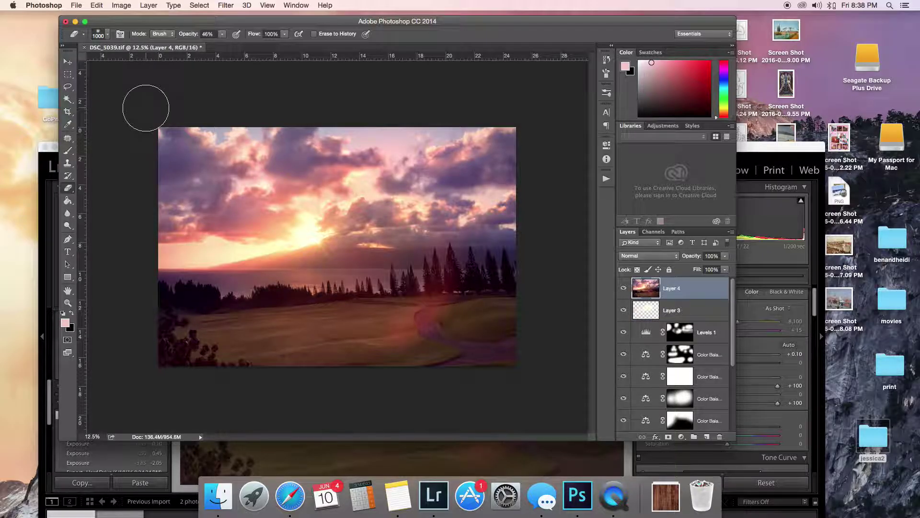
mouse_move(213, 124)
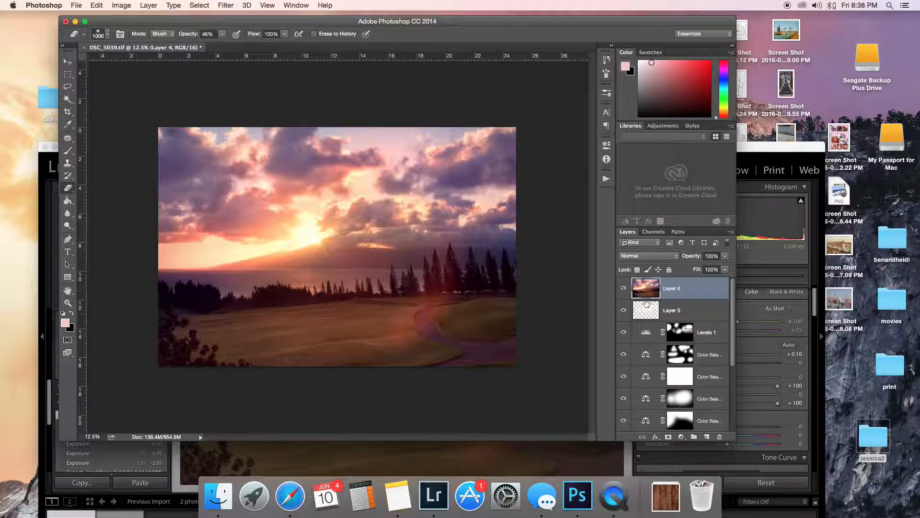
mouse_move(106, 326)
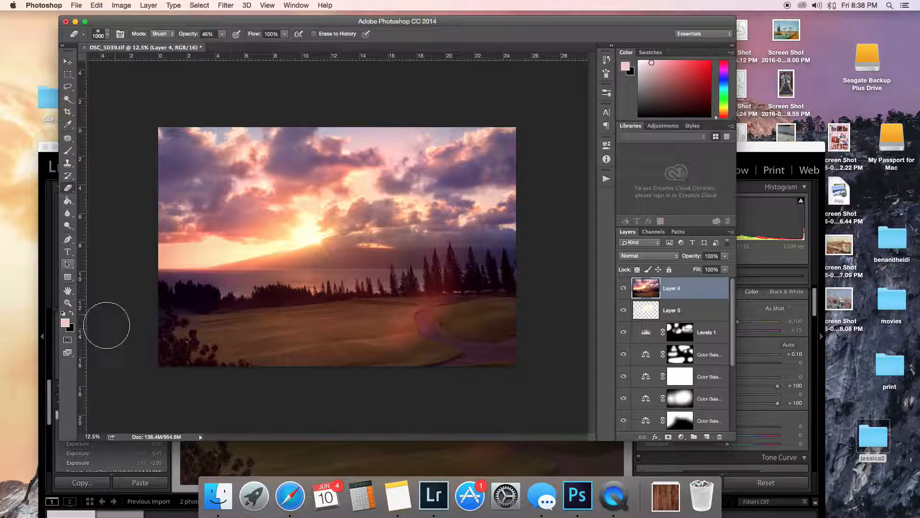
click(67, 303)
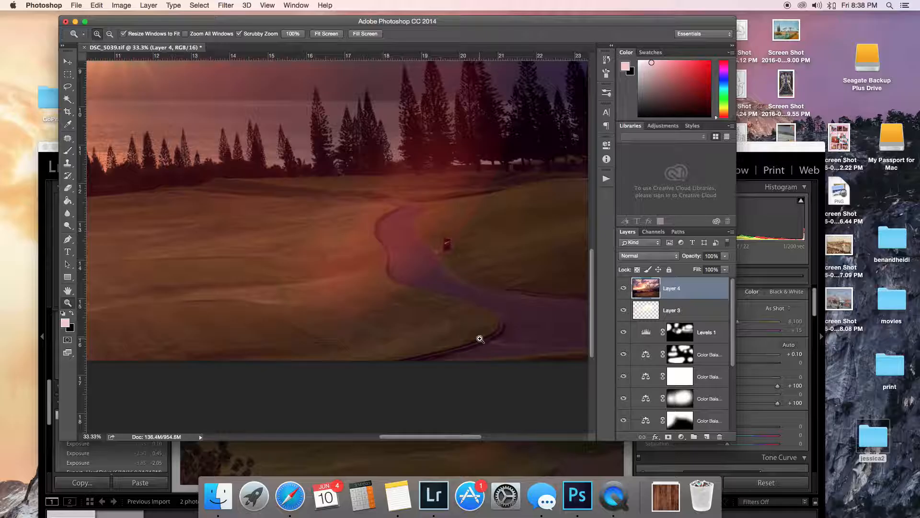
mouse_move(325, 108)
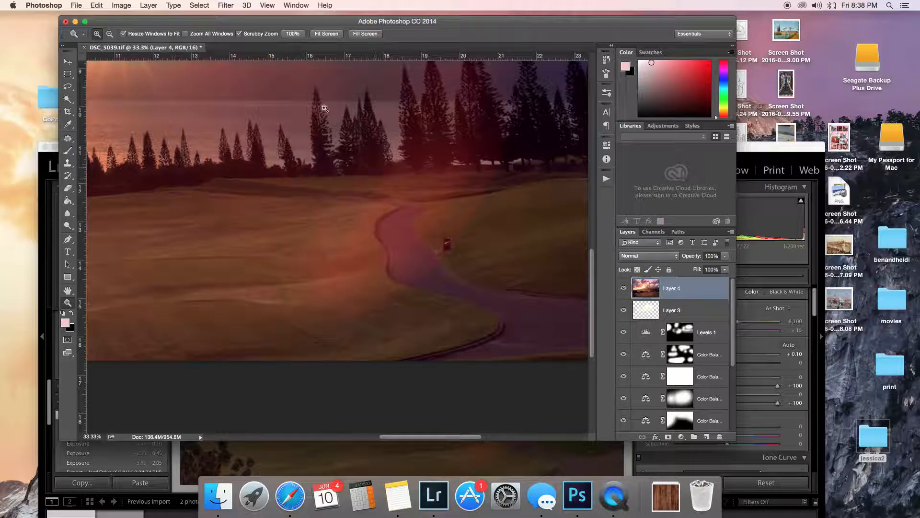
Step: Add a Color Balance 7 adjustment layer and cool its tones to neutralise the flare's cast
click(148, 6)
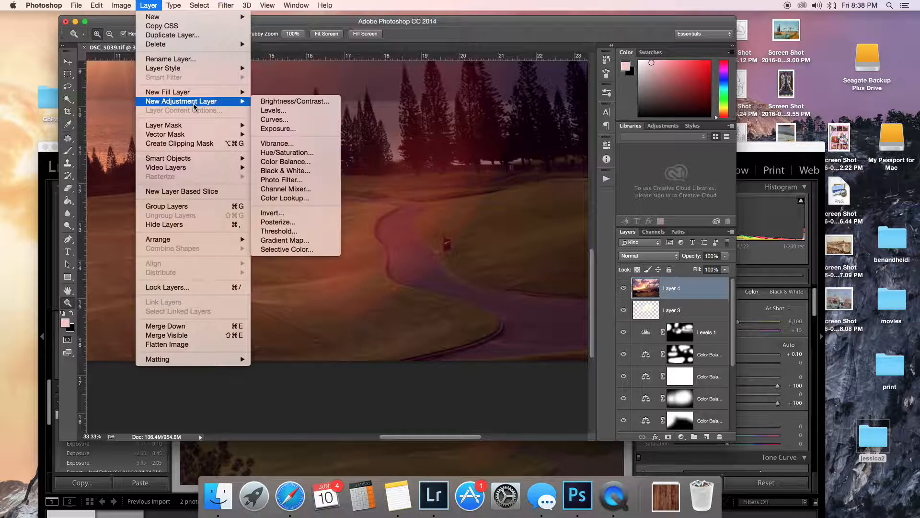
click(285, 161)
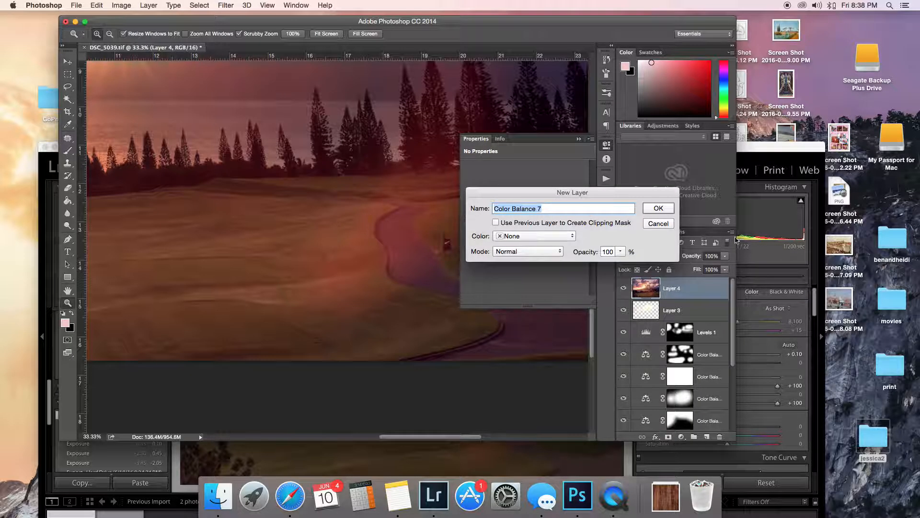
click(657, 208)
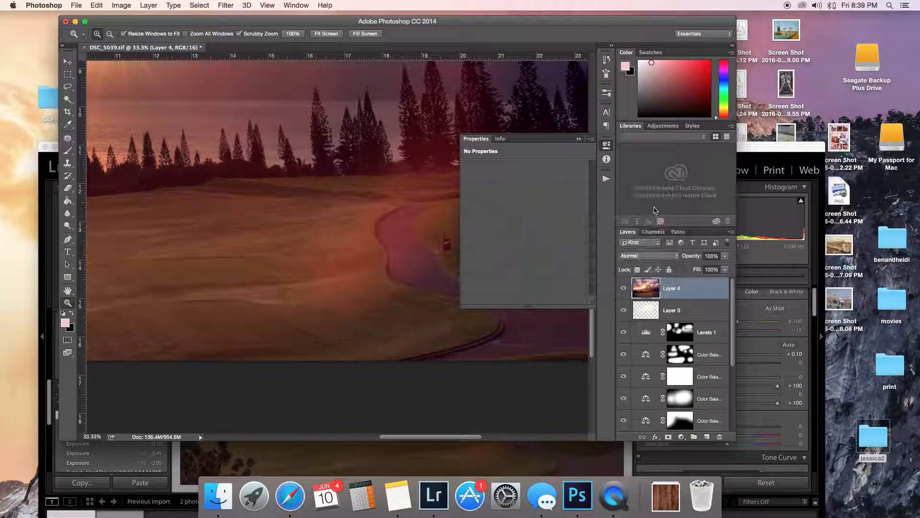
click(707, 288)
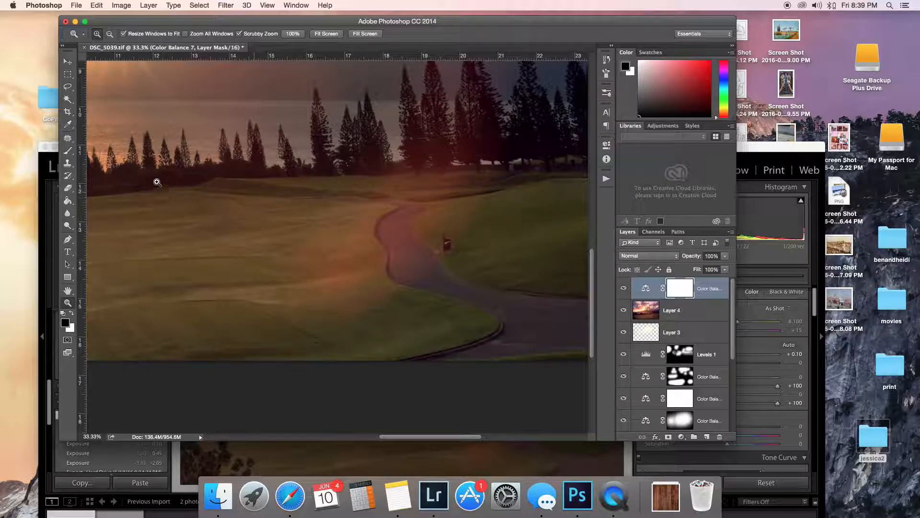
Step: Confine the Color Balance 7 correction to the flare beside the trees by painting its mask
click(67, 200)
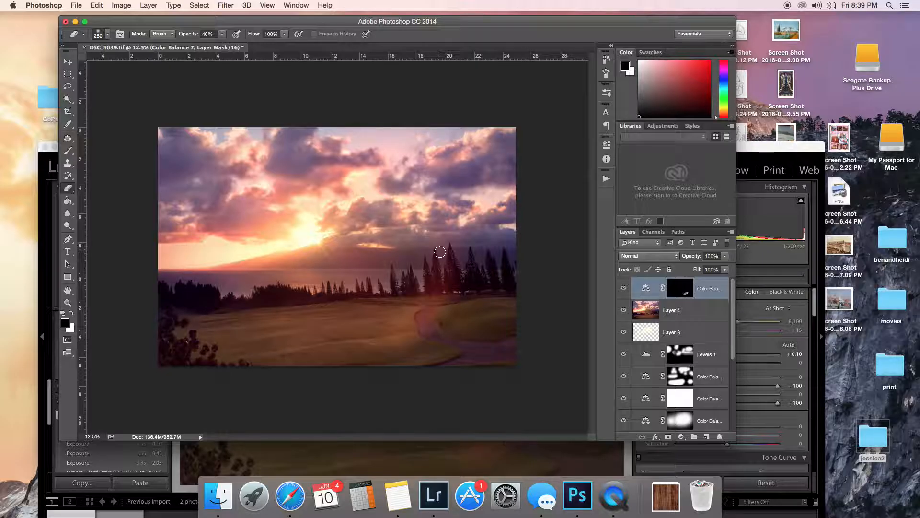
click(624, 287)
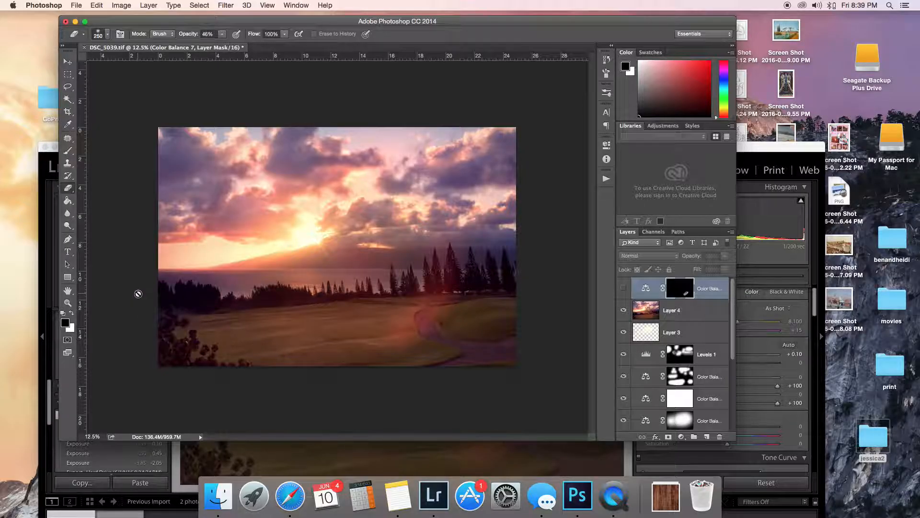
click(67, 304)
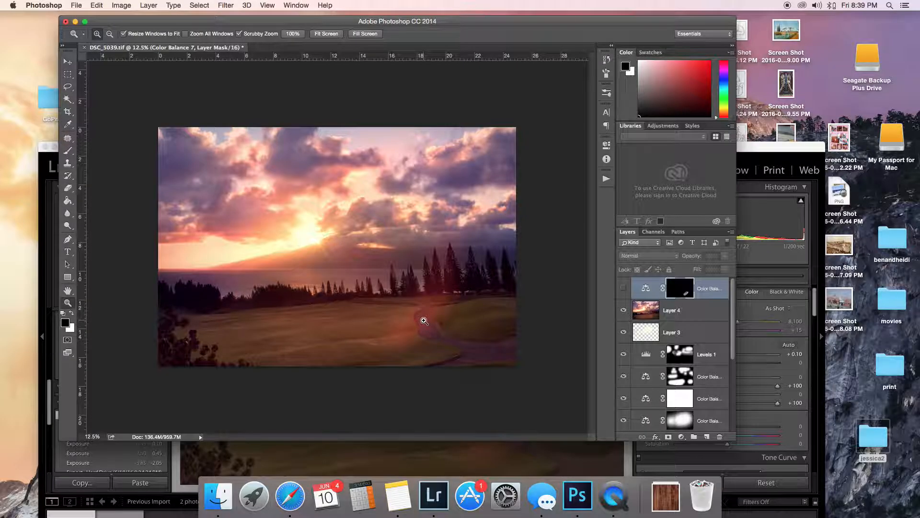